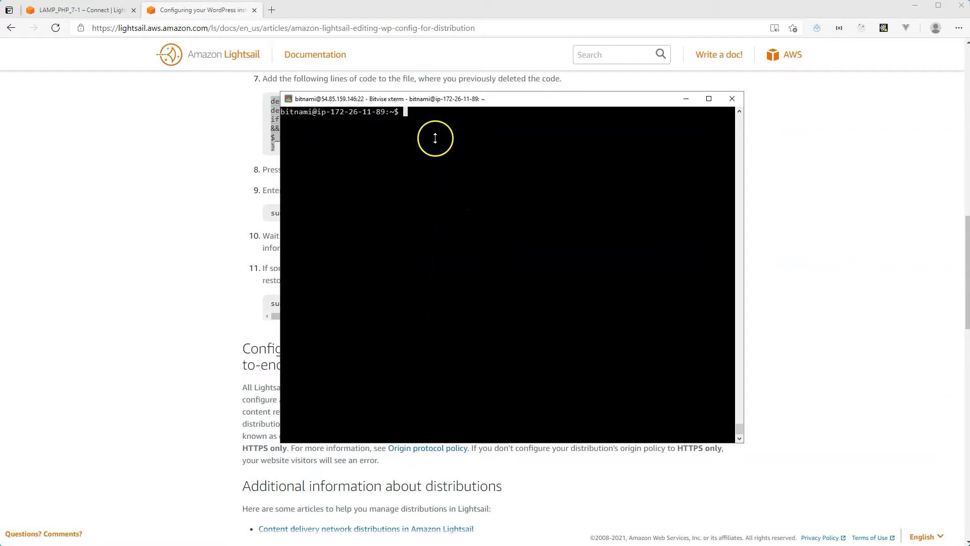
mouse_move(409, 168)
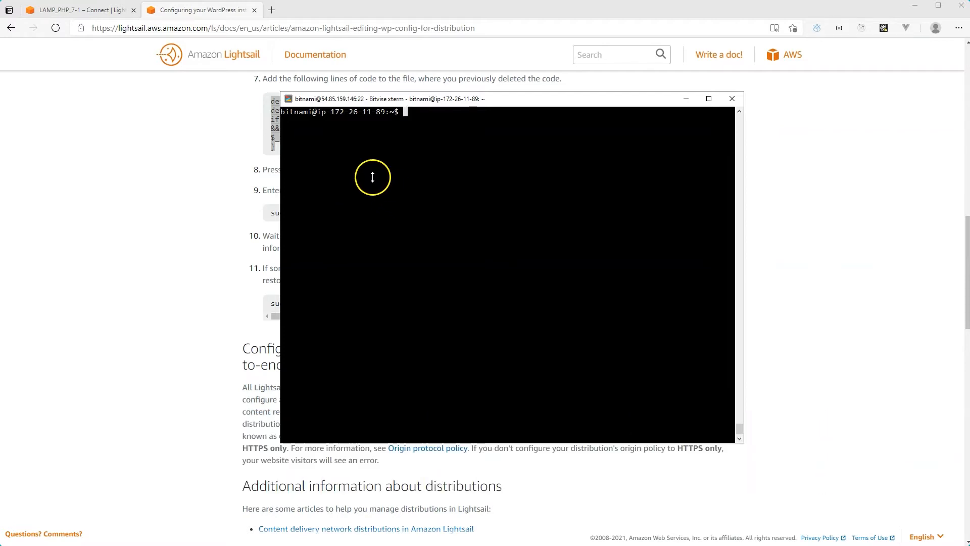
Launch the Lightsail browser SSH terminal for LAMP_PHP_7-1, then close it back to the Connect page
click(74, 10)
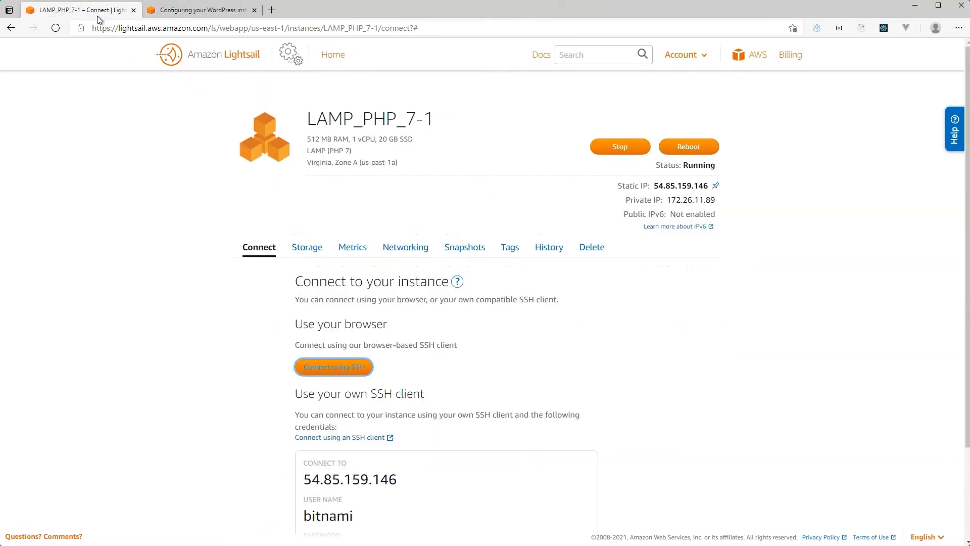
mouse_move(399, 388)
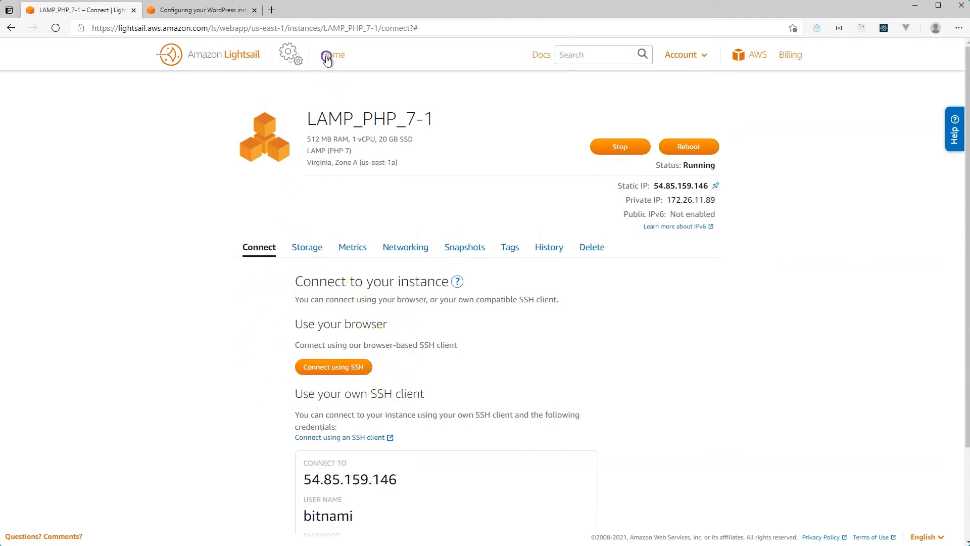
click(332, 54)
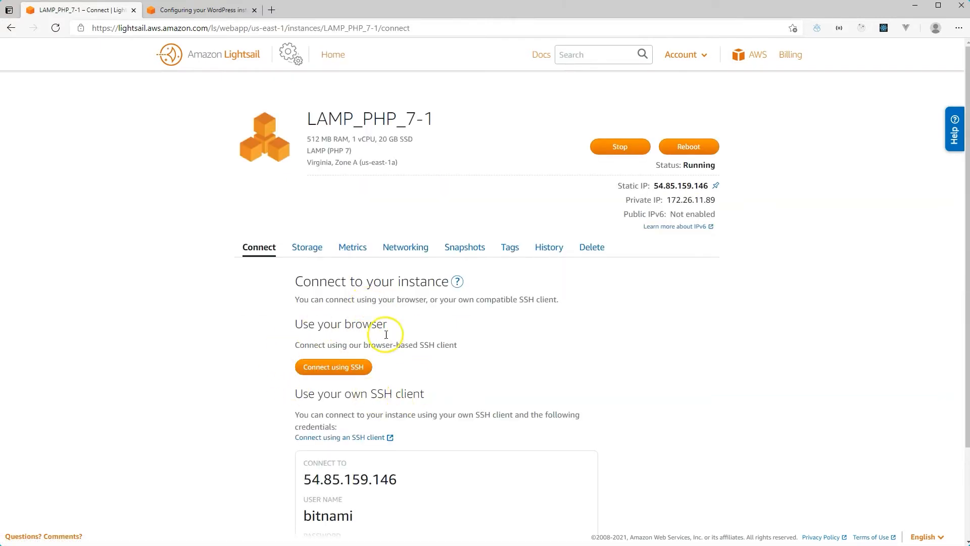
mouse_move(333, 367)
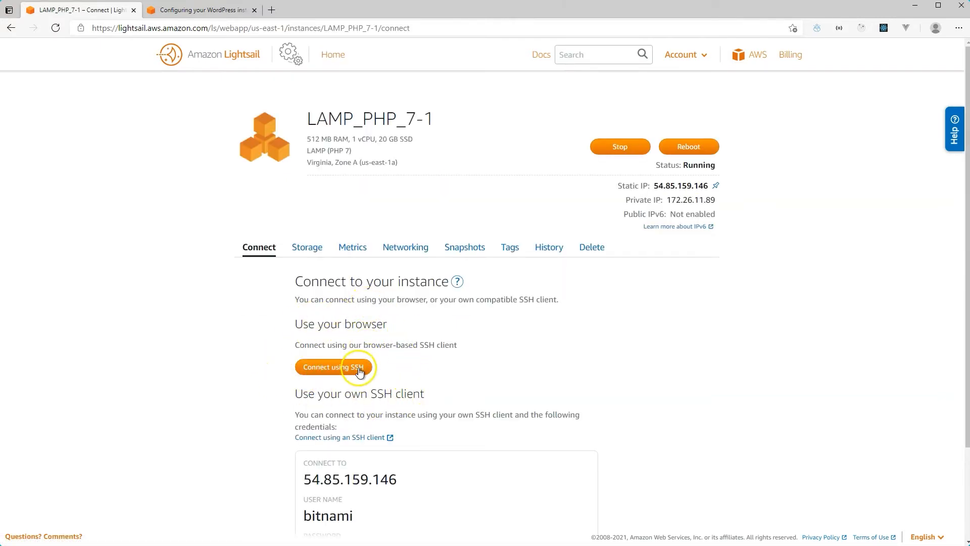
click(333, 366)
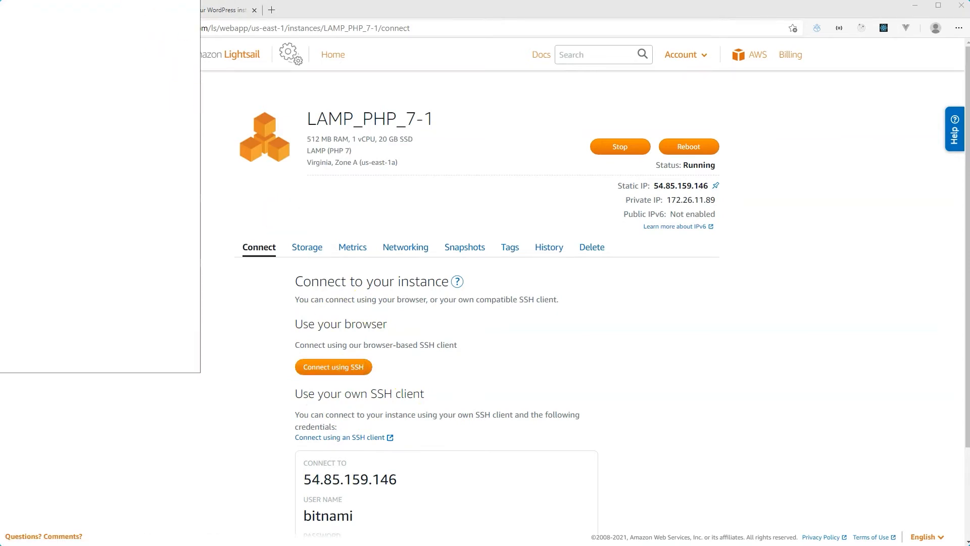
click(333, 367)
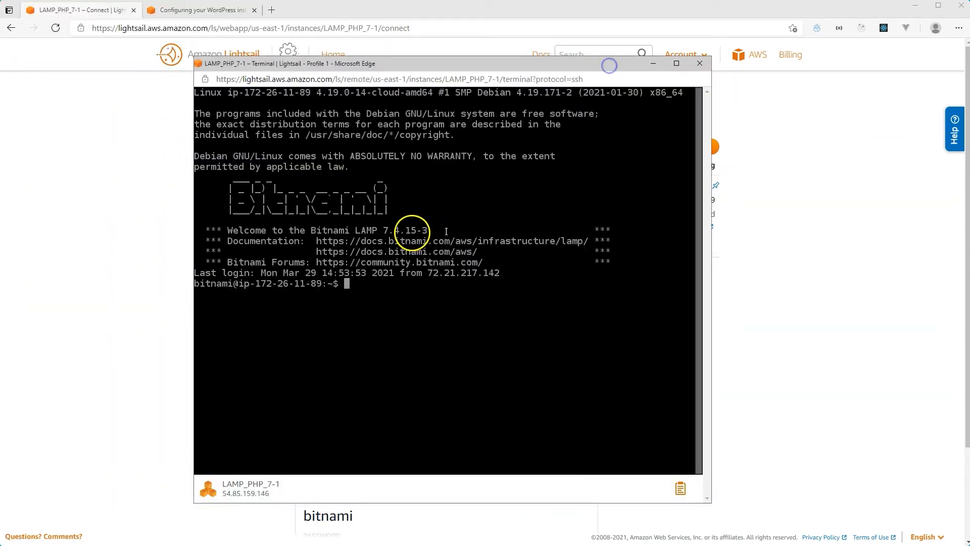
mouse_move(403, 197)
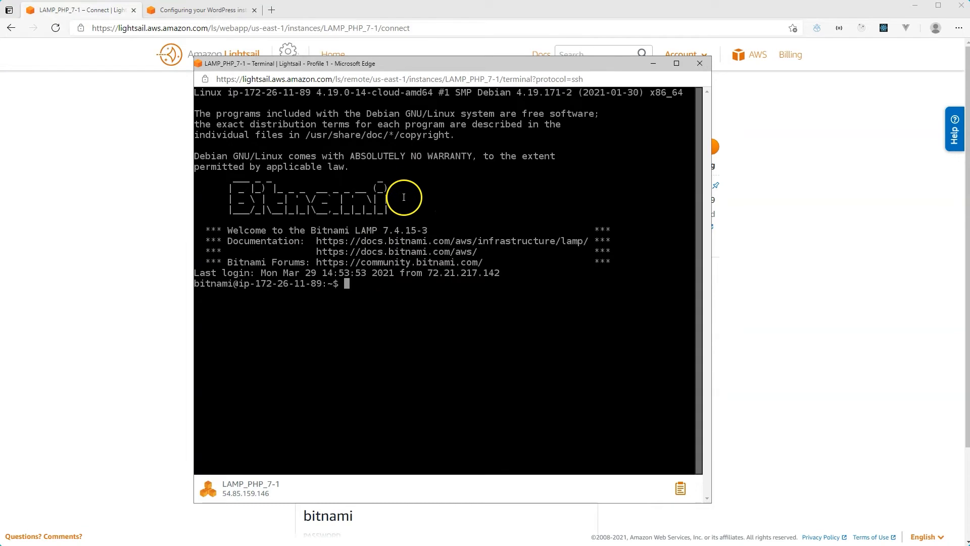
mouse_move(387, 240)
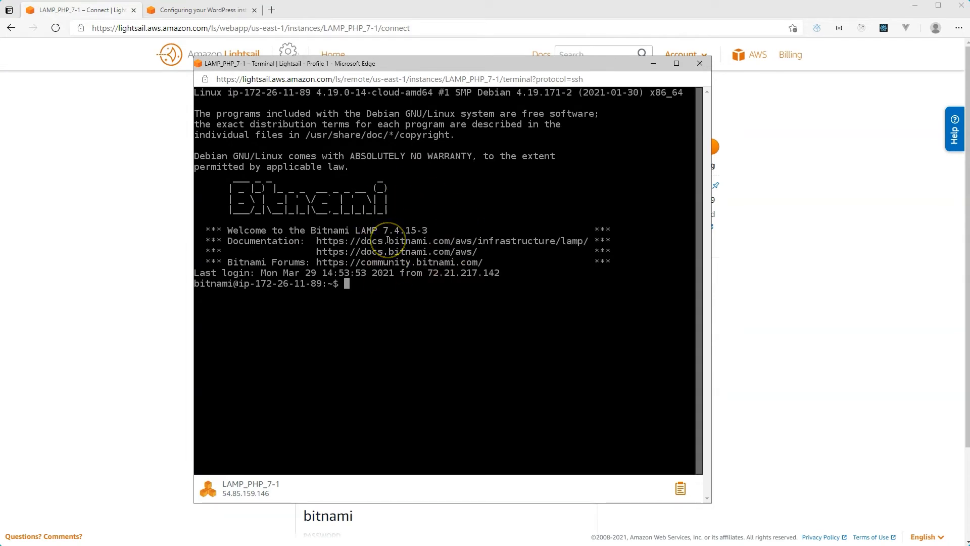
mouse_move(699, 63)
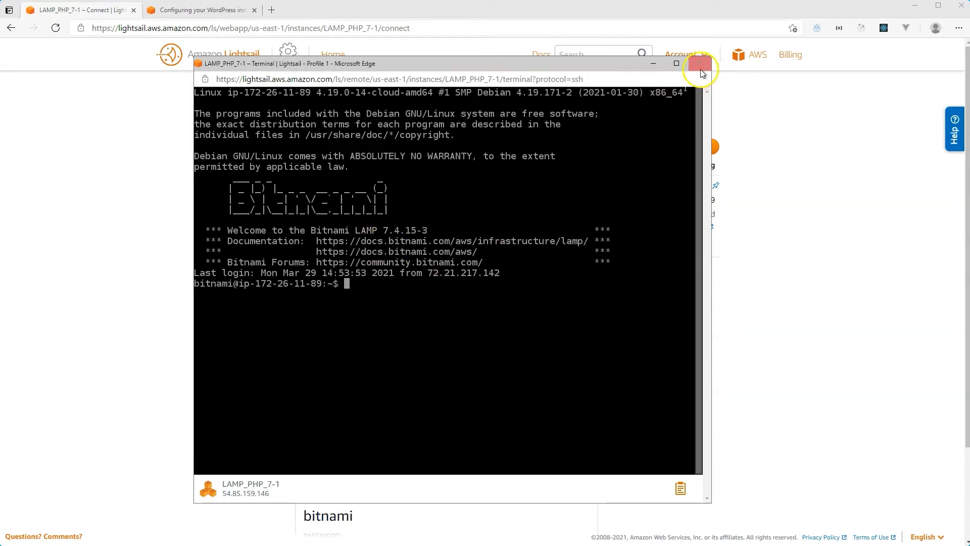
click(700, 68)
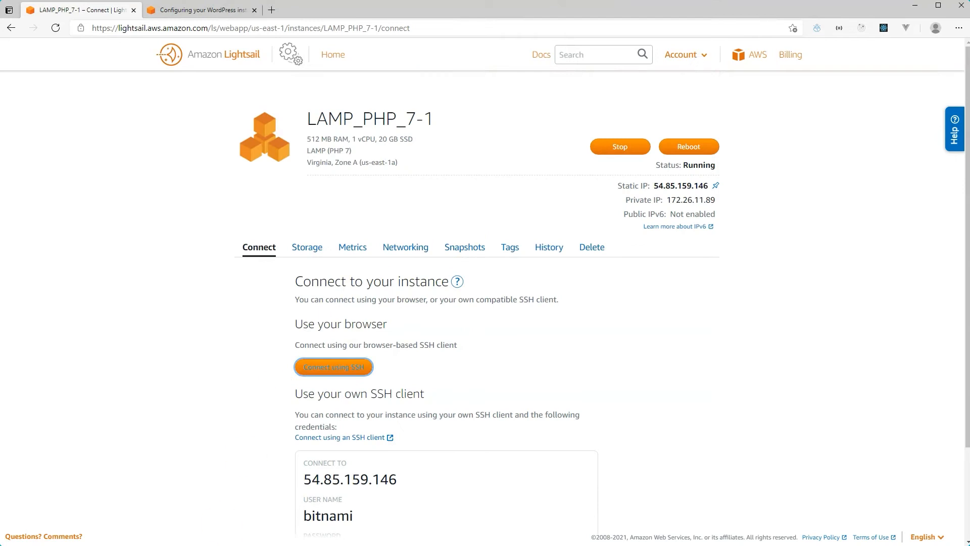
Bring the Bitvise xterm session forward and focus its idle bitnami prompt
click(333, 366)
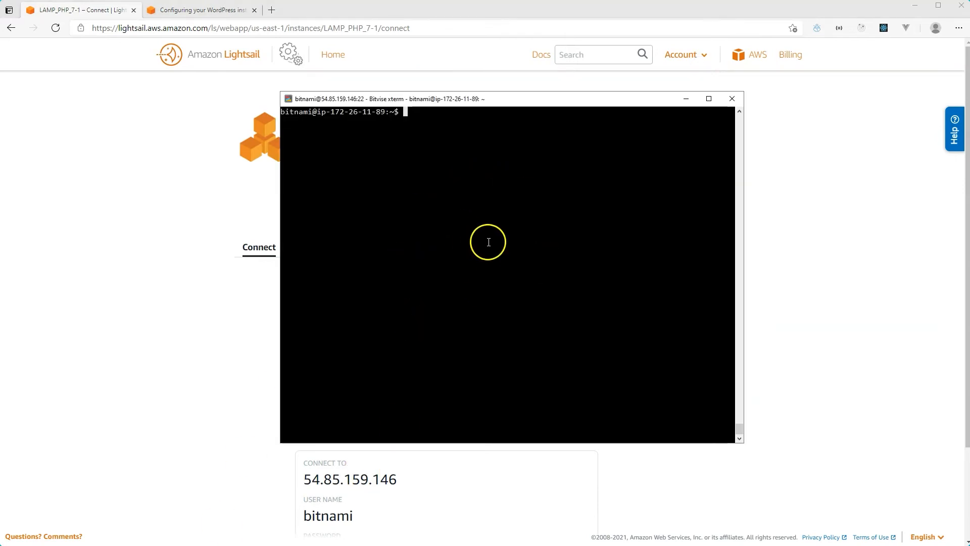
mouse_move(510, 252)
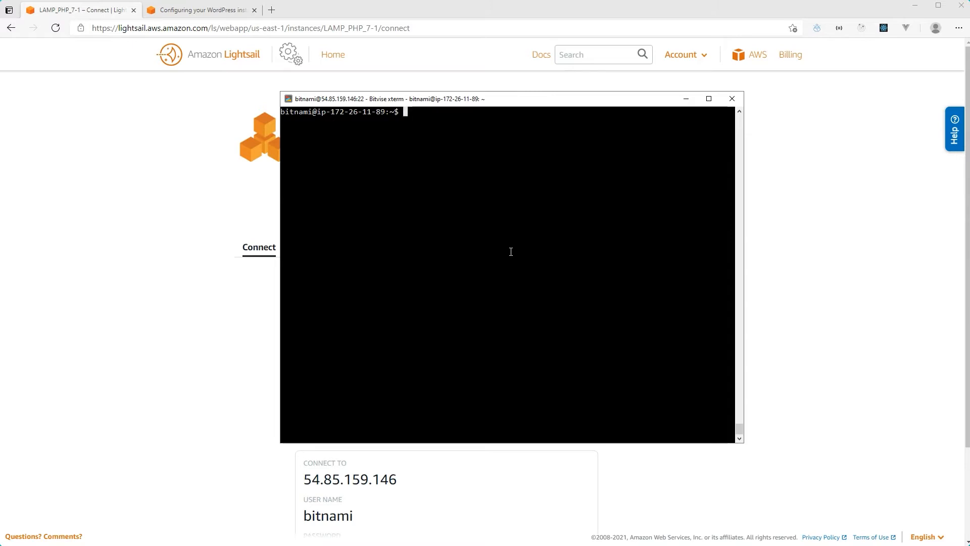
mouse_move(452, 157)
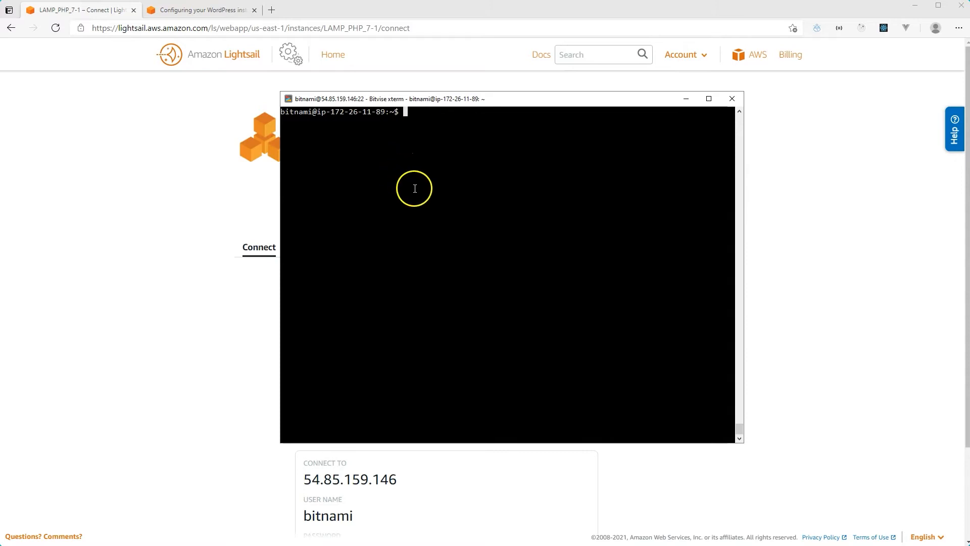
mouse_move(456, 214)
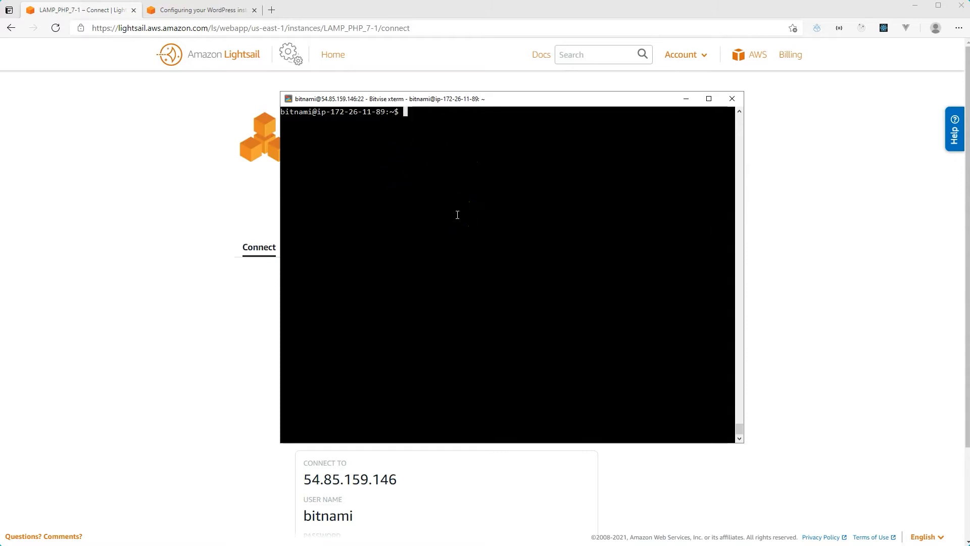
click(708, 98)
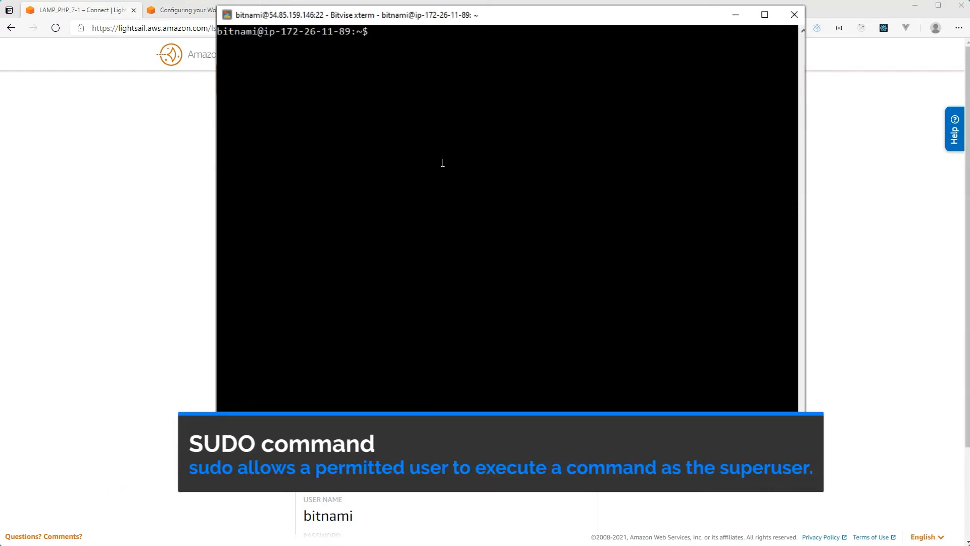
Enter the command sudo vi /opt/bitnami/php/etc/php.ini at the prompt without running it
text(sudo)
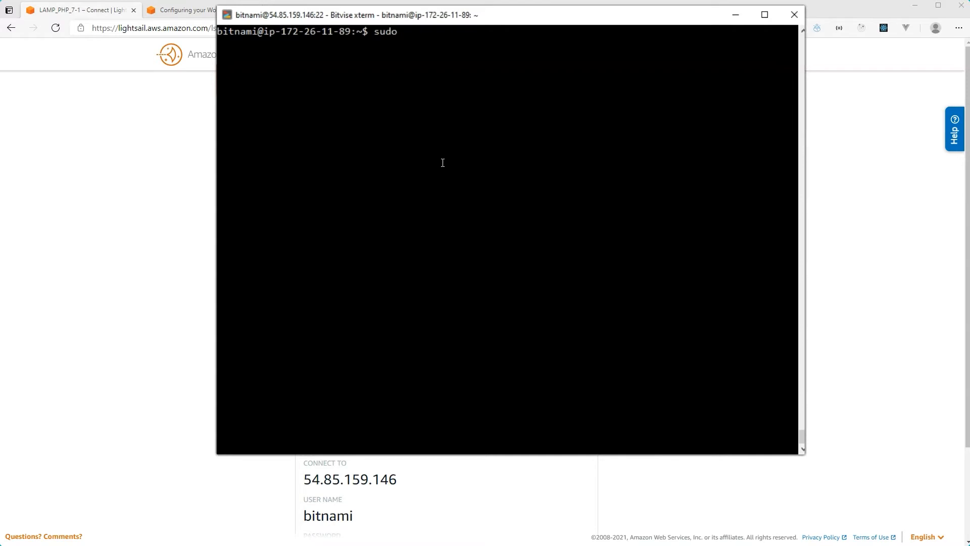
text(vi)
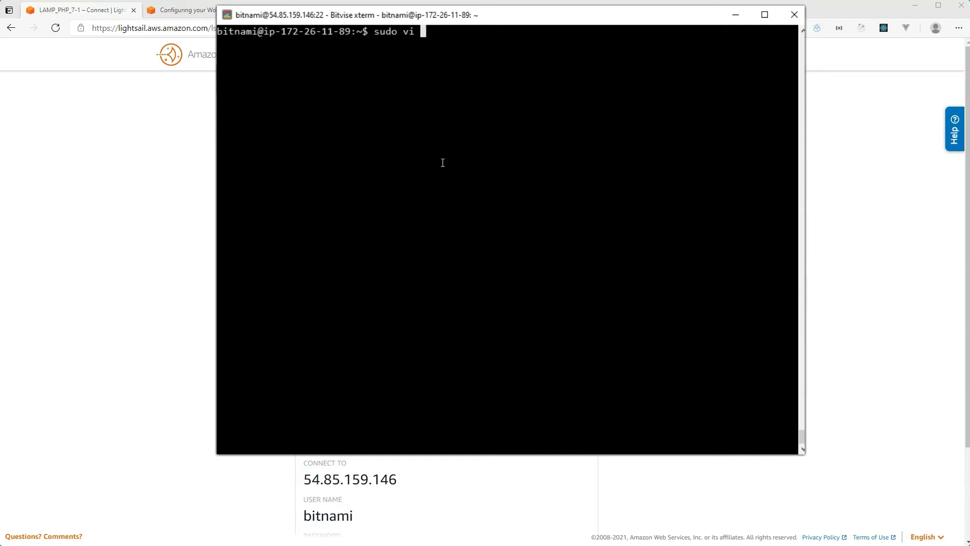
text(/opt)
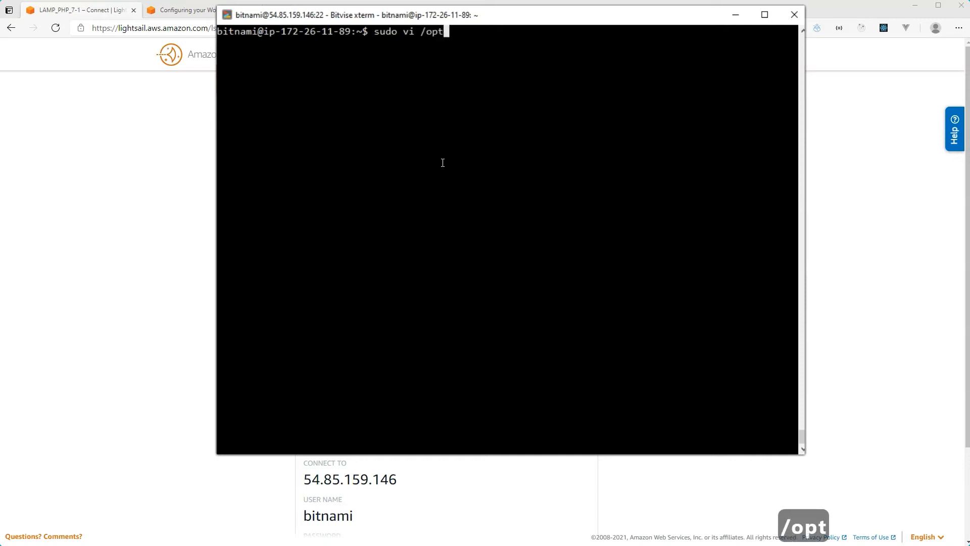
text(bitnami/)
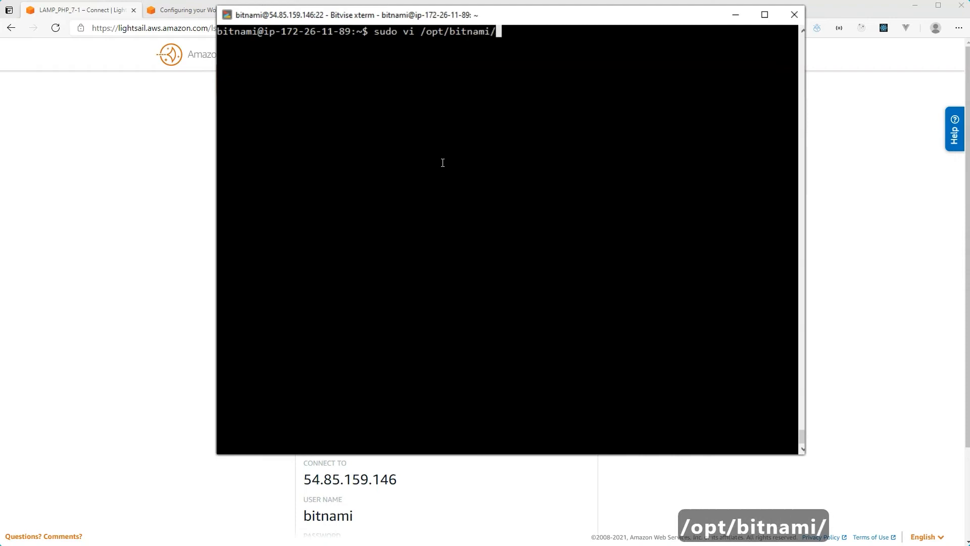
text(php/et/)
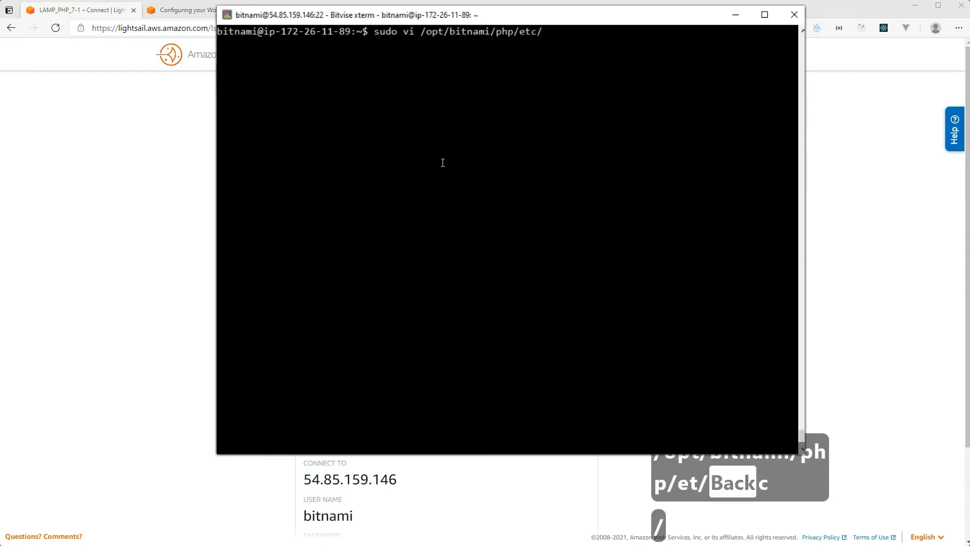
text(php.ini)
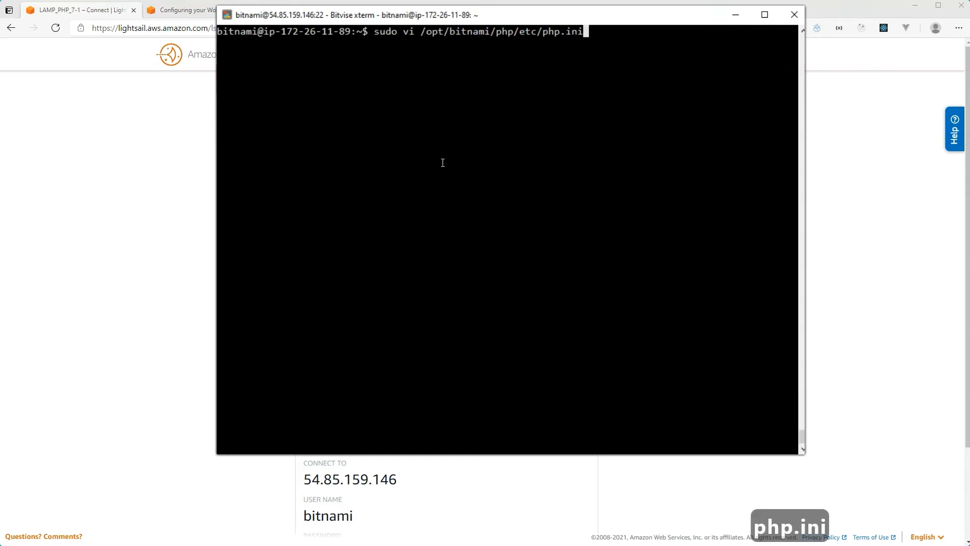
mouse_move(745, 503)
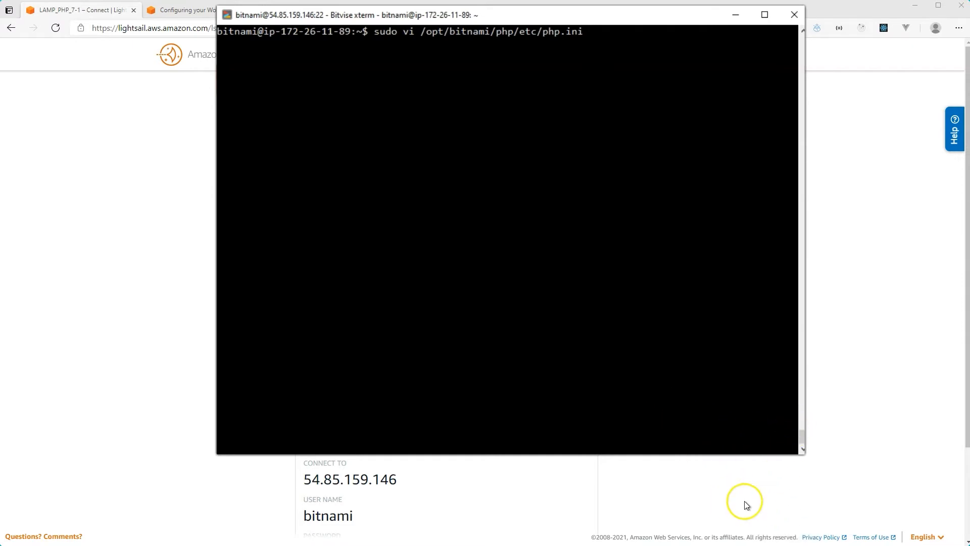
mouse_move(784, 432)
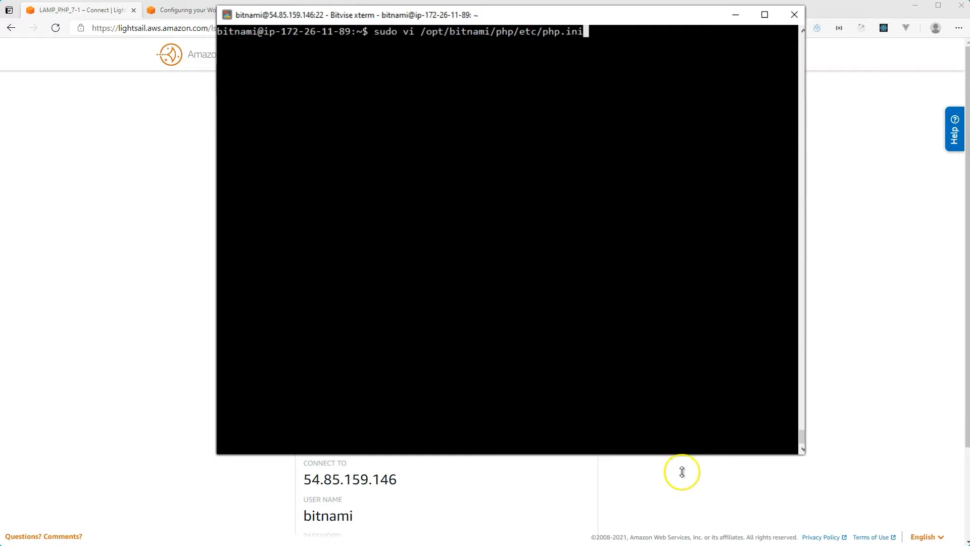
mouse_move(788, 486)
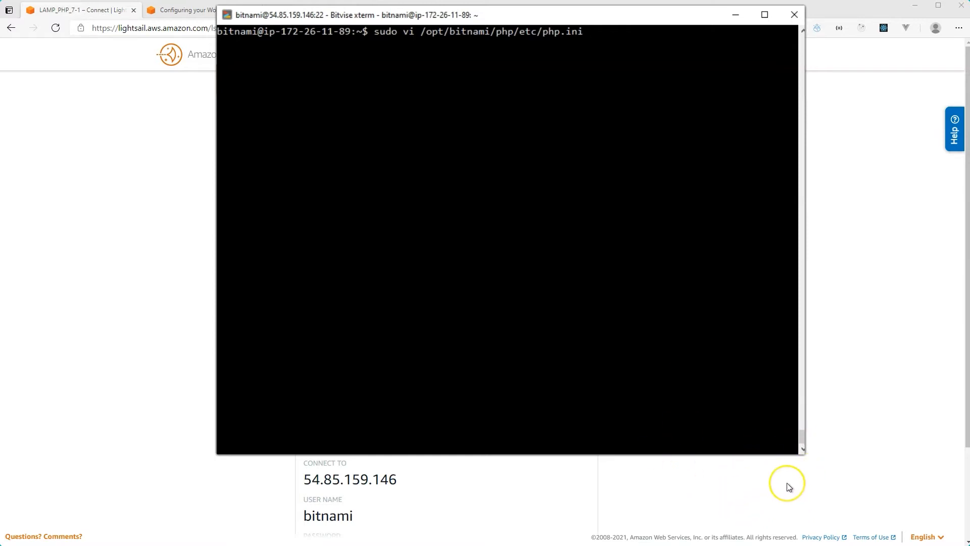
mouse_move(789, 486)
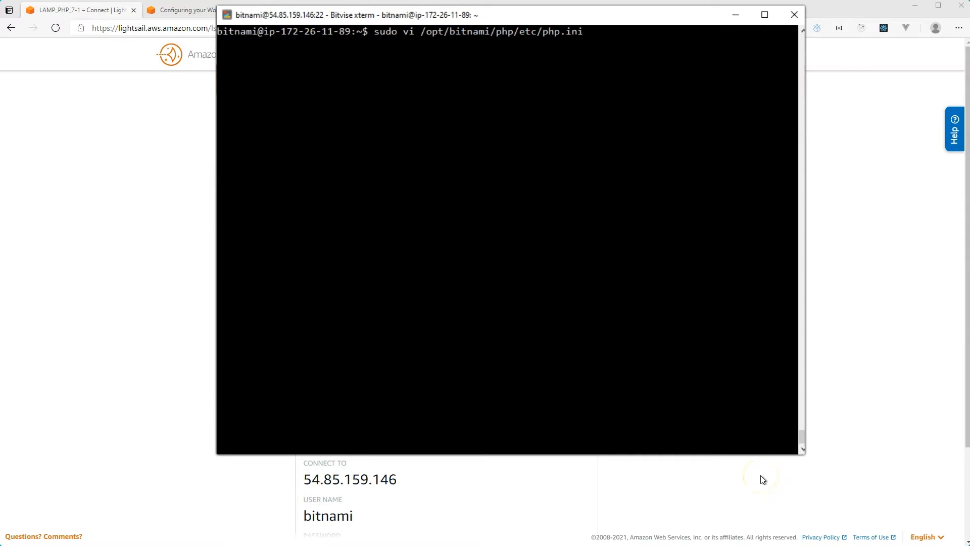
mouse_move(784, 463)
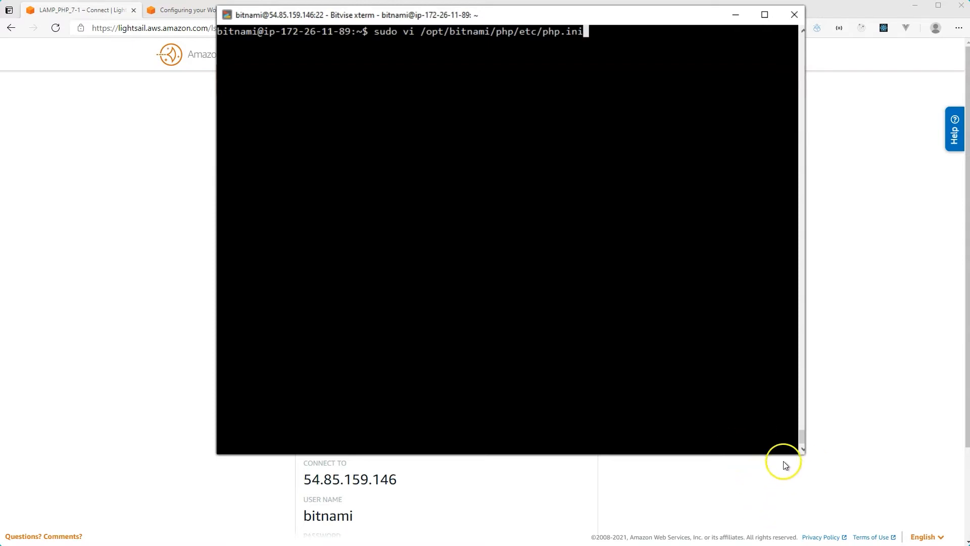
mouse_move(684, 452)
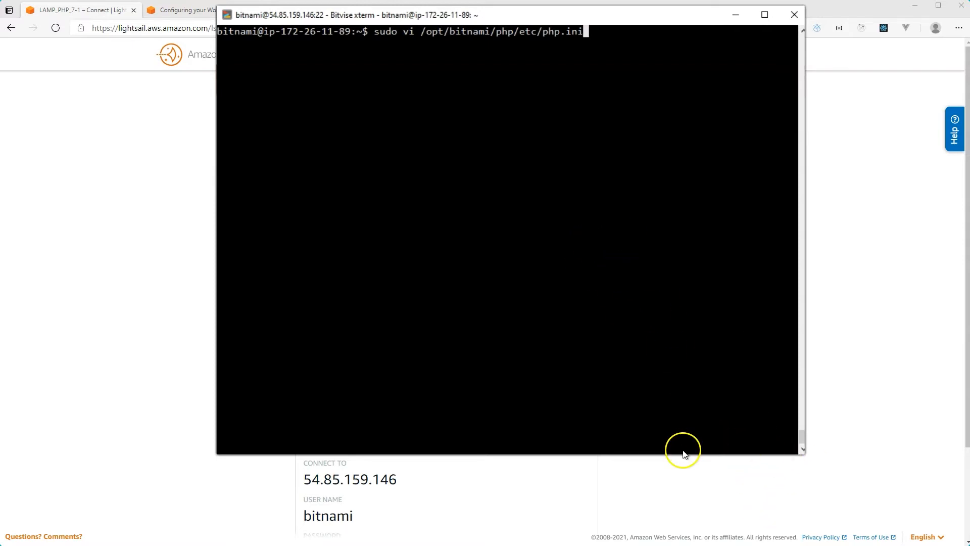
mouse_move(762, 412)
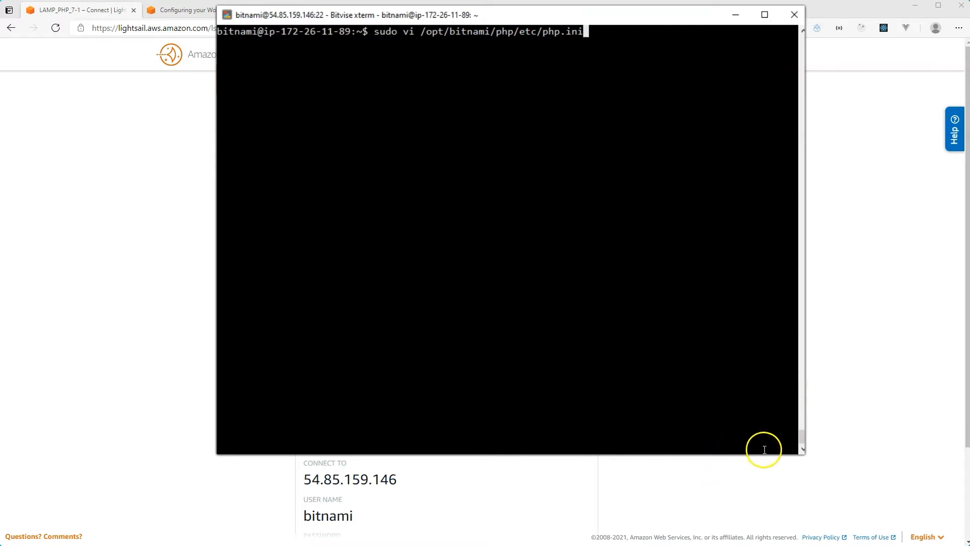
mouse_move(661, 70)
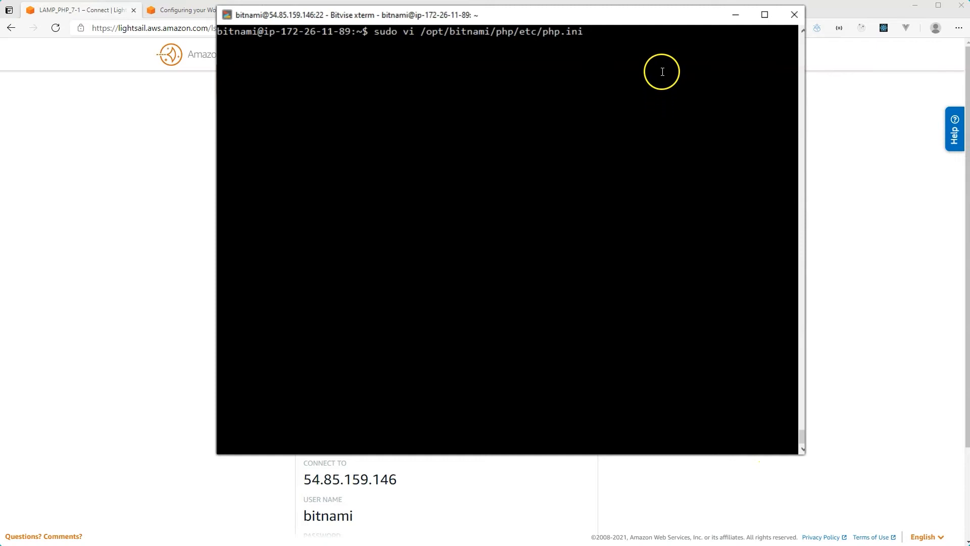
mouse_move(659, 19)
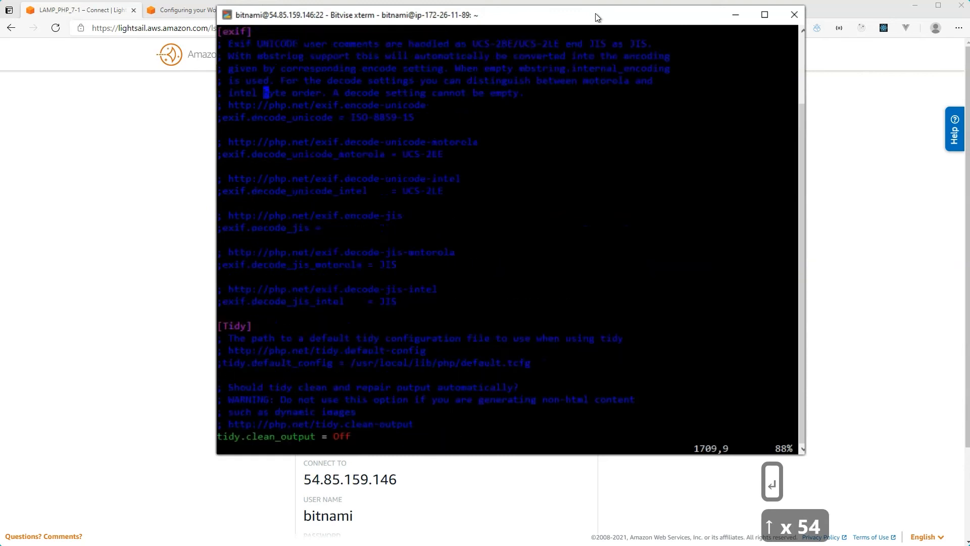
Scroll through php.ini in vi toward the session and Assertion settings
scroll(up, 3)
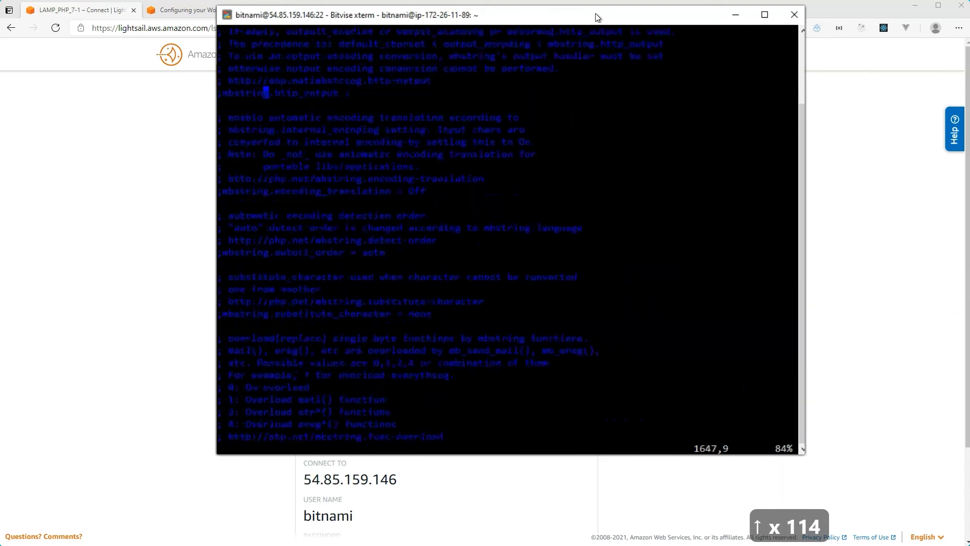
scroll(up, 3)
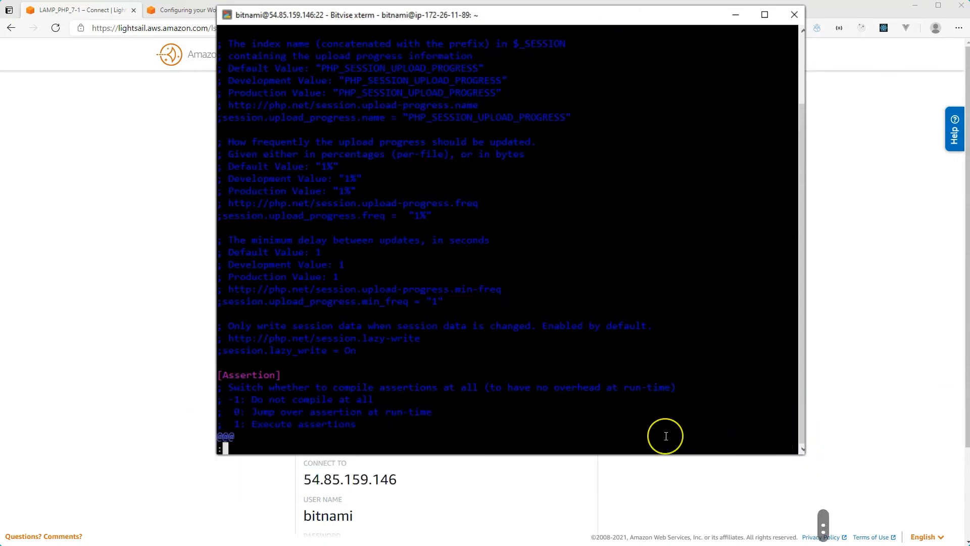
Quit vi with :q! so php.ini is left unchanged, returning to the bitnami prompt
text(:q!)
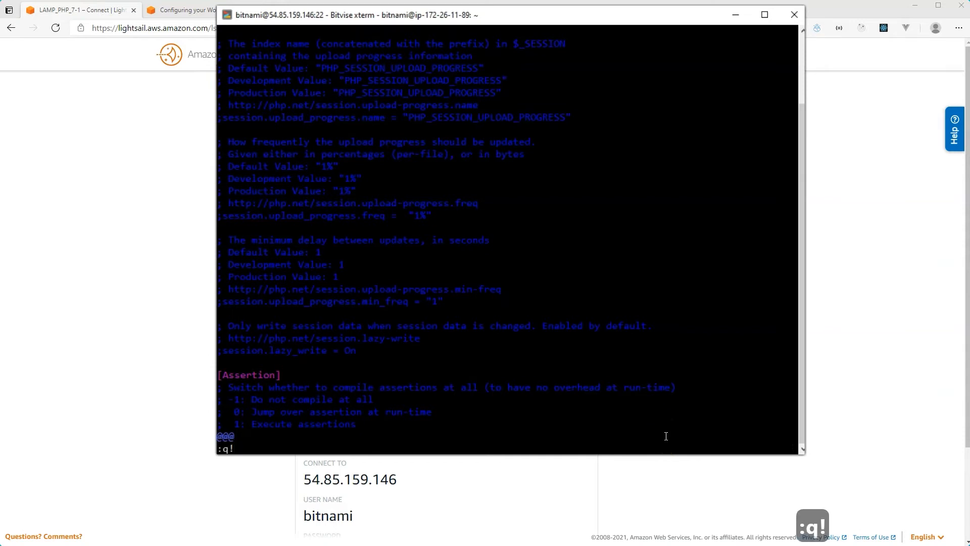
key(Return)
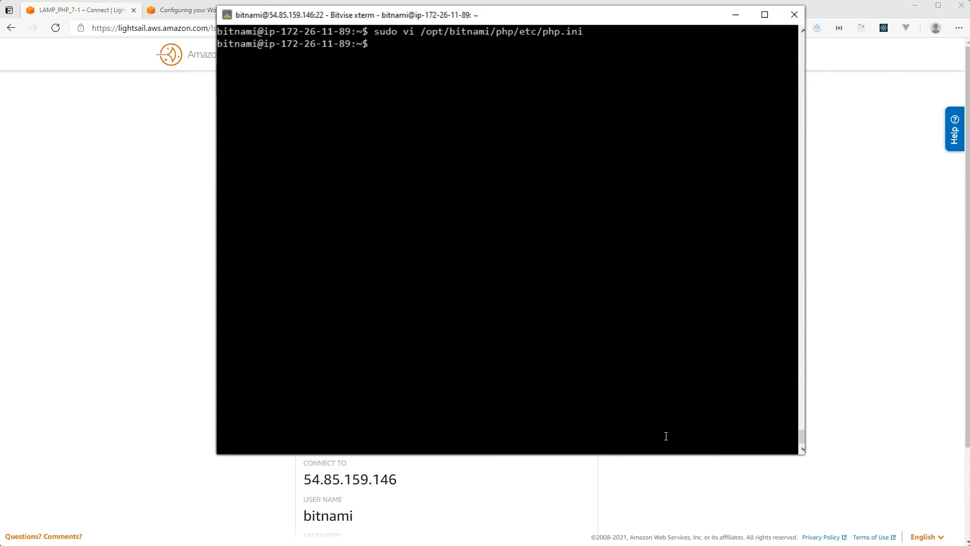
Open /opt/bitnami/mdub.site/wp-config.php in vi, completing the name from wp-c
text(vi /)
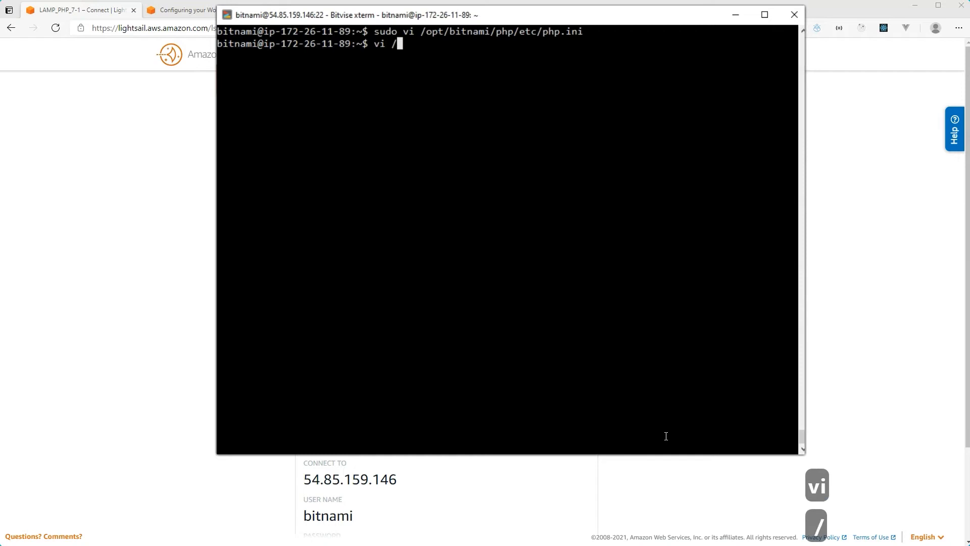
text(opt/)
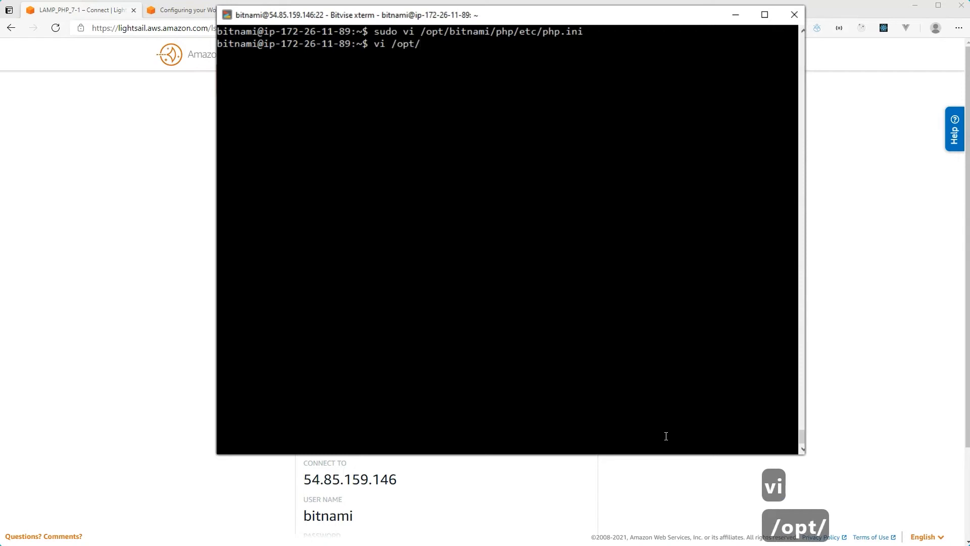
text(bitnami/)
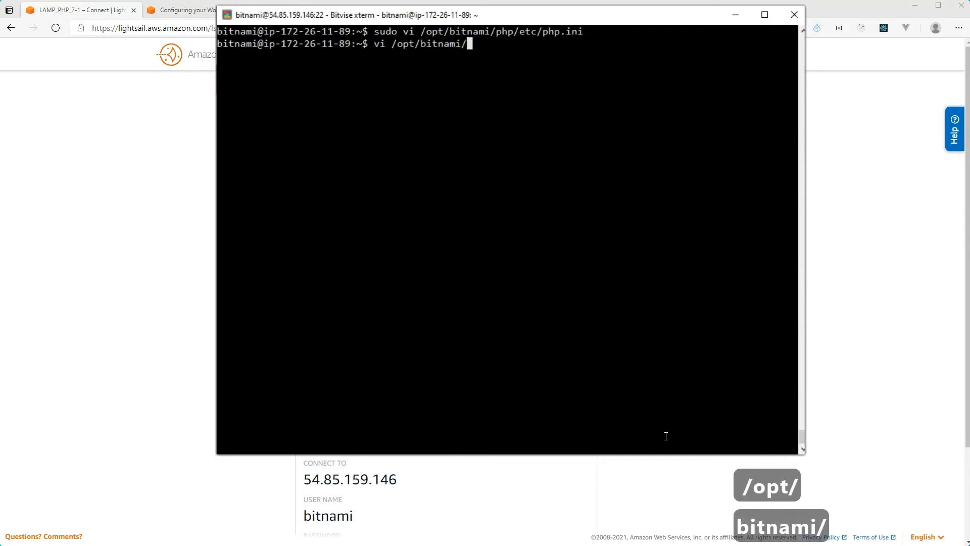
text(mdub.site/)
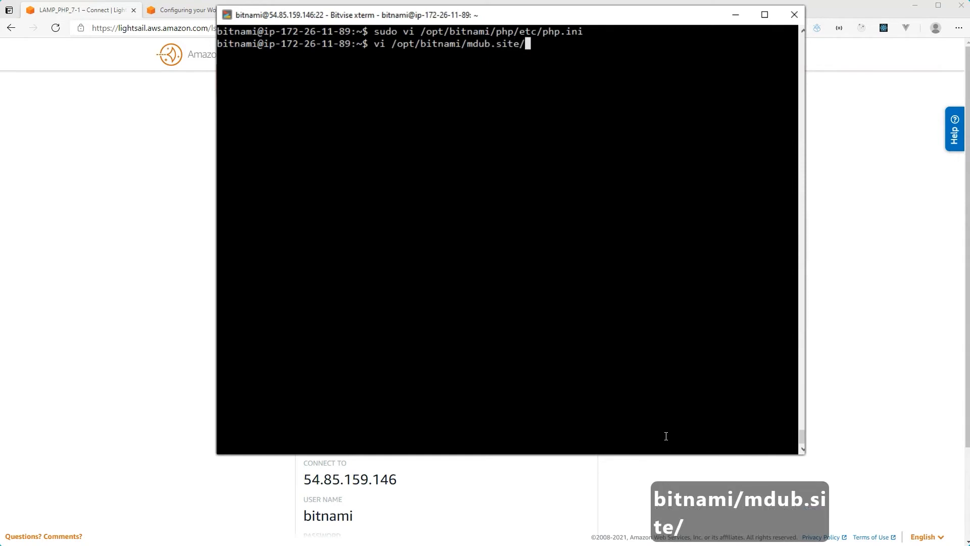
text(wp-c)
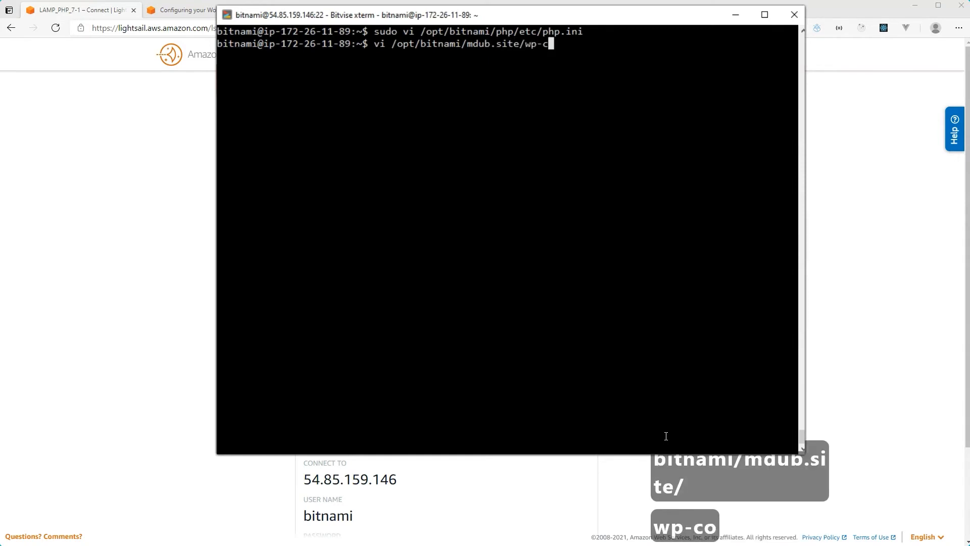
key(Return)
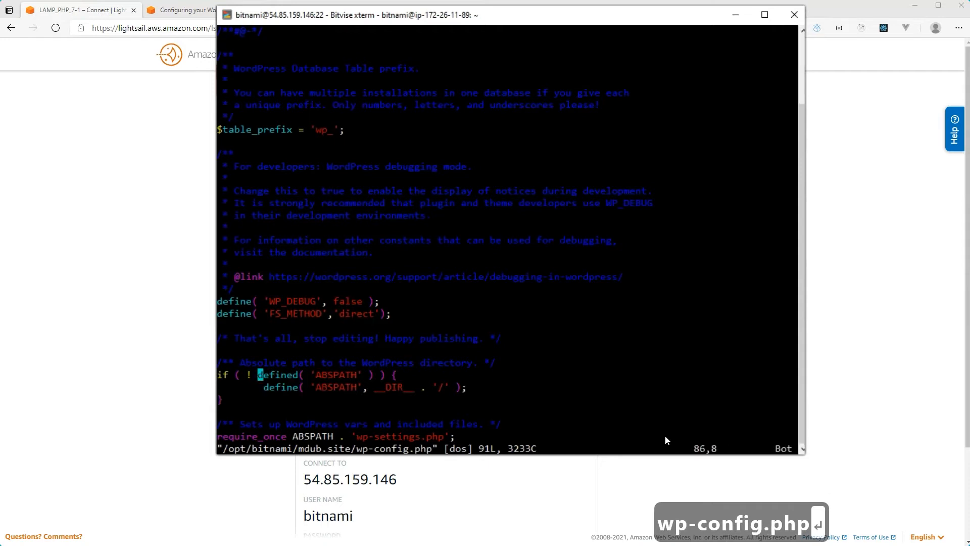
scroll(up, 3)
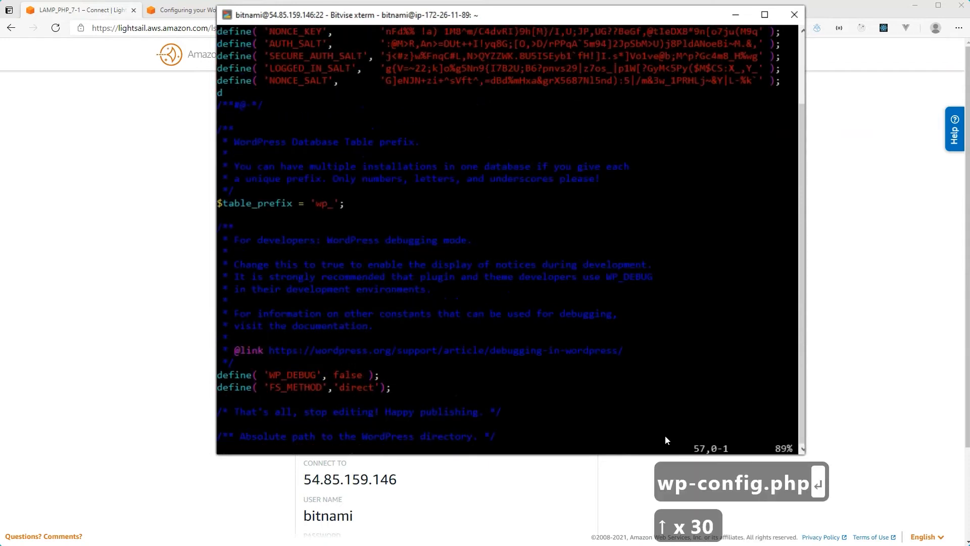
scroll(up, 3)
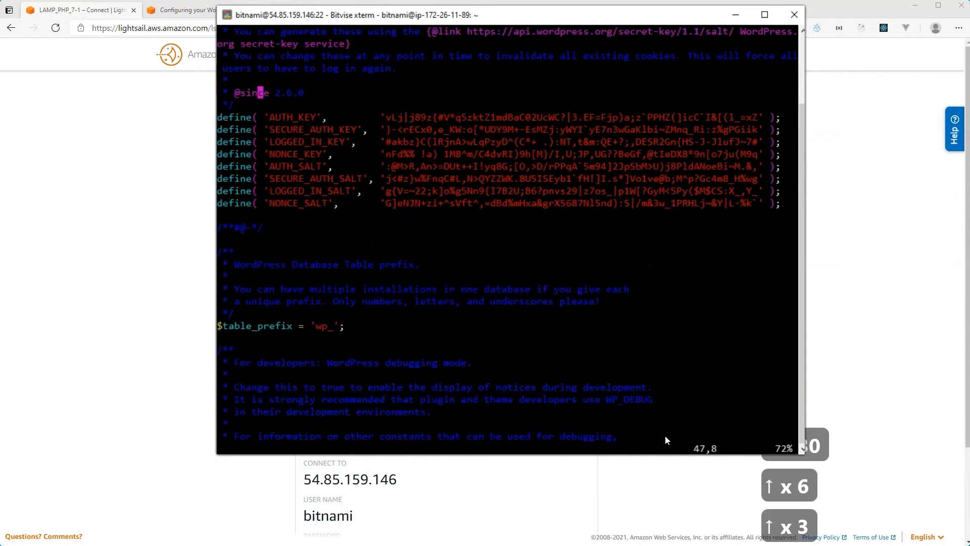
scroll(up, 3)
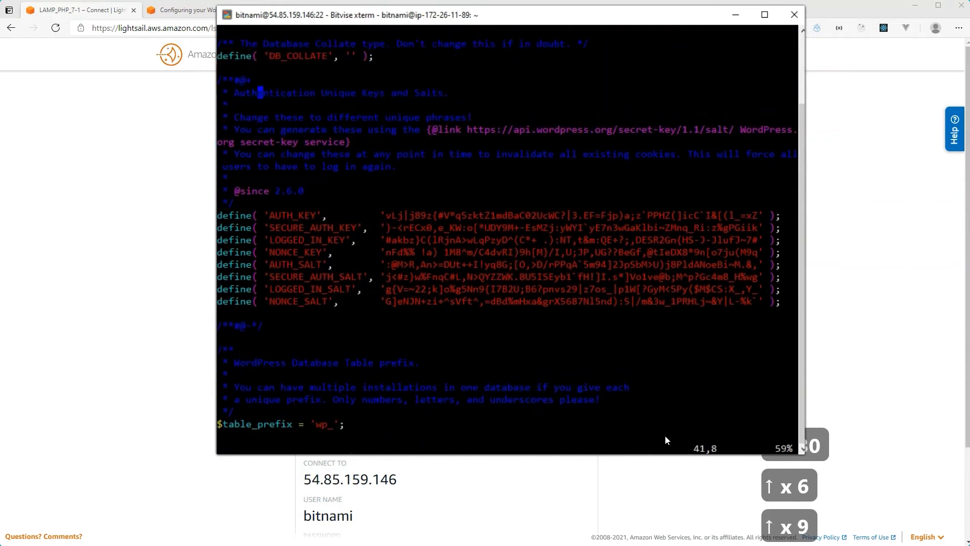
scroll(up, 3)
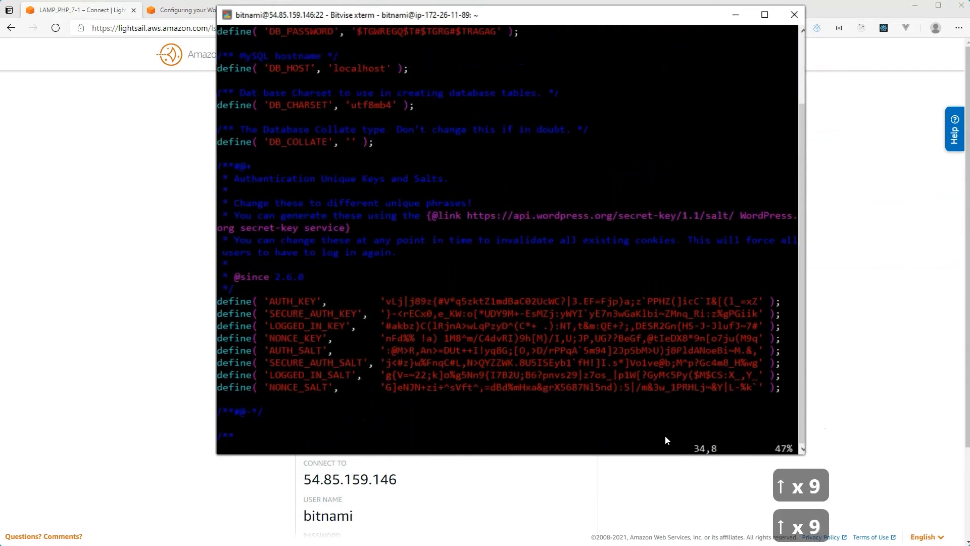
scroll(up, 3)
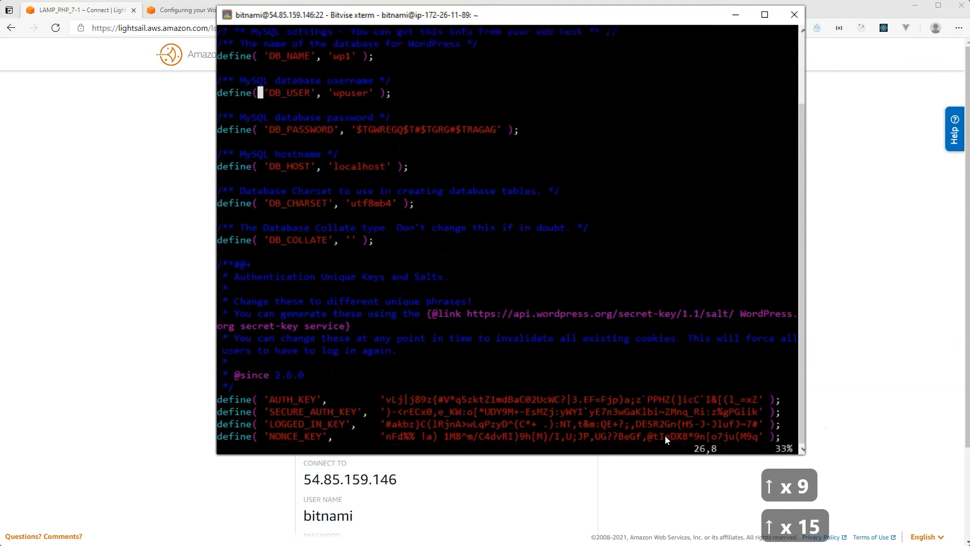
scroll(down, 3)
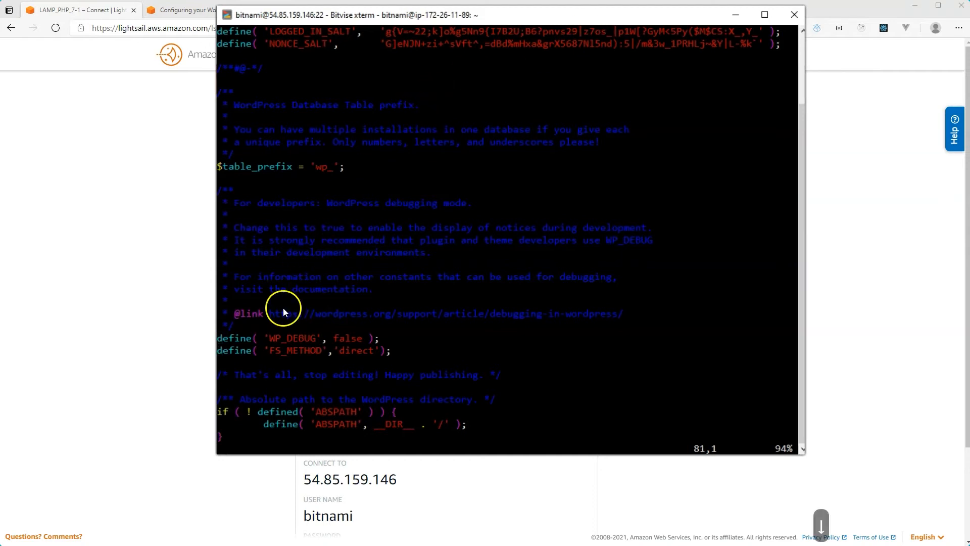
click(232, 338)
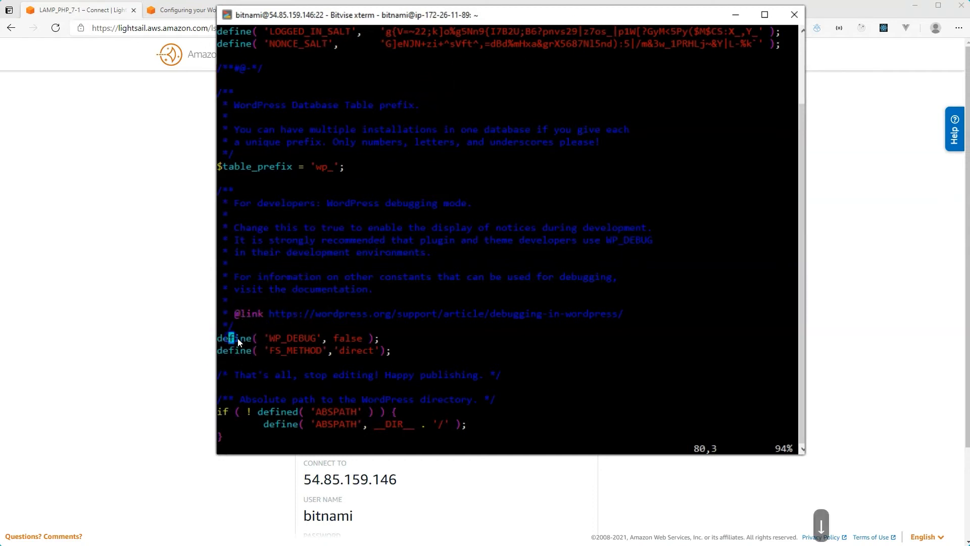
mouse_move(253, 345)
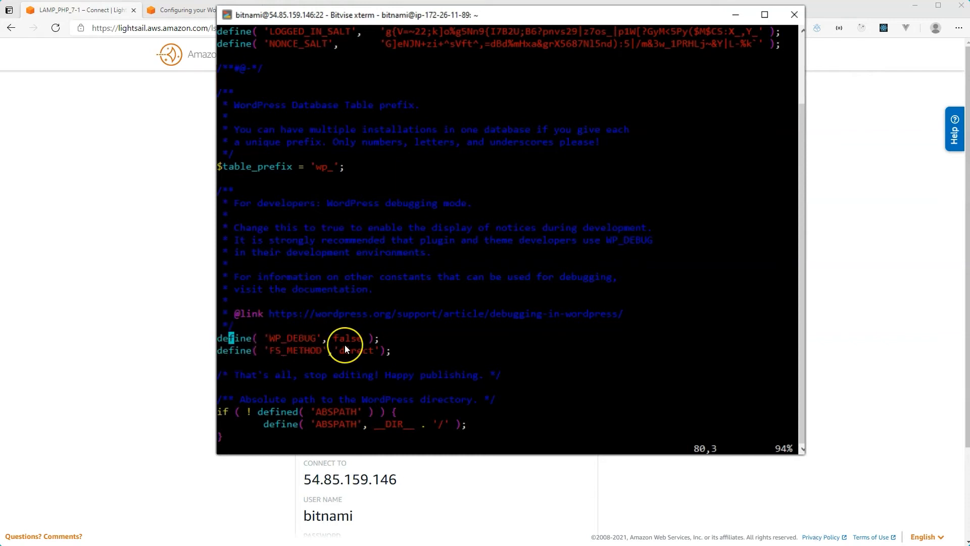
Start a new line below WP_DEBUG and begin typing define( 'SOME
key(Left)
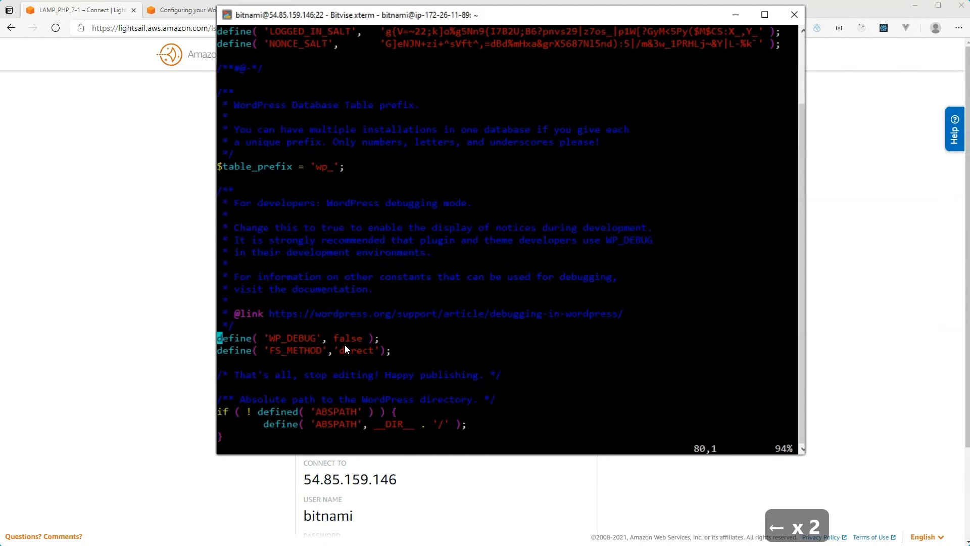
key(Return)
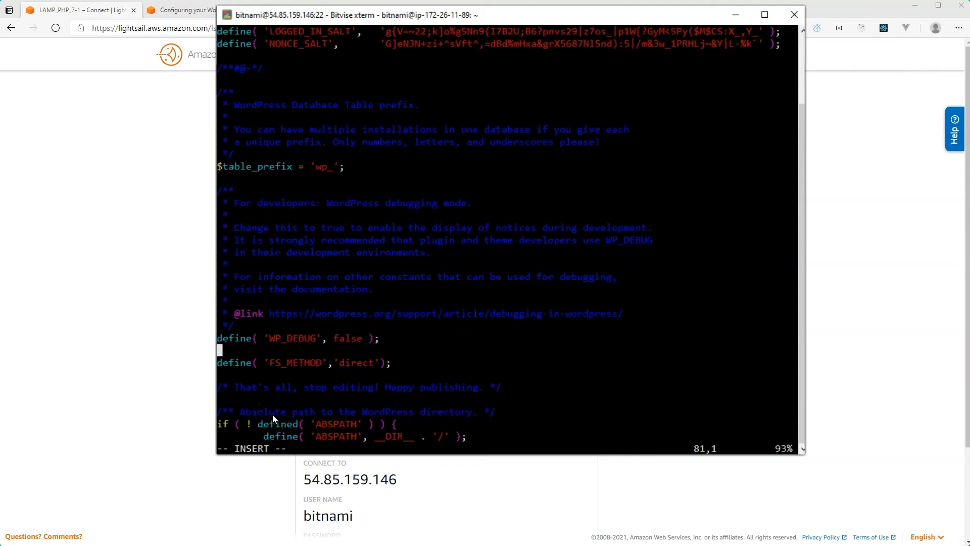
mouse_move(297, 418)
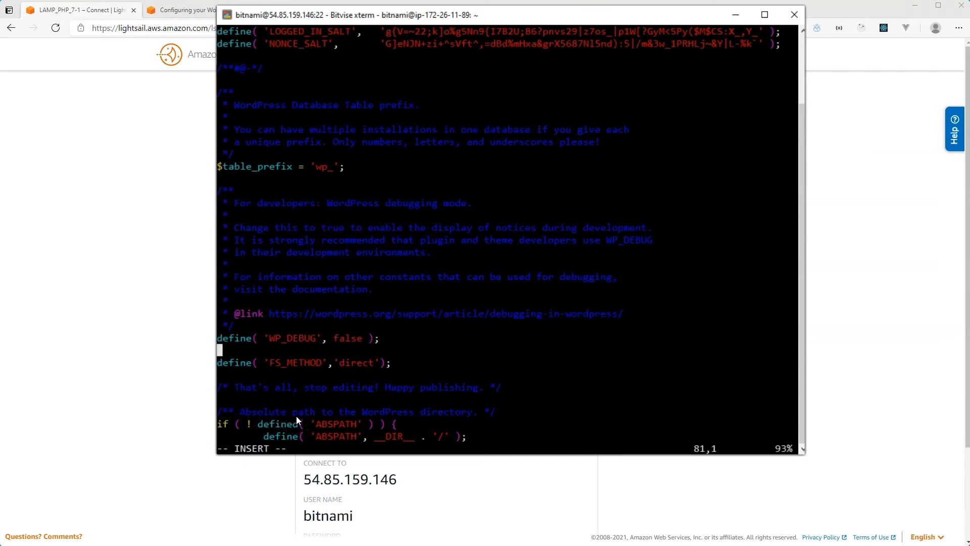
text(define)
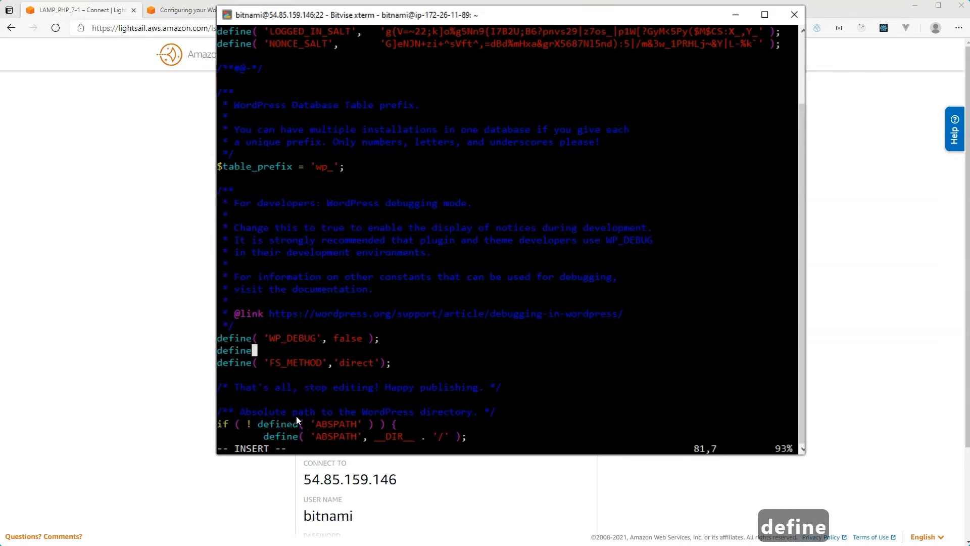
text(')
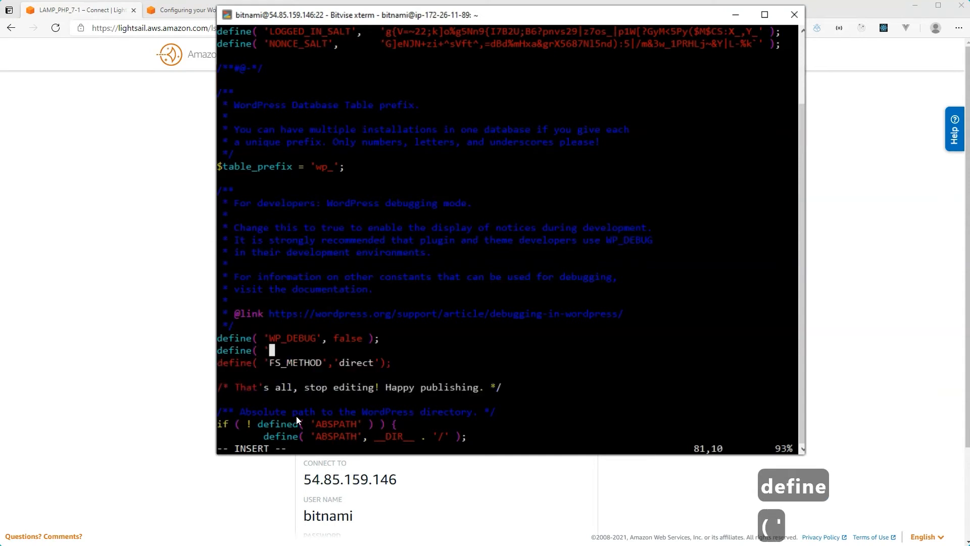
text(SOMECODE', true);)
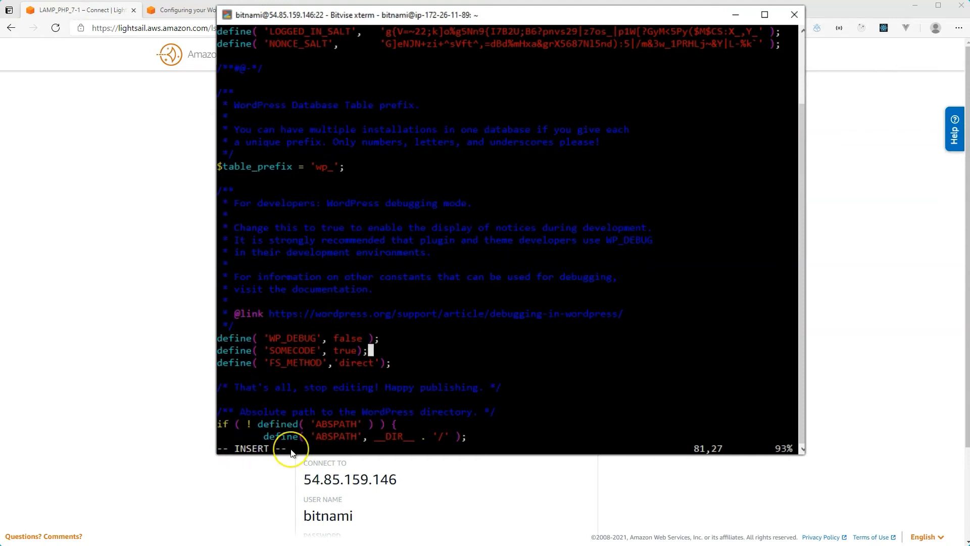
Clear stray placeholder characters and finish the line as define( 'SOMECODE', true);
key(Left)
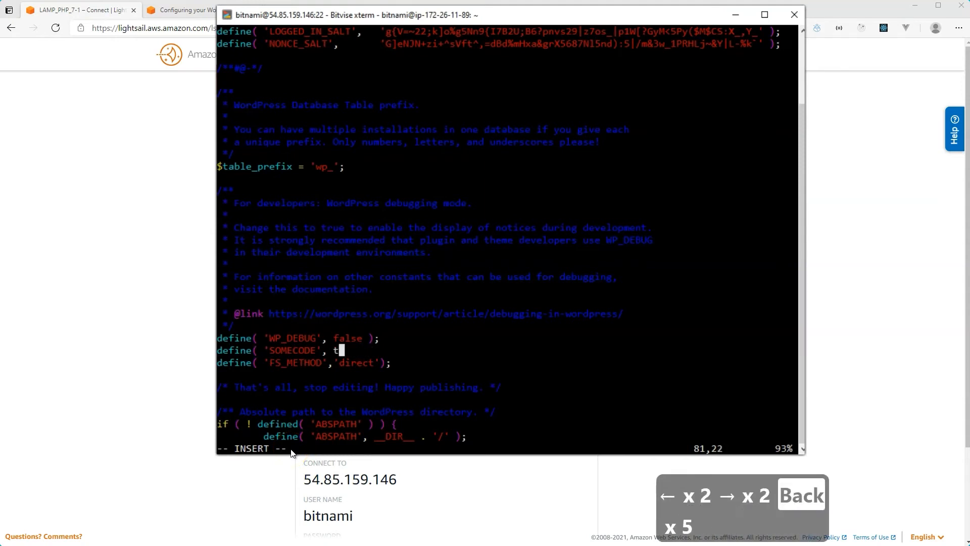
key(Backspace)
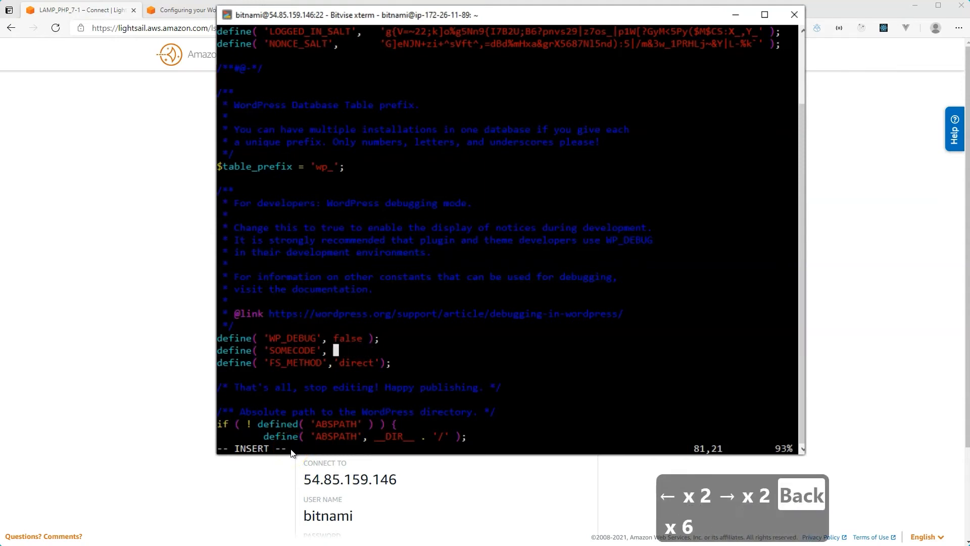
key(Left)
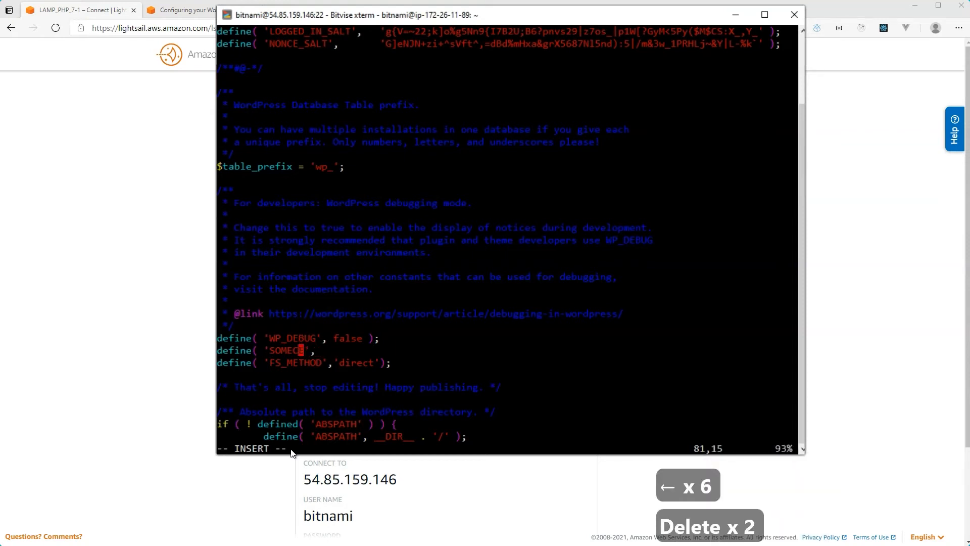
key(Delete)
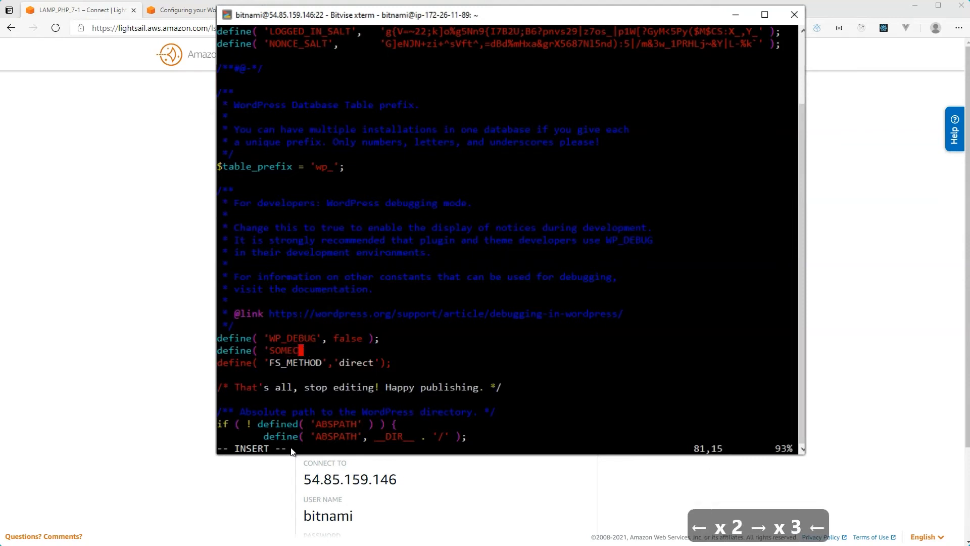
text(ODE', true);)
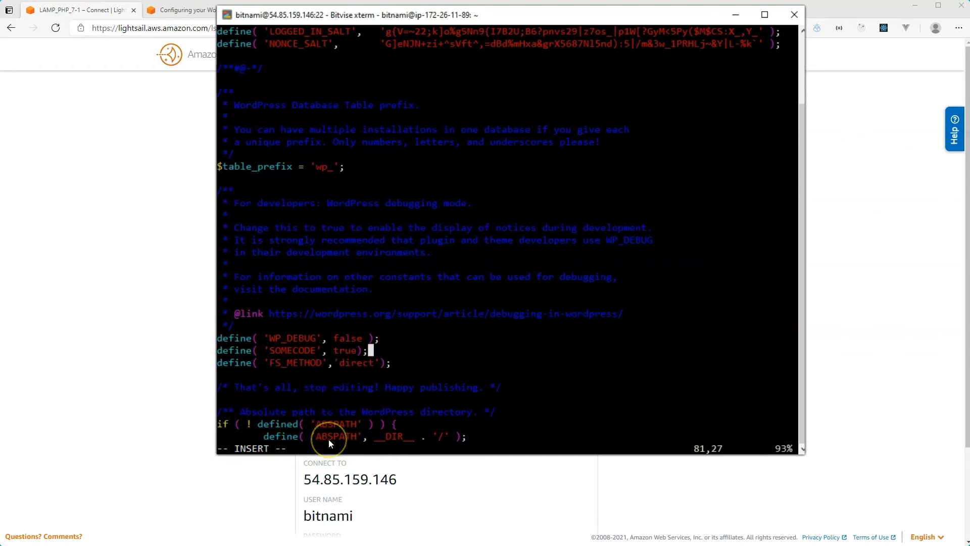
Leave vi insert mode with the SOMECODE line in place
key(Escape)
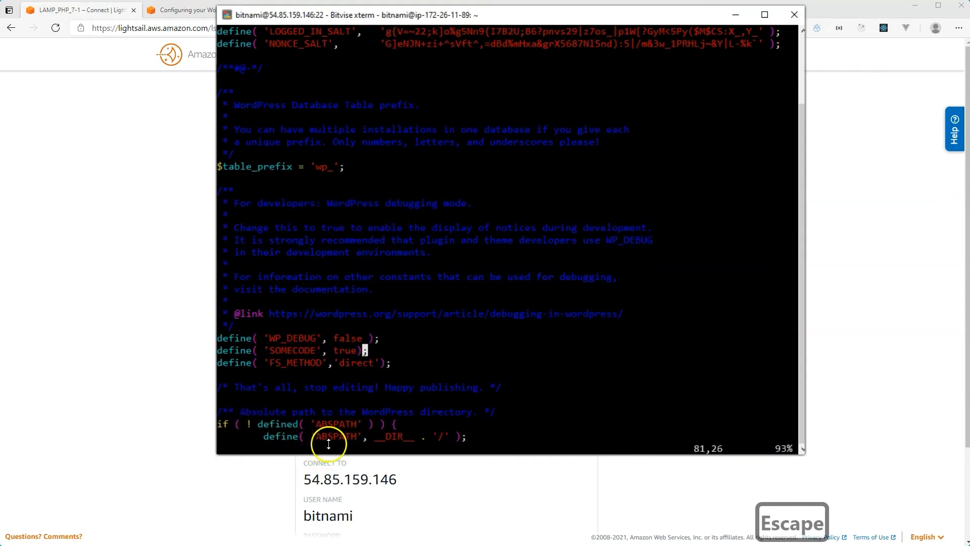
mouse_move(232, 427)
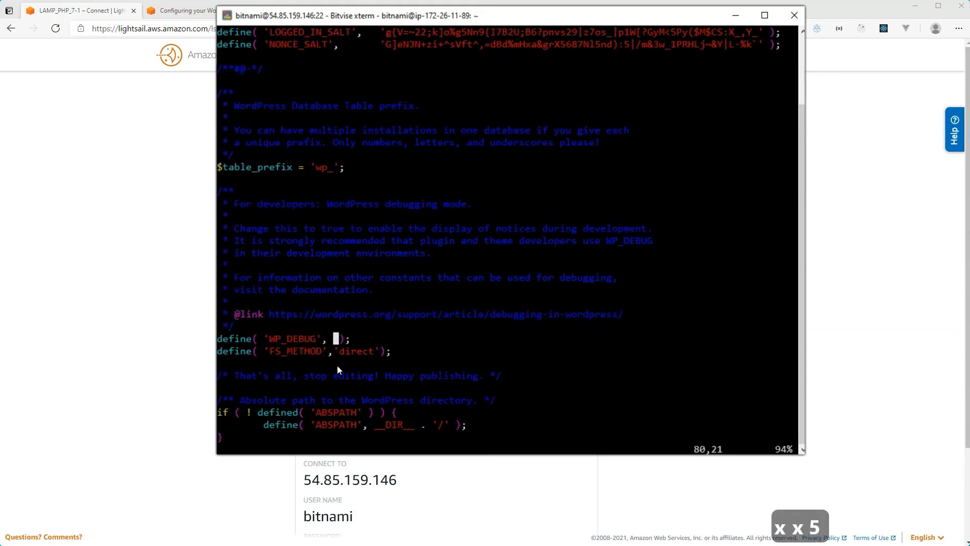
Replace the WP_DEBUG value so the line reads define( 'WP_DEBUG', true );
key(Backspace)
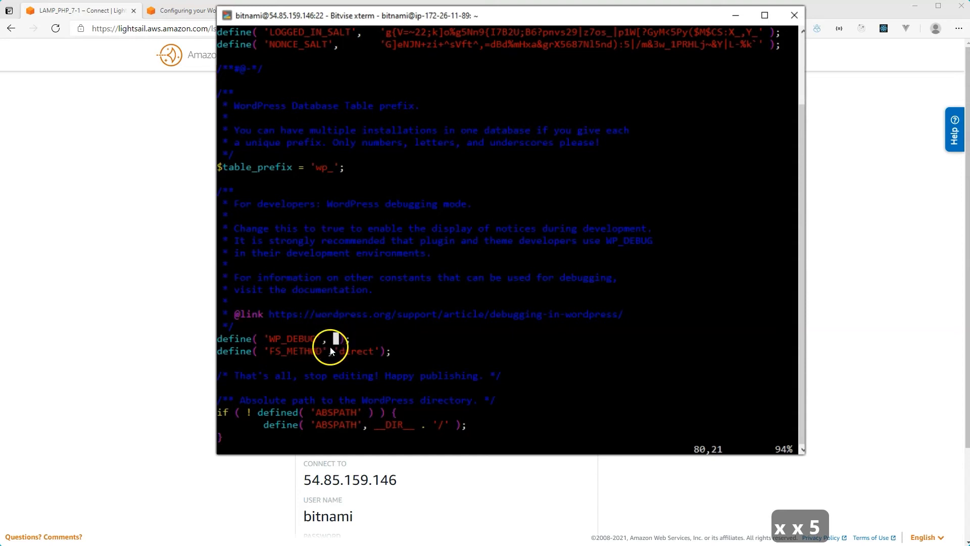
mouse_move(338, 365)
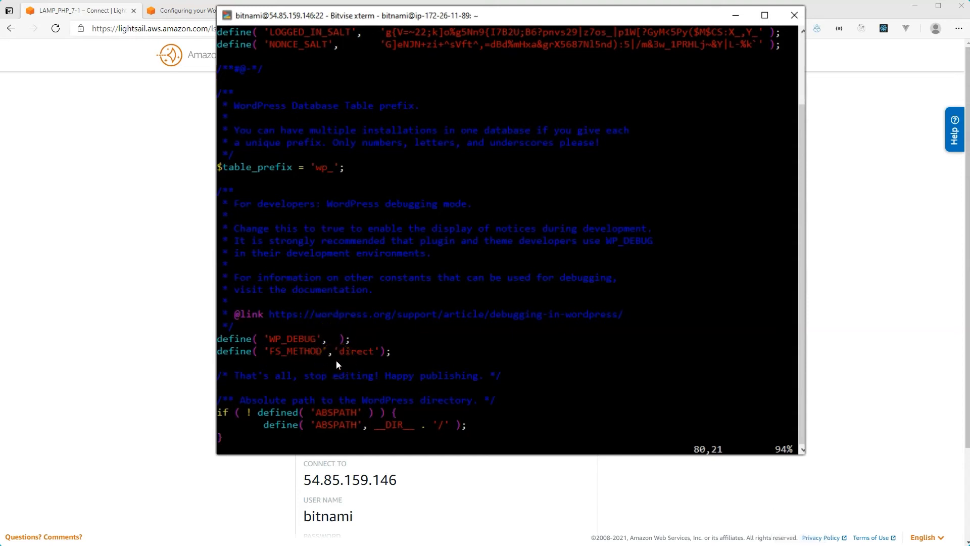
click(335, 339)
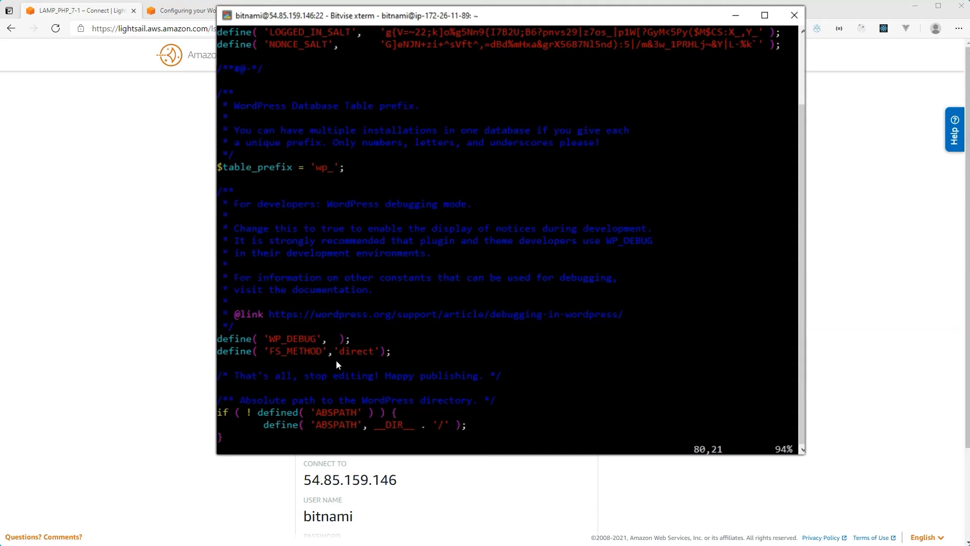
click(336, 339)
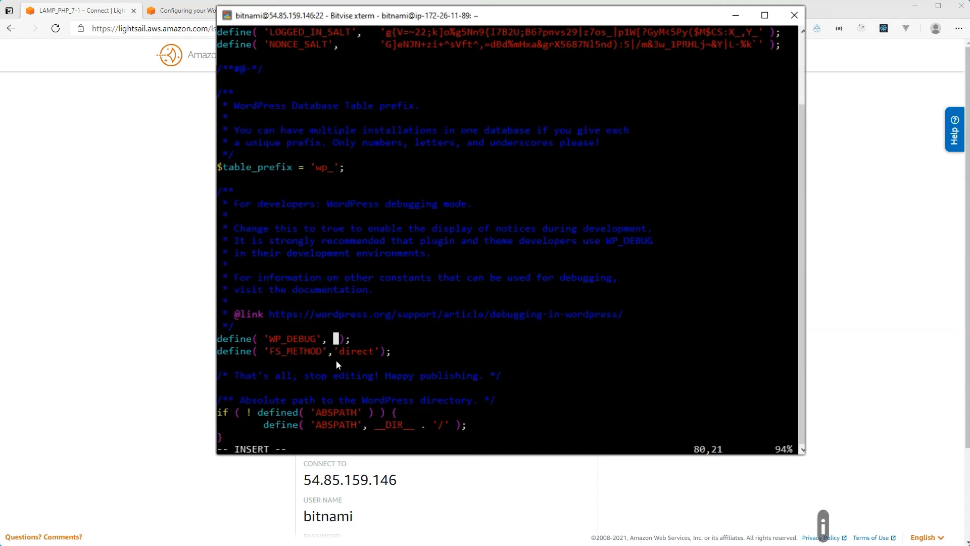
mouse_move(277, 406)
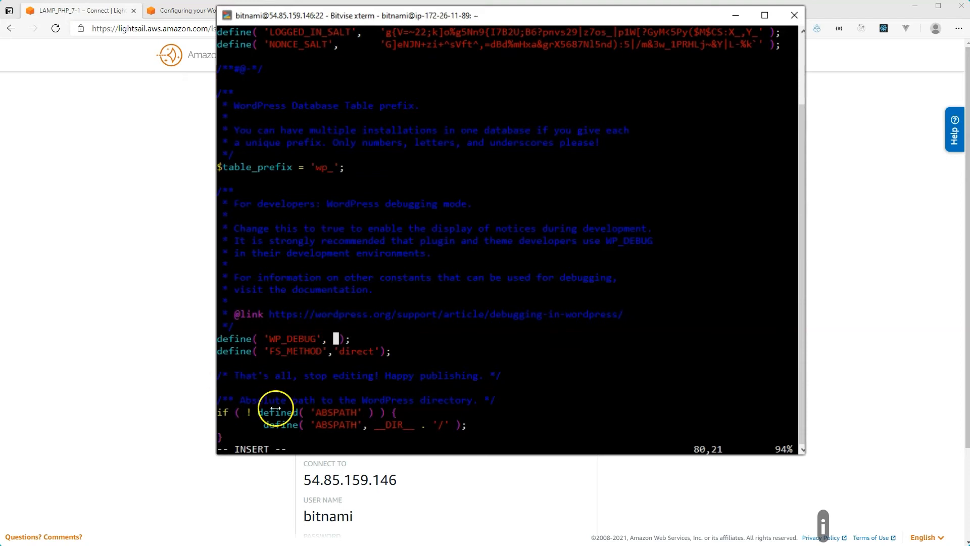
mouse_move(314, 326)
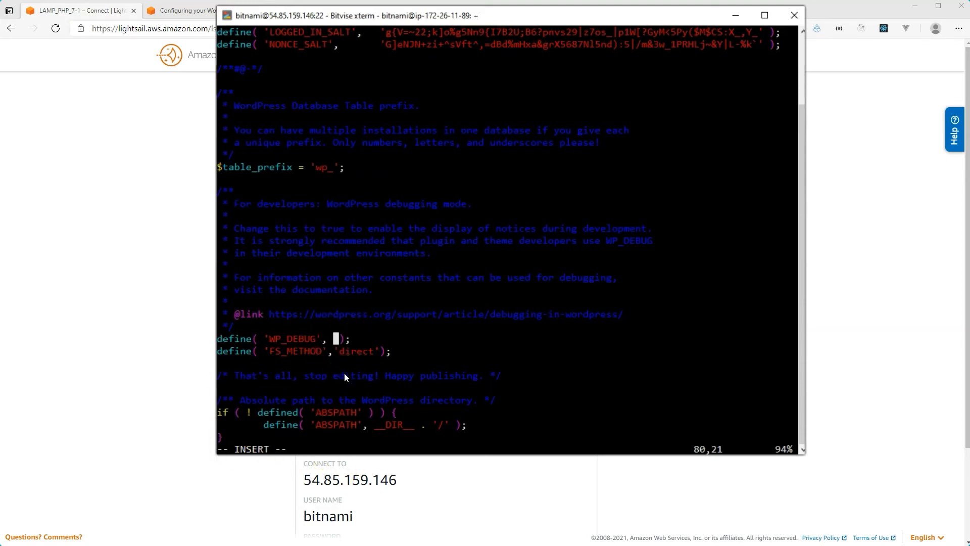
text(true)
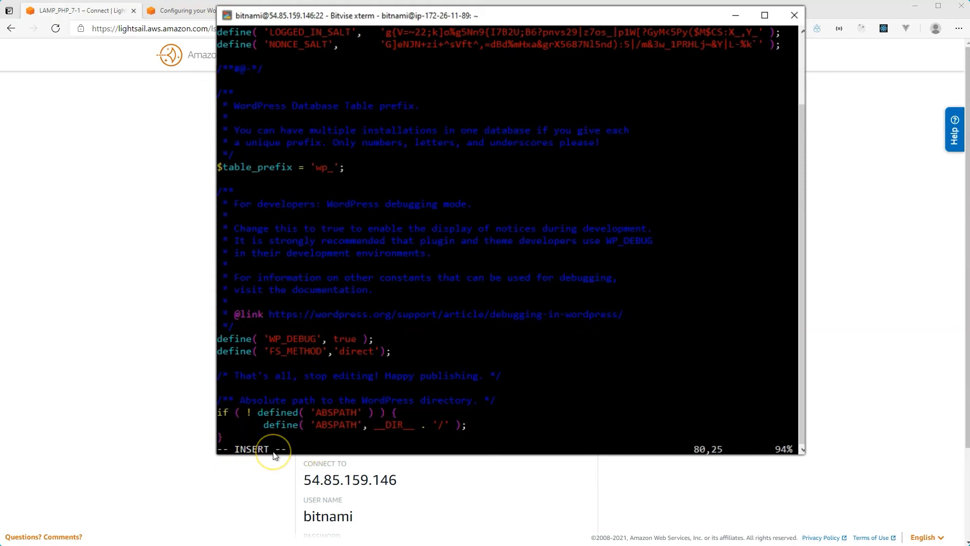
key(Escape)
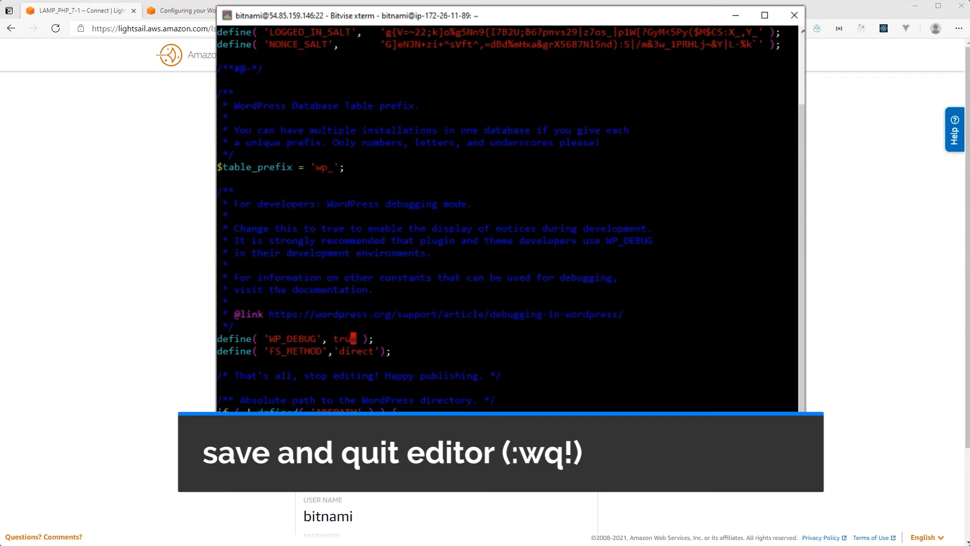
Save wp-config.php and quit vi with :wq, returning to the bitnami prompt
text(:wq!)
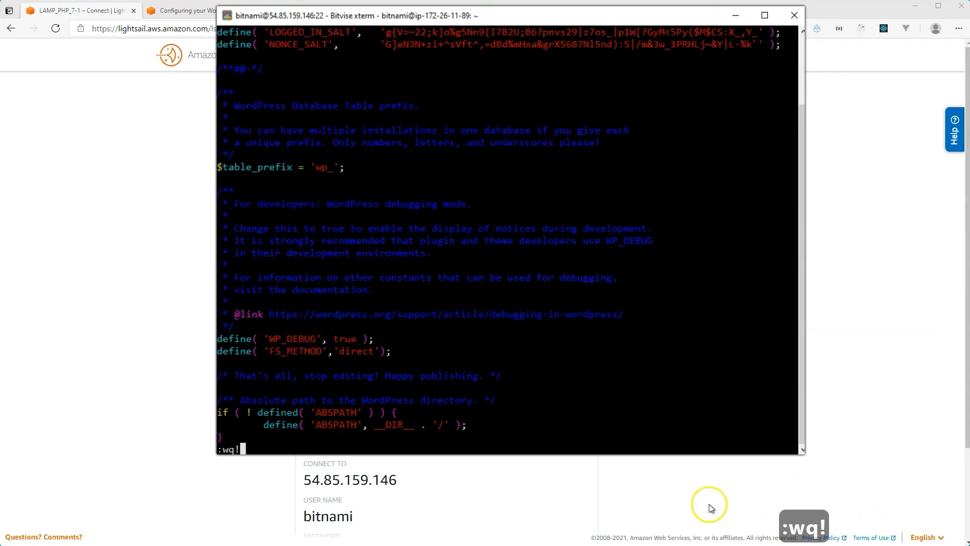
key(Return)
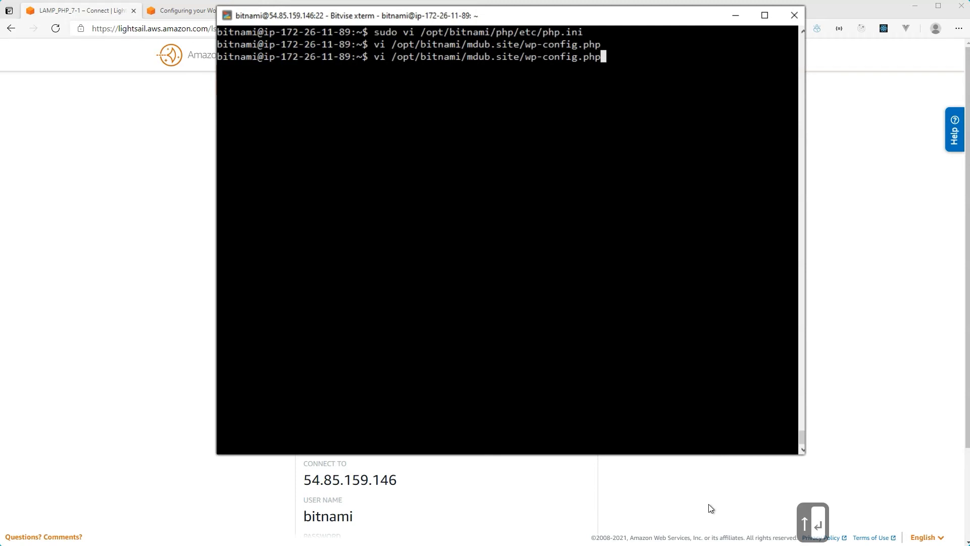
Reopen wp-config.php in vi and replace WP_DEBUG's true value with false
key(Return)
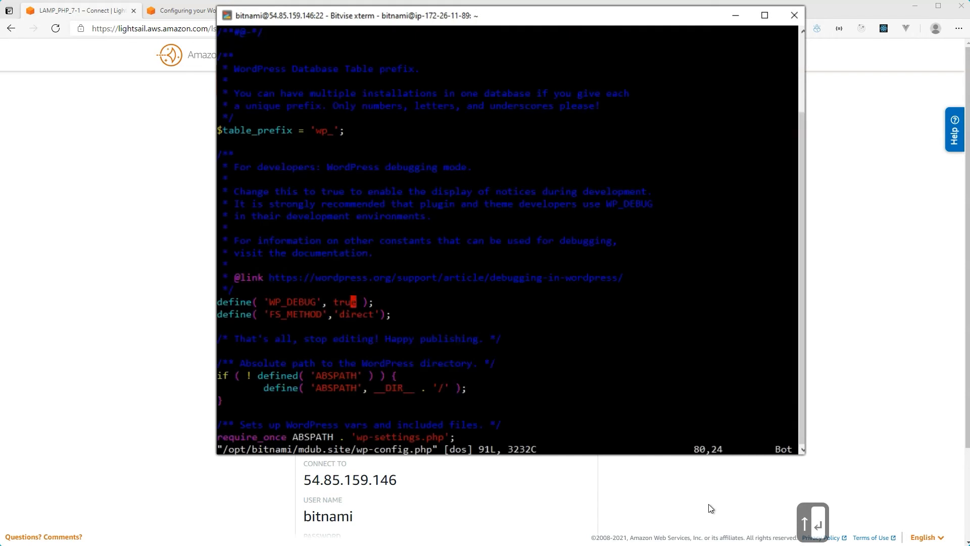
key(Left)
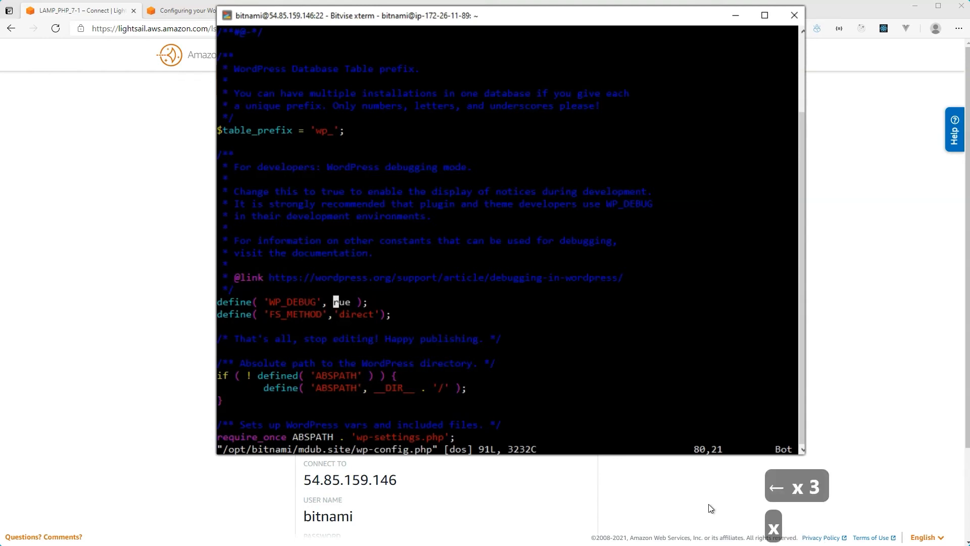
key(Backspace)
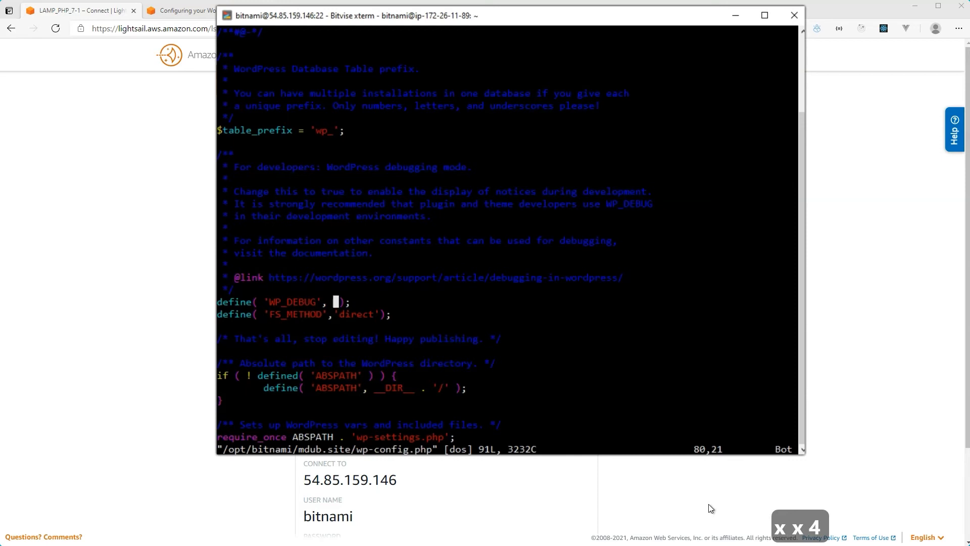
text(f)
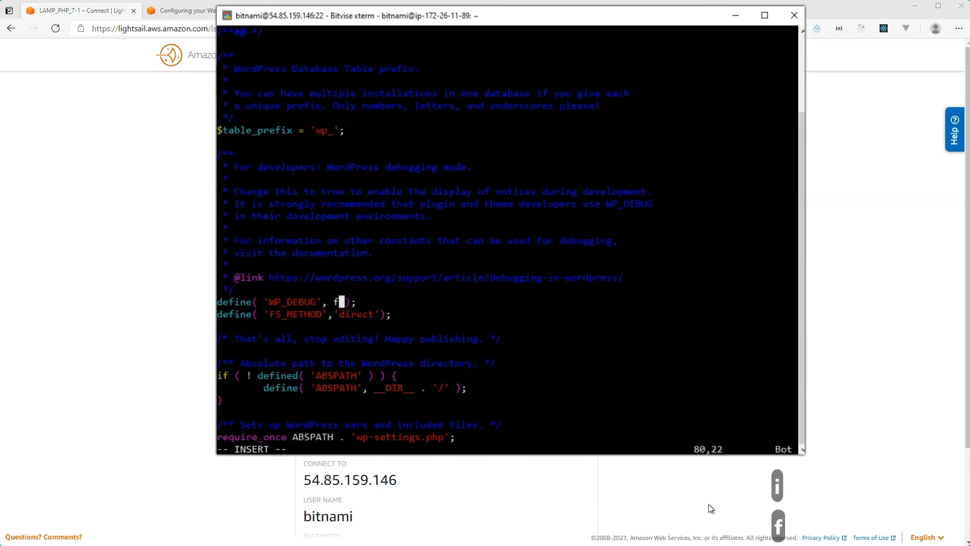
text(alse)
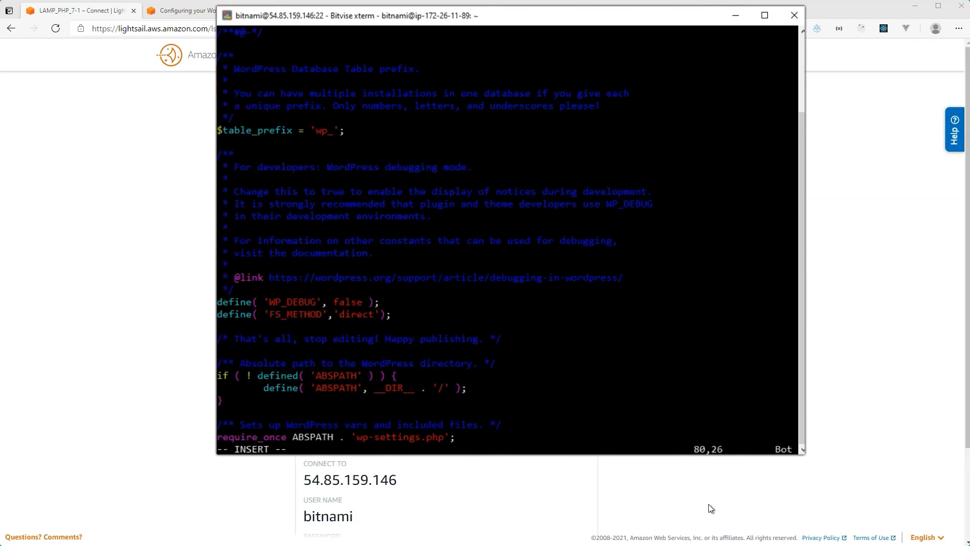
key(Escape)
text(:)
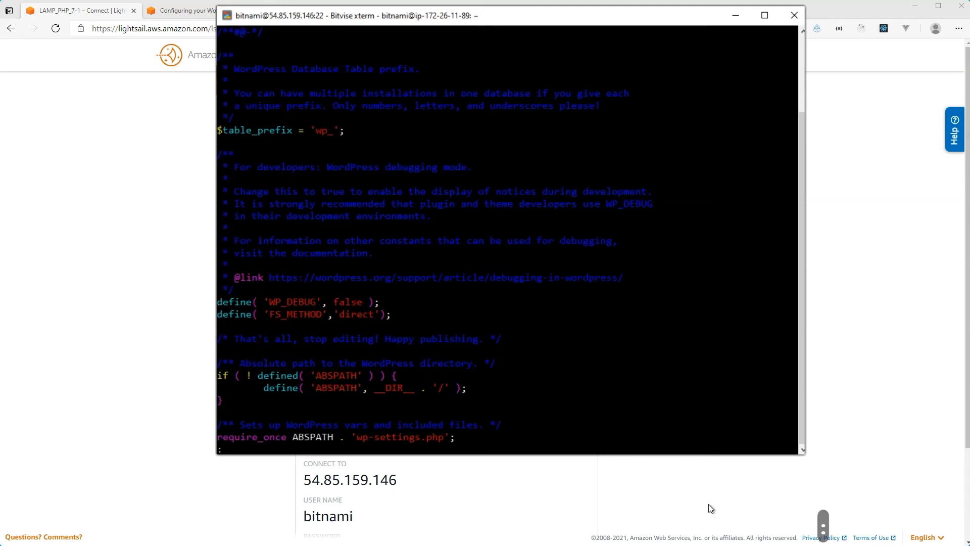
Write wp-config.php to disk with :w so WP_DEBUG false is saved
text(w)
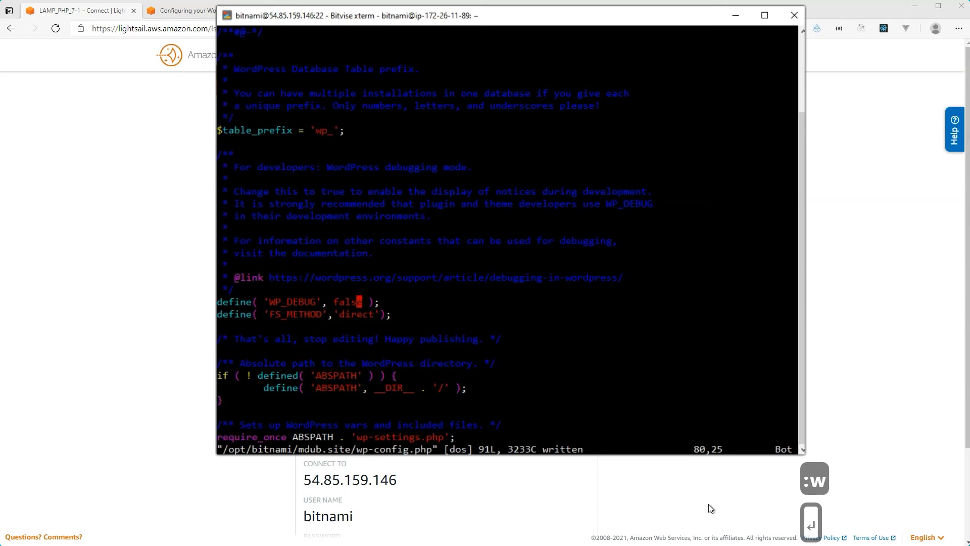
mouse_move(563, 445)
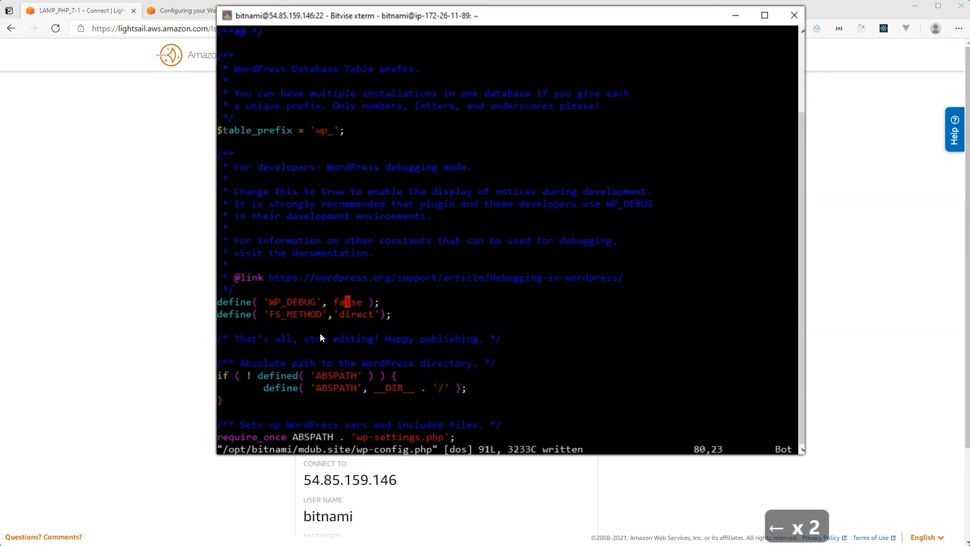
mouse_move(351, 307)
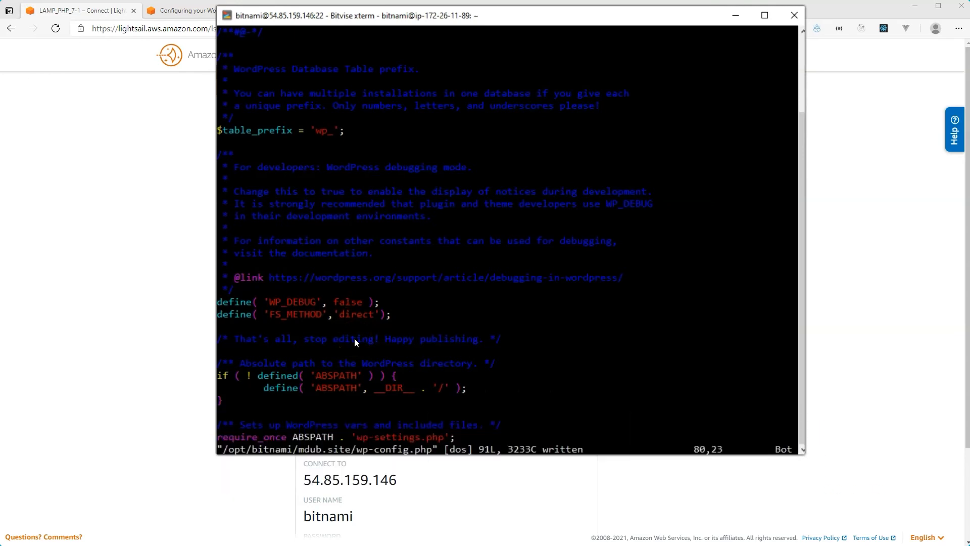
mouse_move(348, 302)
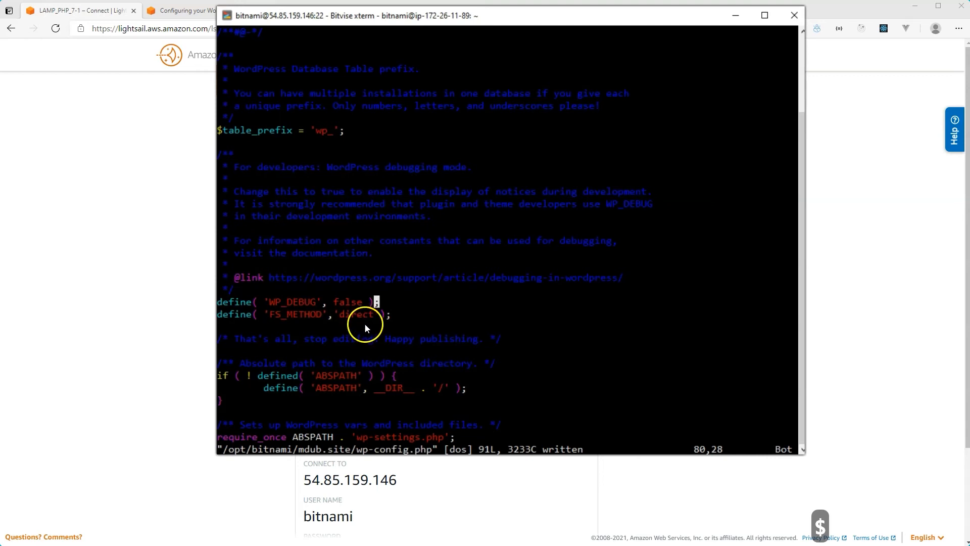
mouse_move(369, 336)
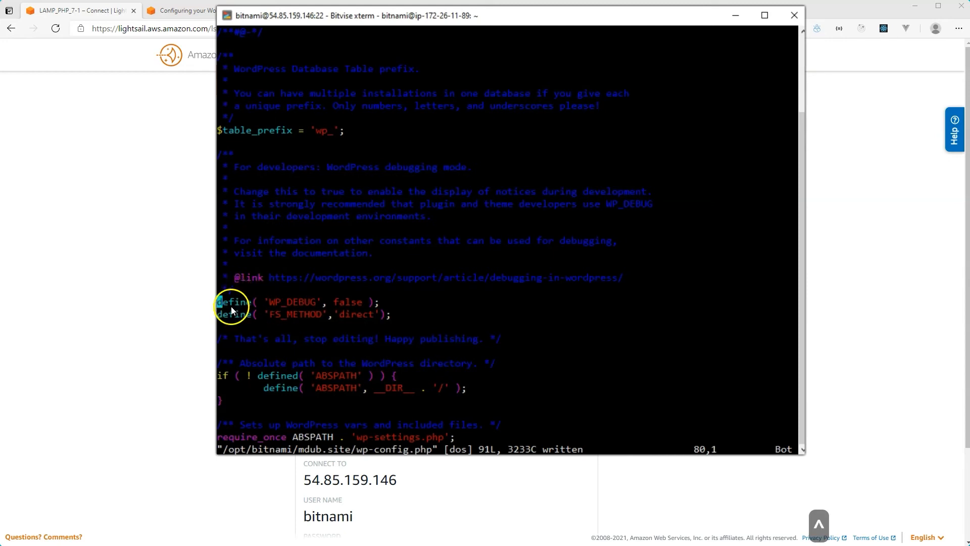
mouse_move(236, 332)
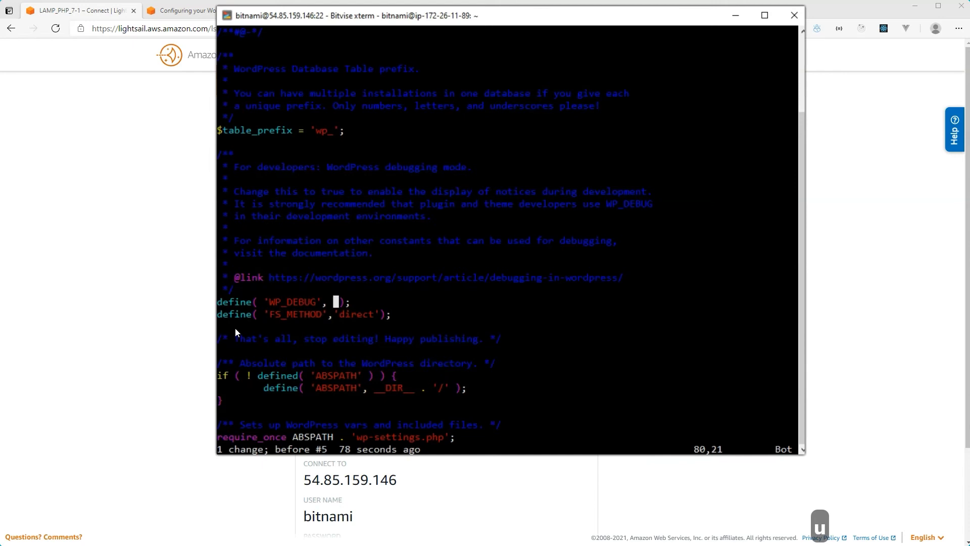
text(true)
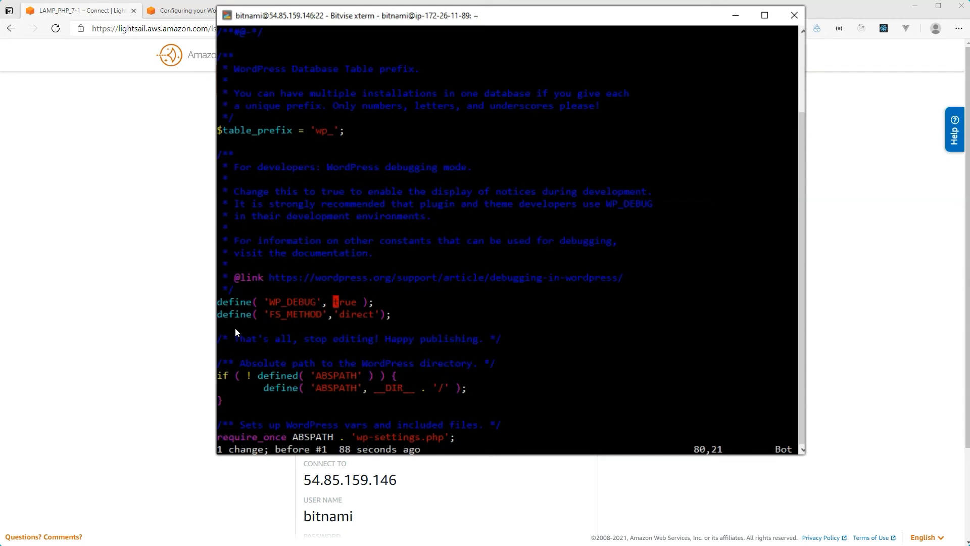
key(ctrl+r)
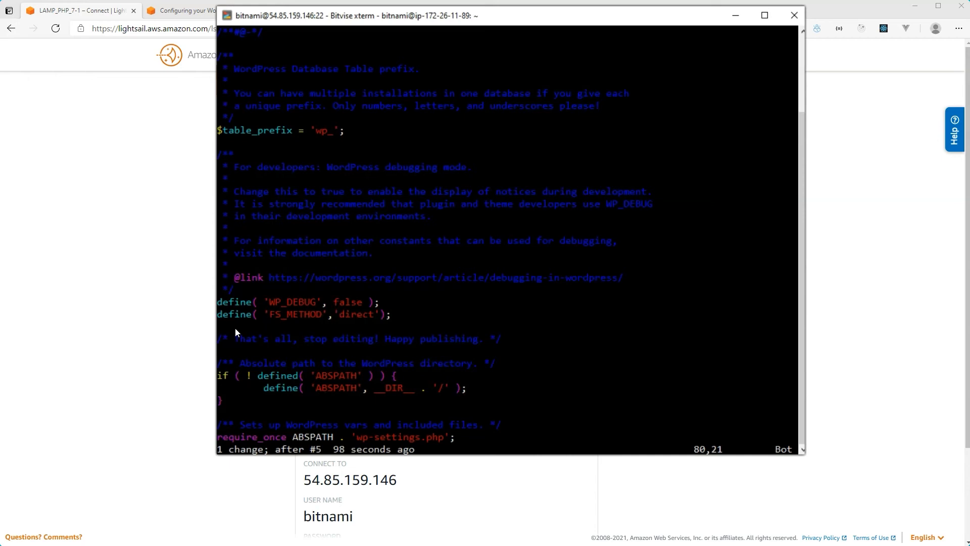
key(Escape)
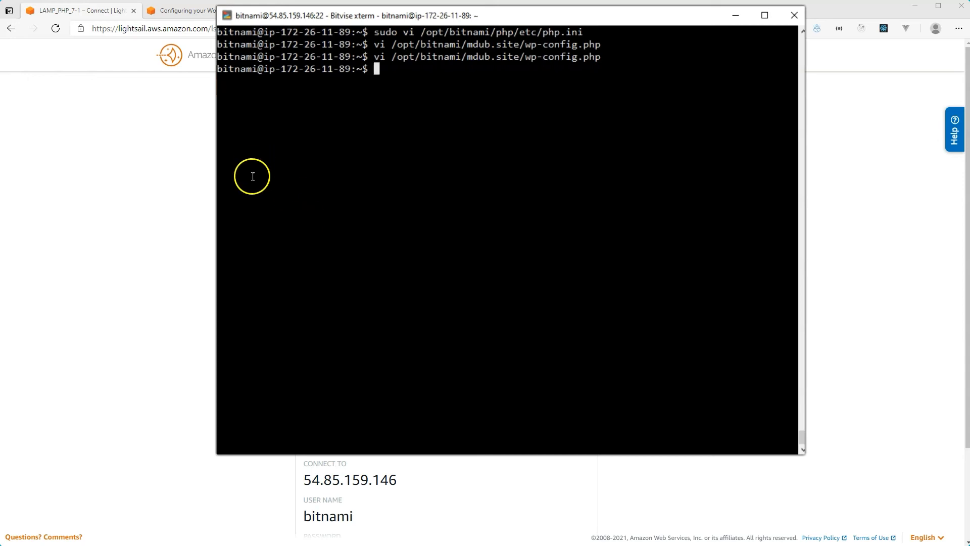
mouse_move(413, 216)
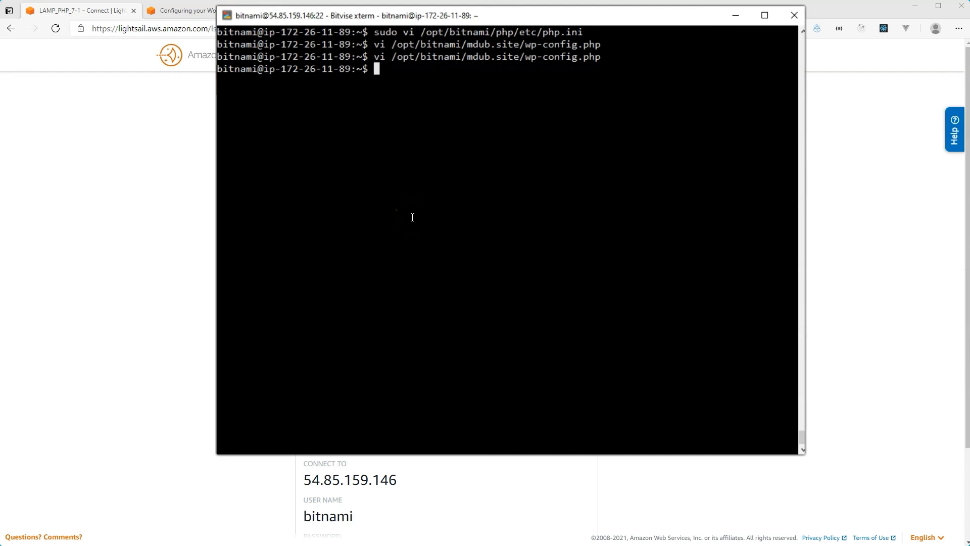
Run sudo vi /opt/bitnami/php/etc/php.ini from shell history to edit php.ini as root
text(sudo vi /opt/bitnami/php/etc/php.ini)
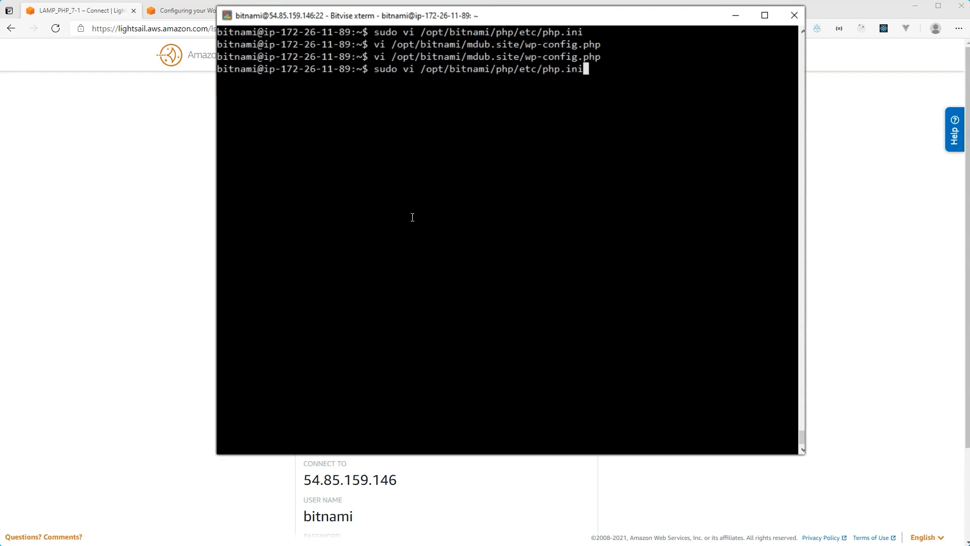
scroll(down, 3)
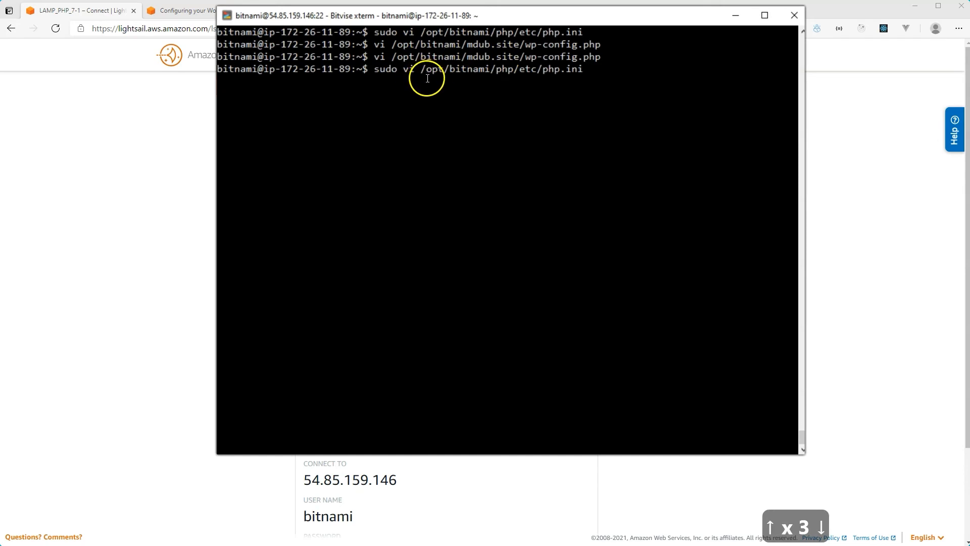
key(Up)
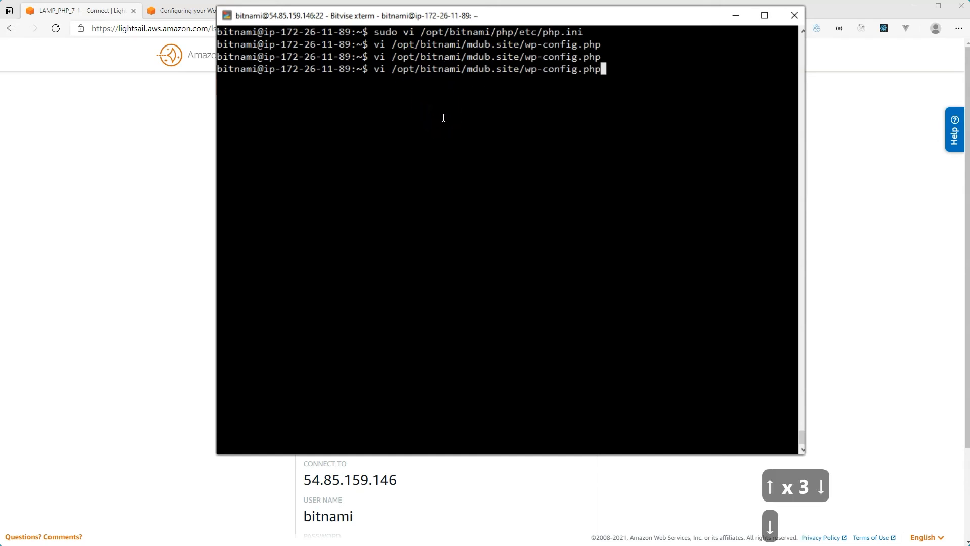
key(Return)
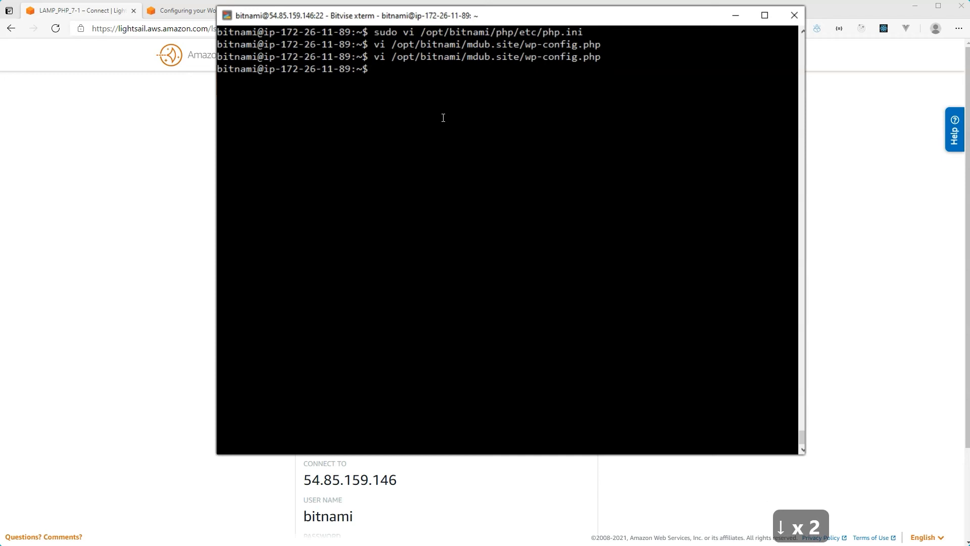
text(sudo vi /opt/bitnami/php/etc/php.ini)
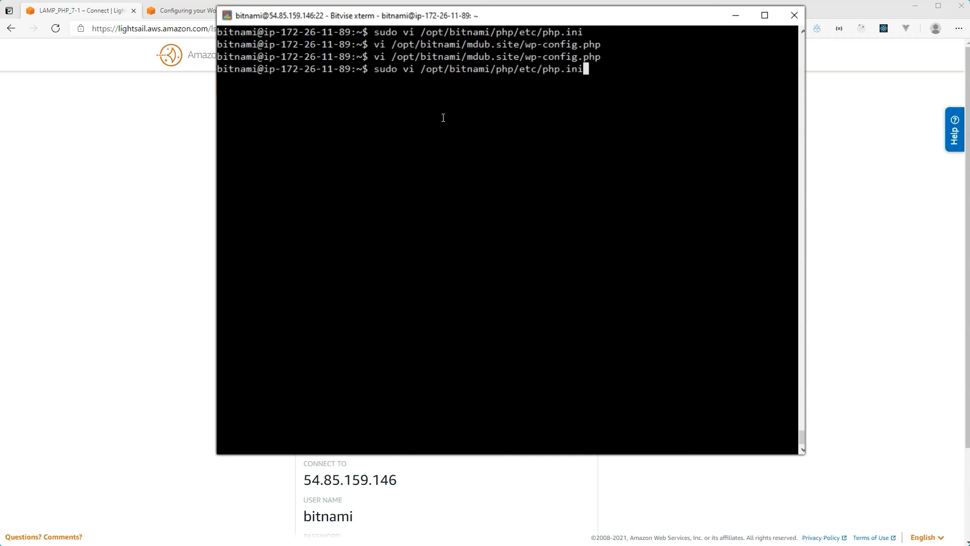
key(Return)
text(/)
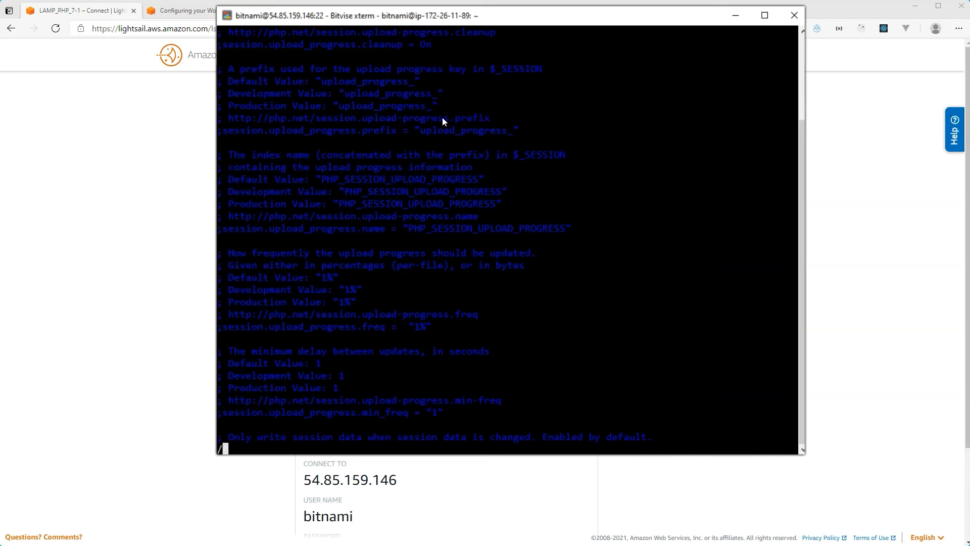
Search php.ini for 'memory' and land on opcache.memory_consumption = 192
text(mem)
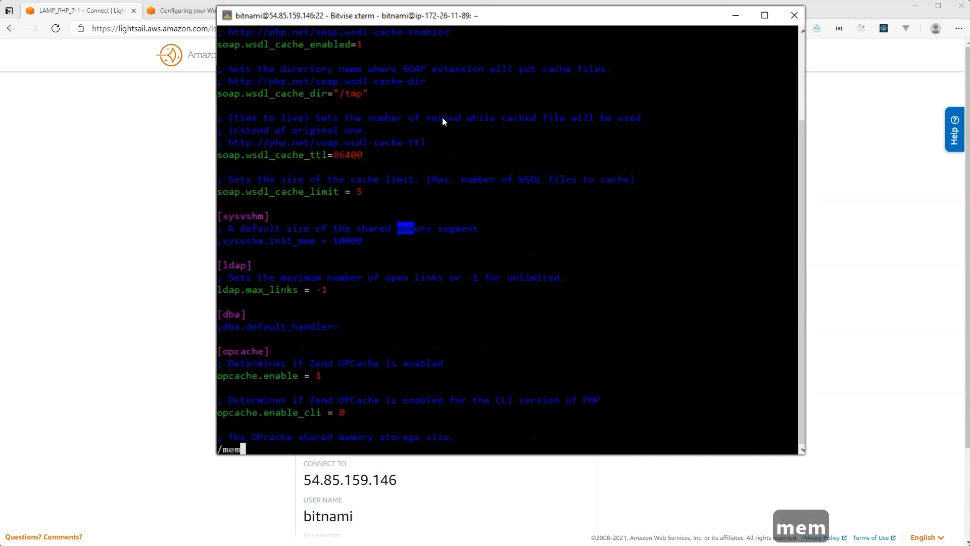
text(ory)
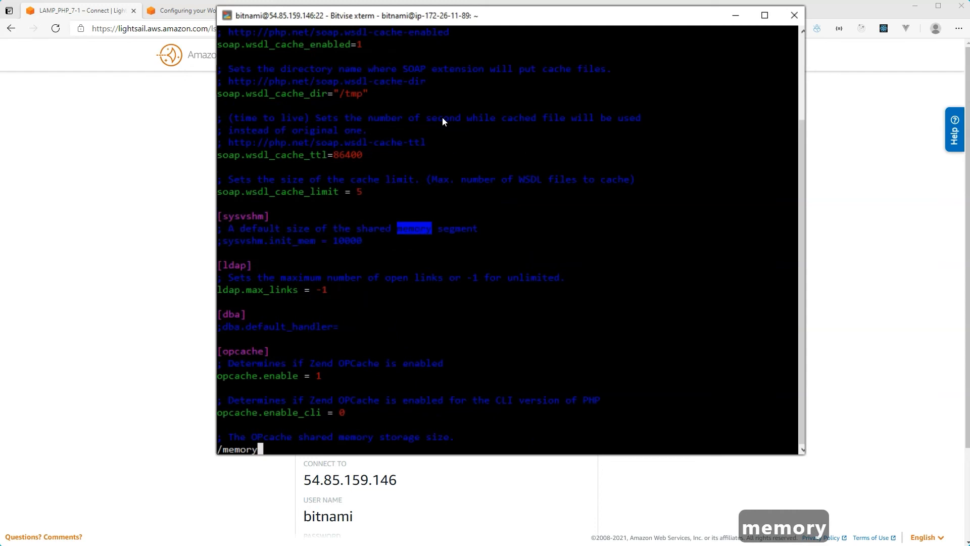
mouse_move(431, 233)
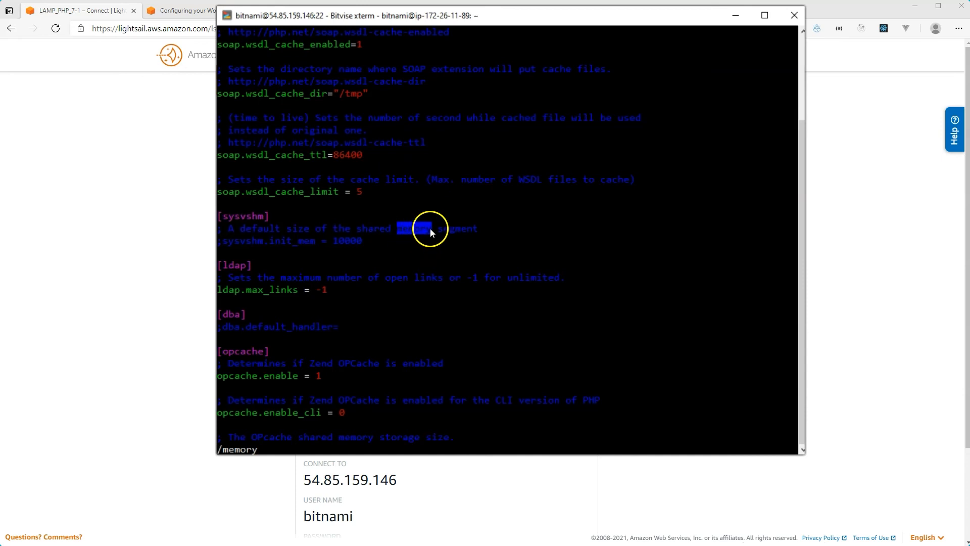
mouse_move(400, 233)
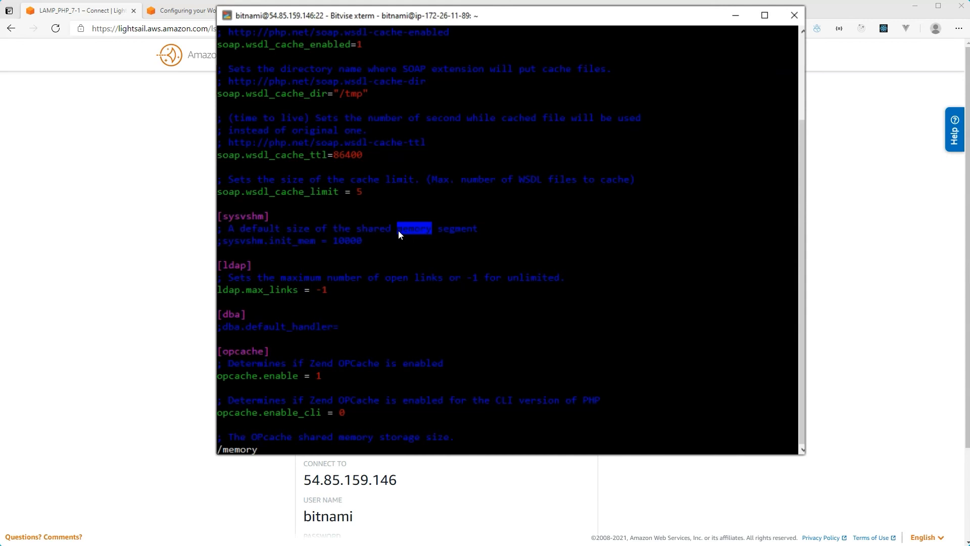
mouse_move(402, 241)
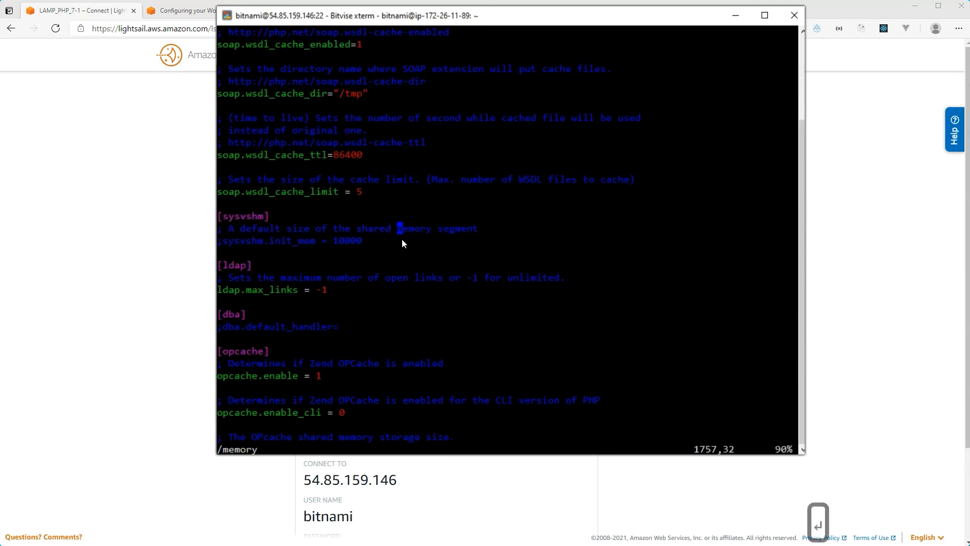
mouse_move(393, 233)
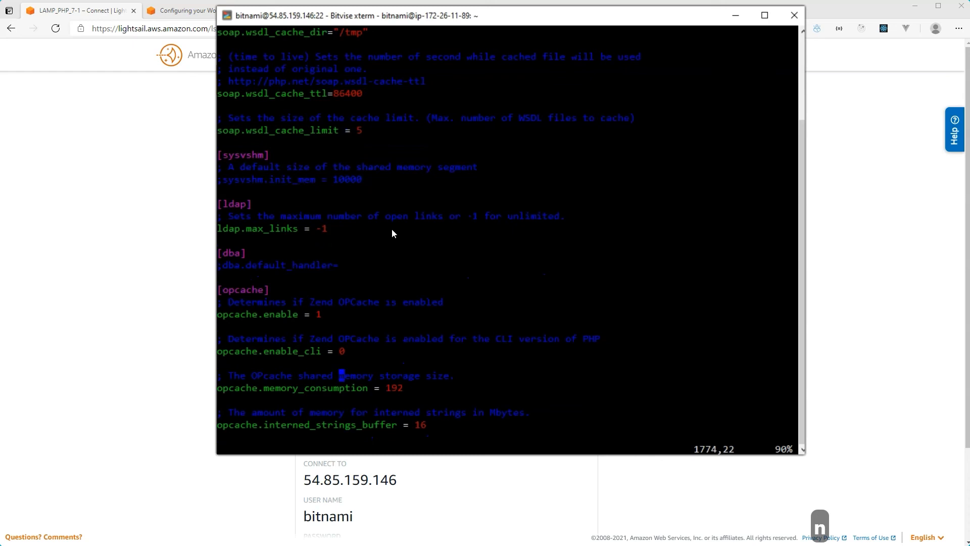
mouse_move(281, 282)
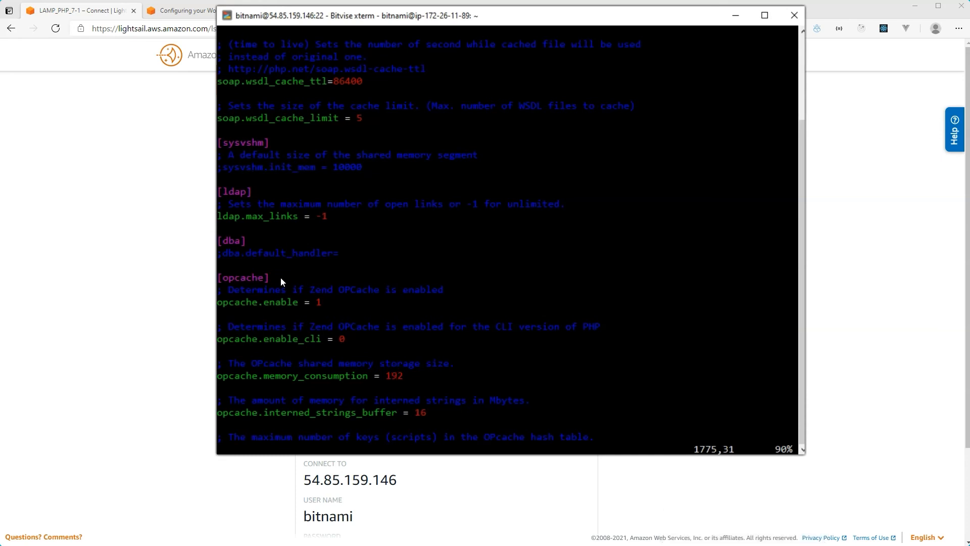
scroll(down, 3)
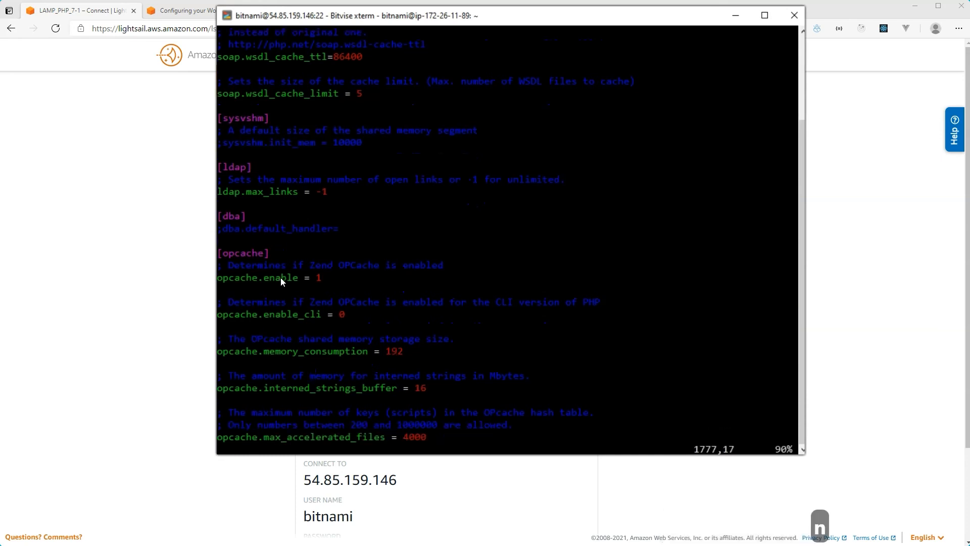
scroll(down, 3)
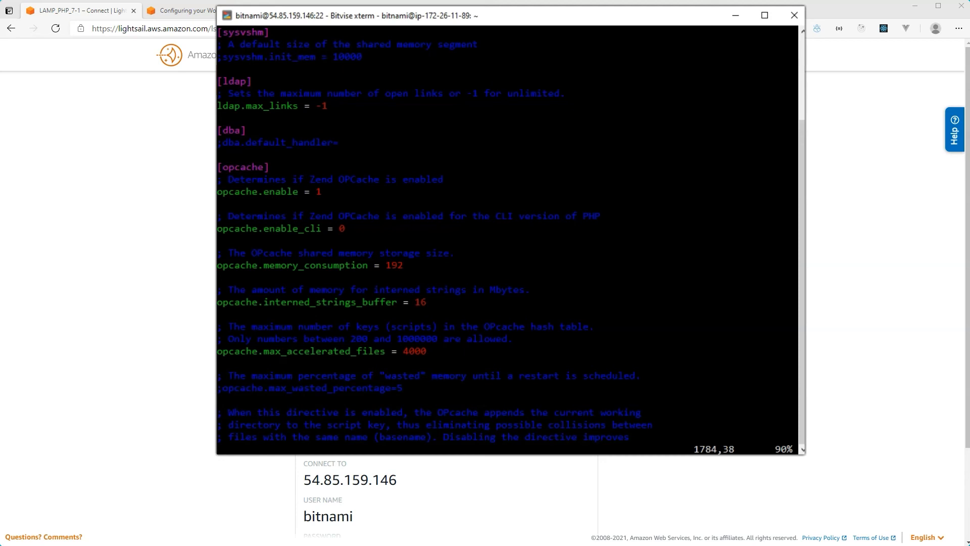
Leave php.ini and reopen /opt/bitnami/mdub.site/wp-config.php in vi from history
scroll(down, 3)
text(vi /opt/bitnami/mdub.site/wp-config.php)
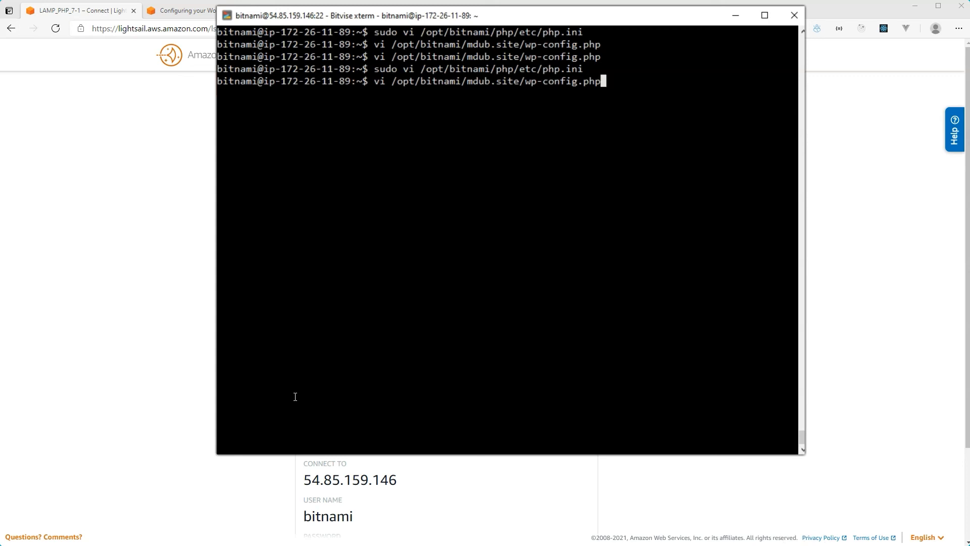
key(Return)
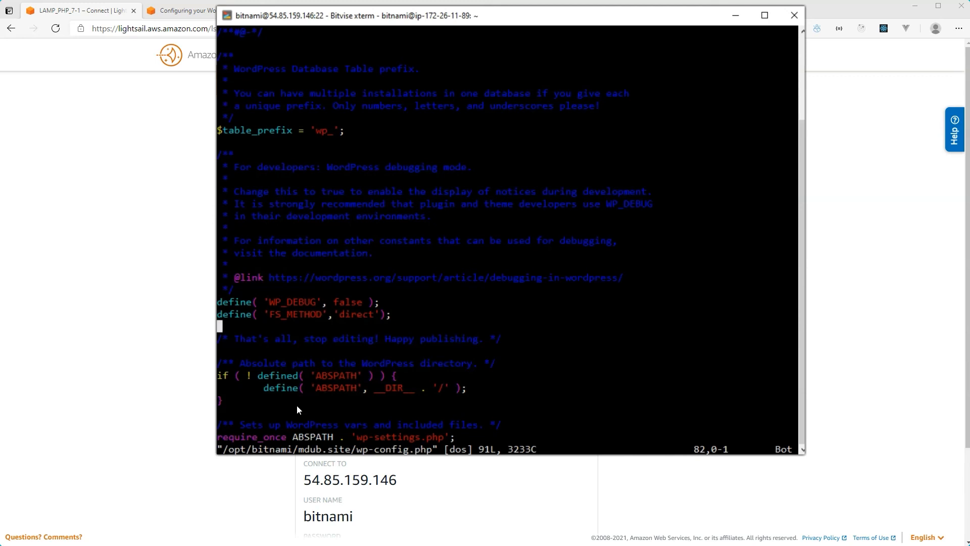
Enable vi's :set paste option in wp-config.php before inserting code after FS_METHOD
key(escape)
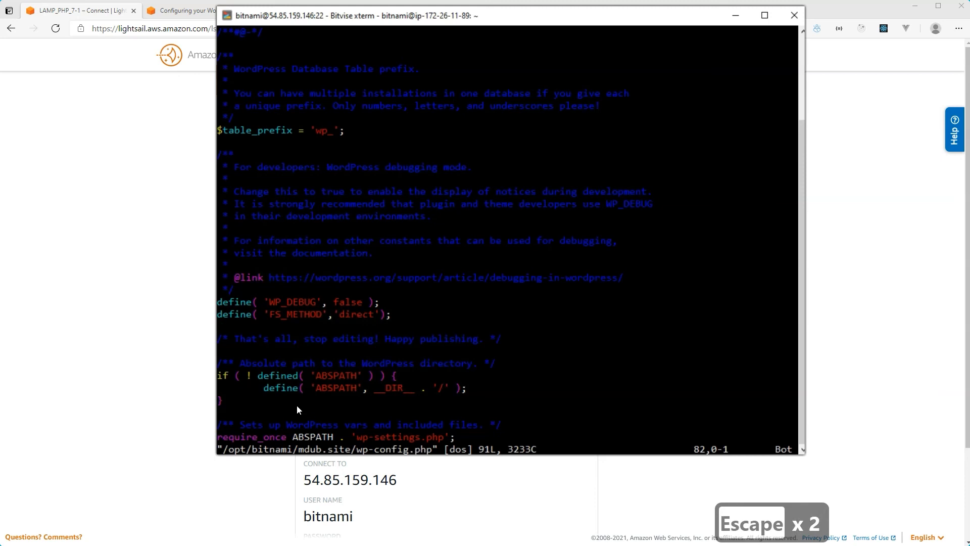
text(:set)
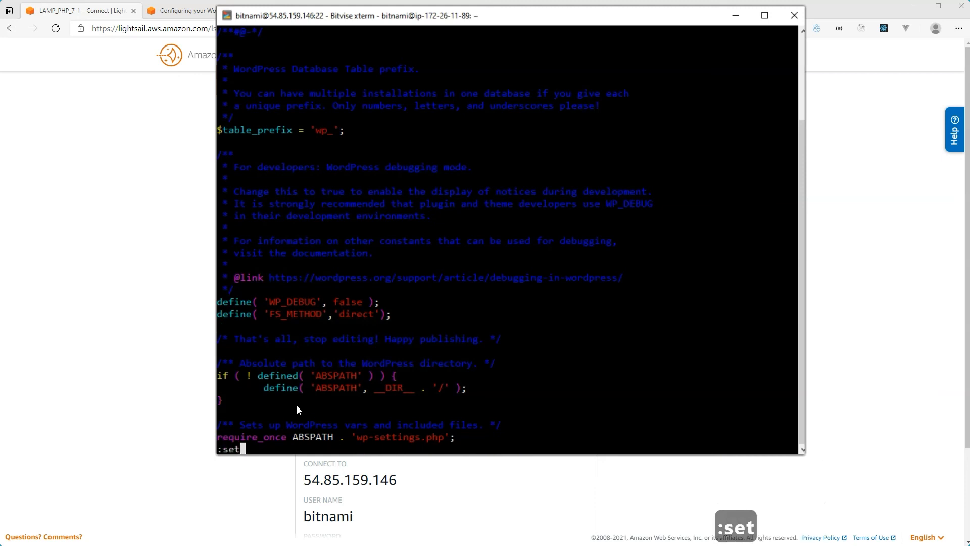
text(paste) --)
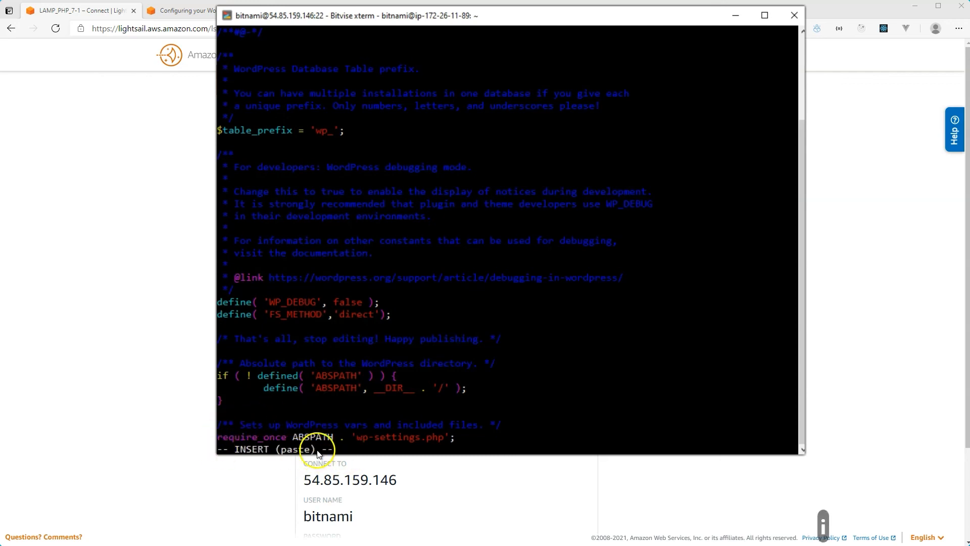
mouse_move(211, 326)
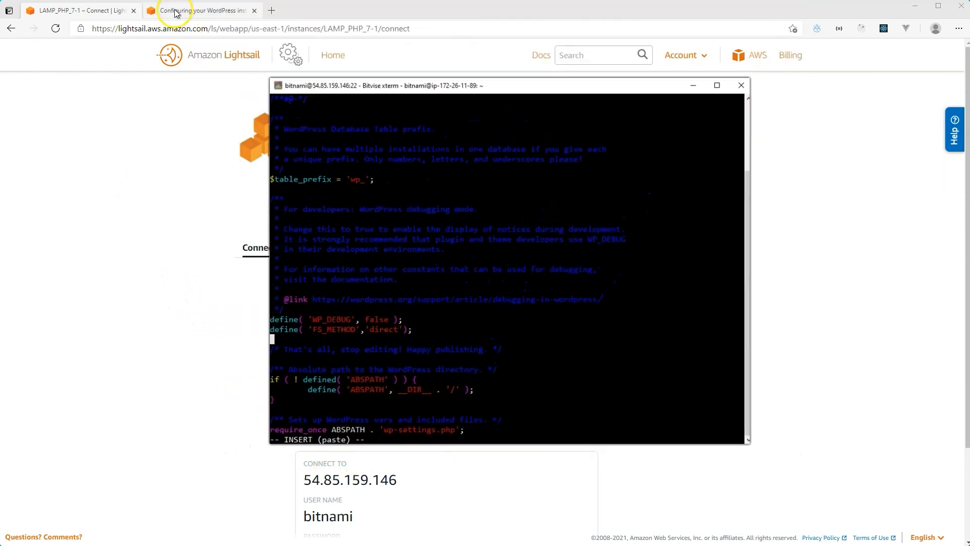
Copy the step 7 WP_SITEURL, WP_HOME and HTTPS flag define lines from the Lightsail docs
click(198, 10)
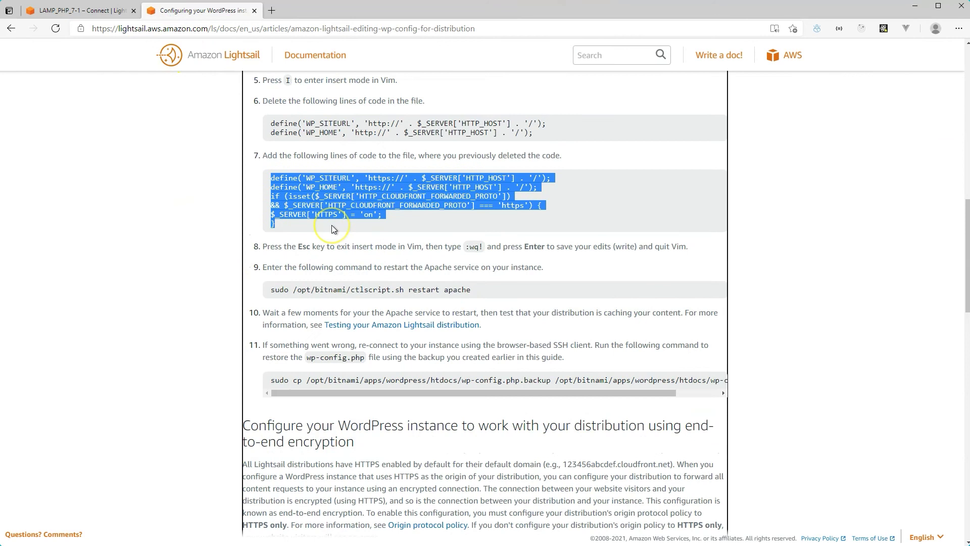
scroll(down, 3)
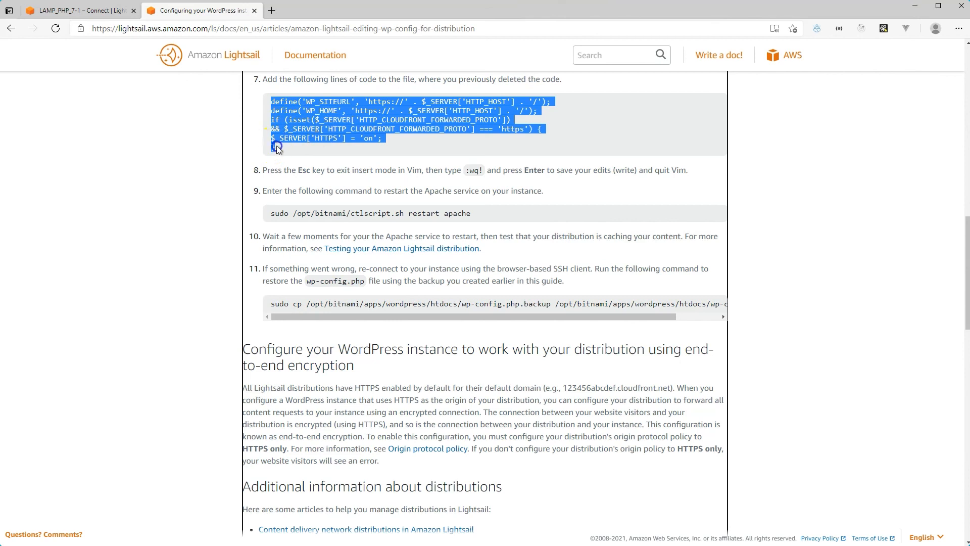
right_click(277, 147)
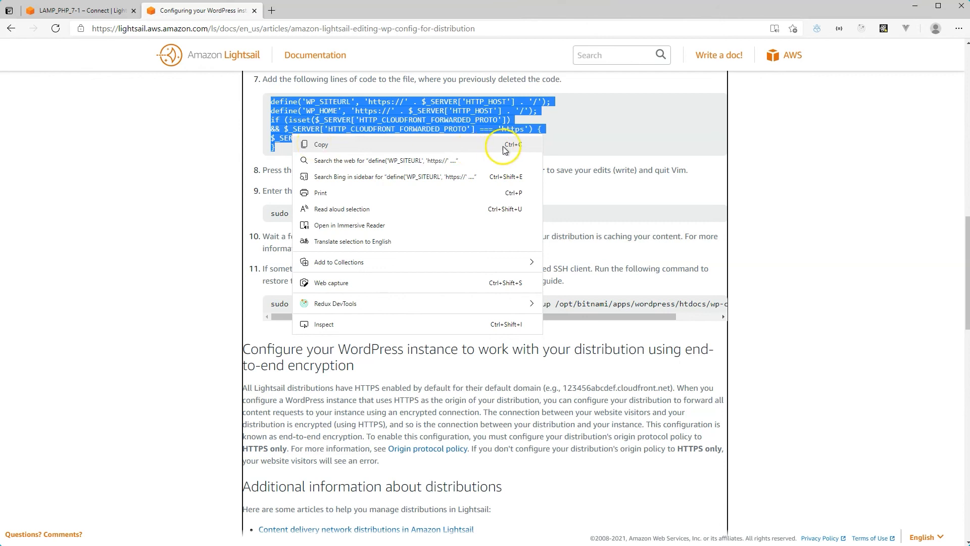
click(221, 354)
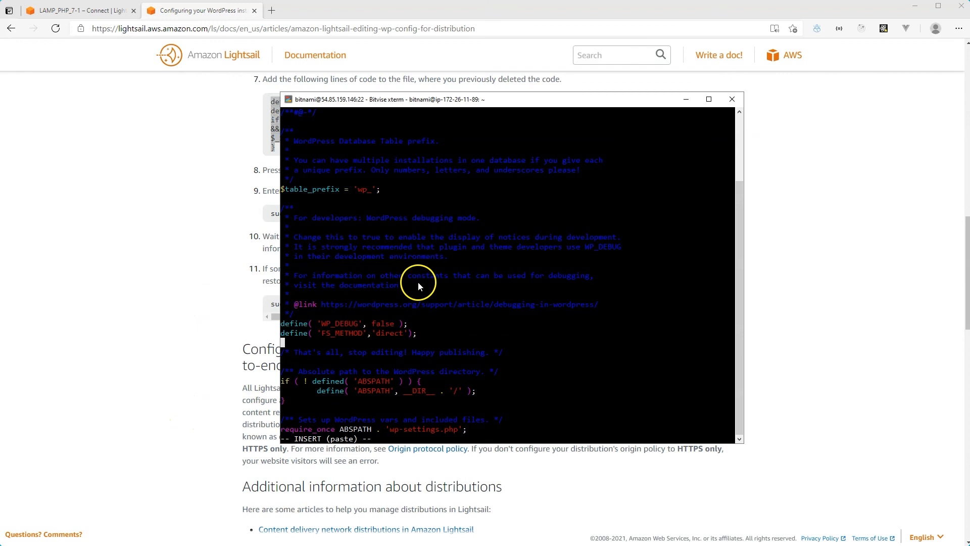
mouse_move(441, 104)
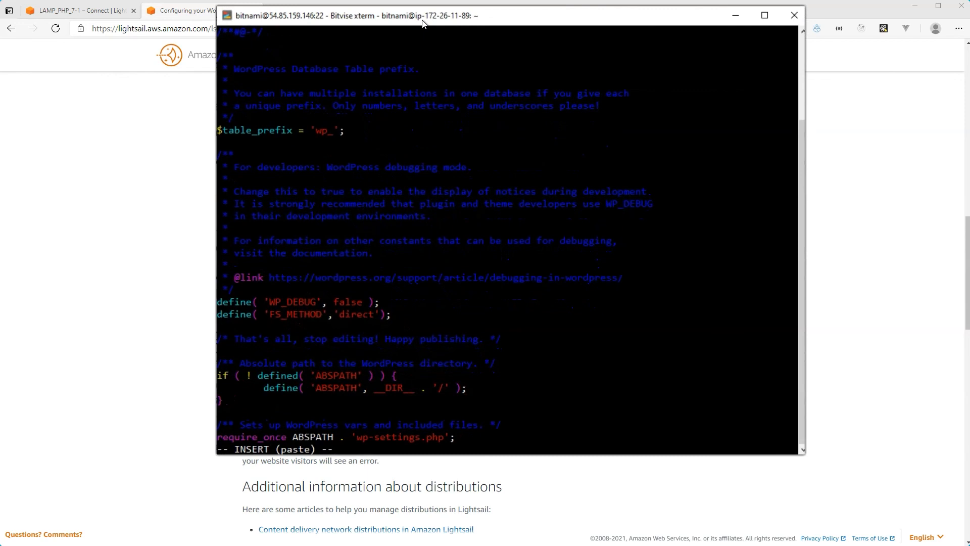
Paste the HTTPS define lines into wp-config.php and save-quit with :wq
key(ctrl+v)
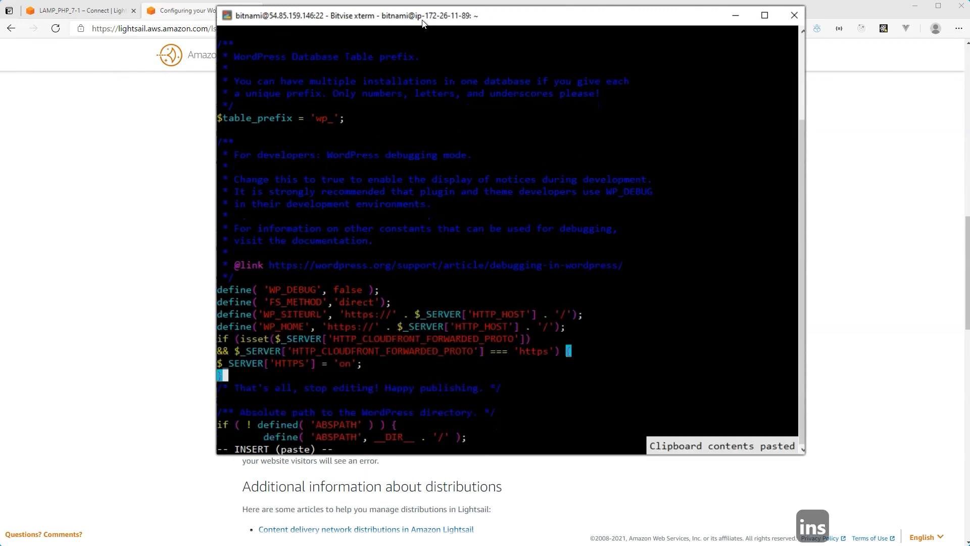
mouse_move(817, 509)
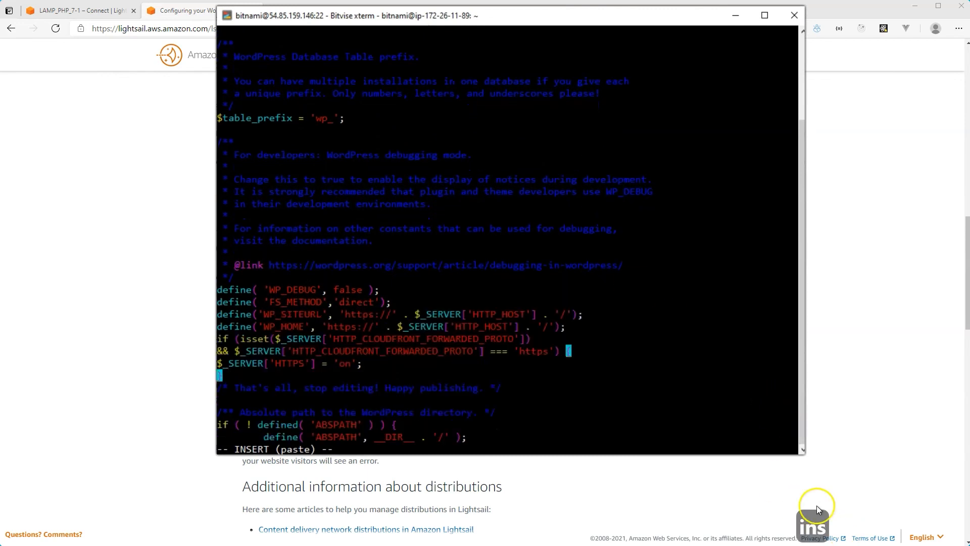
mouse_move(638, 463)
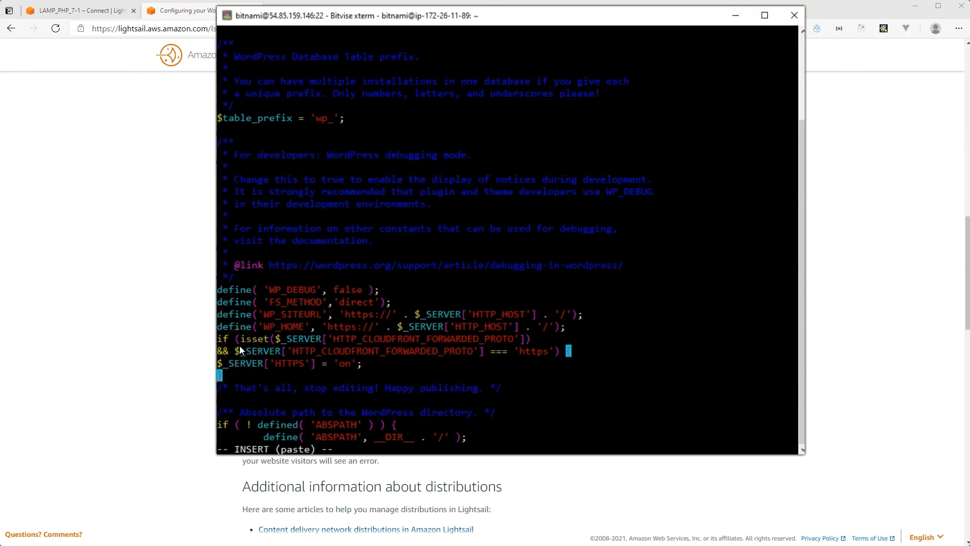
mouse_move(250, 396)
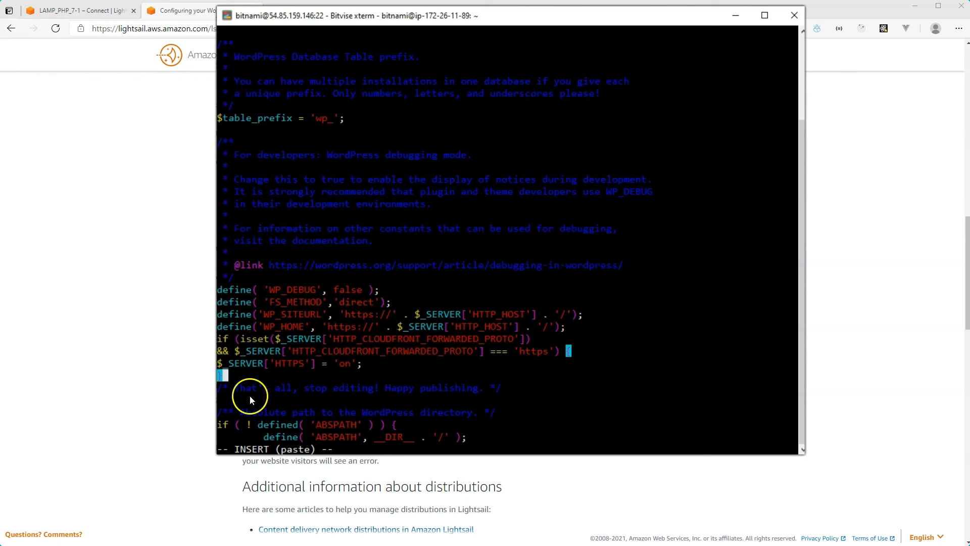
mouse_move(291, 446)
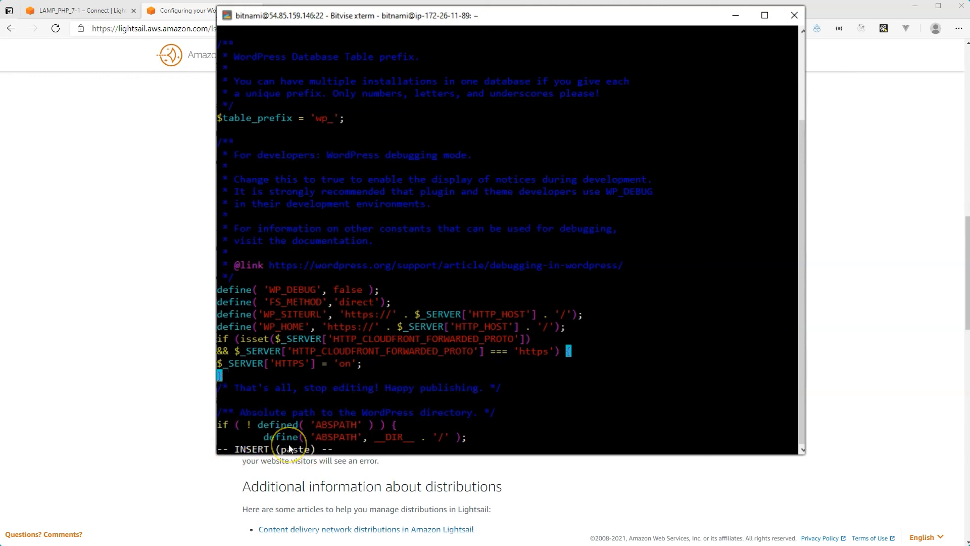
key(Escape)
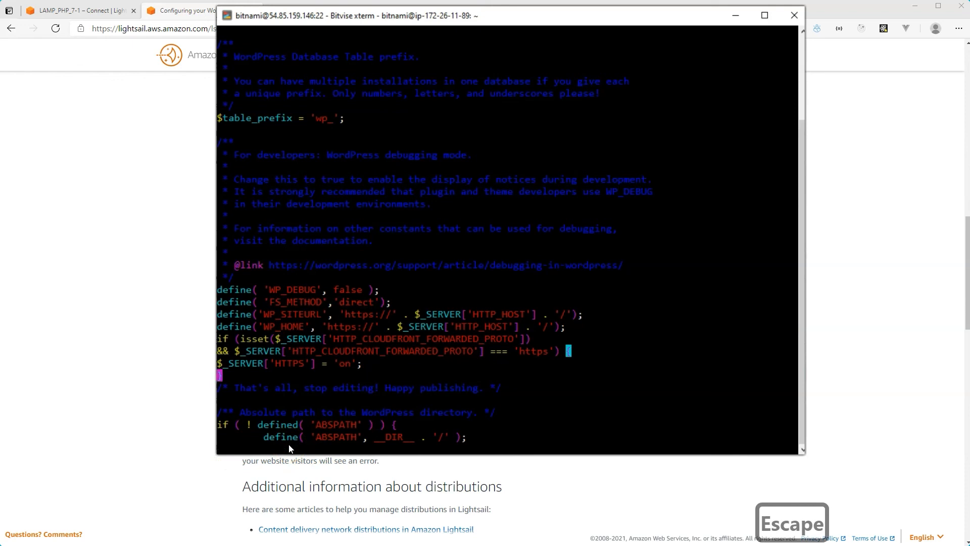
text(:wq)
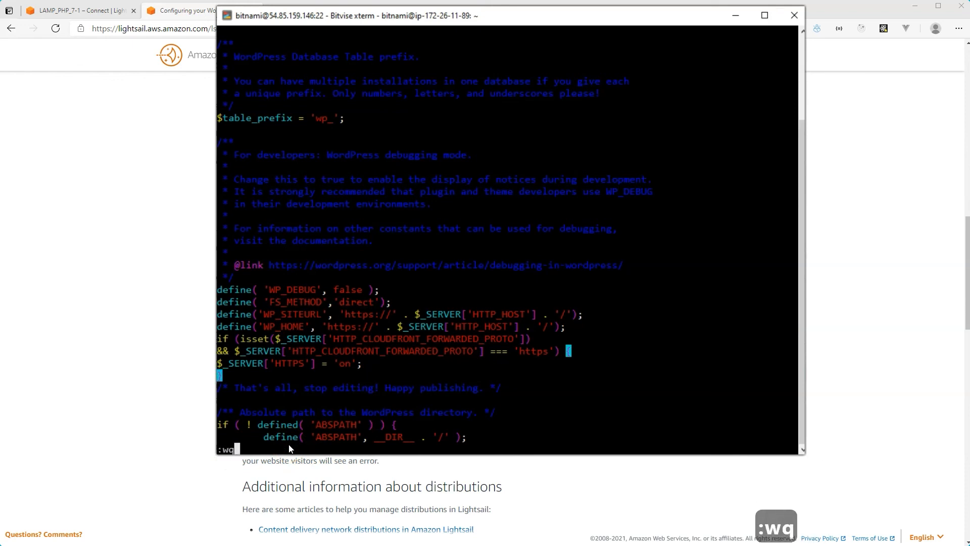
key(Return)
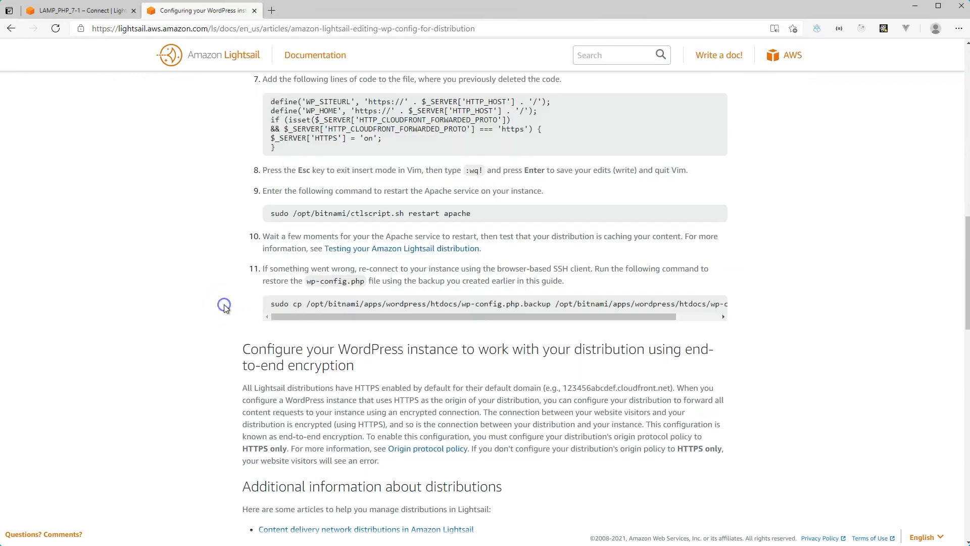
mouse_move(468, 226)
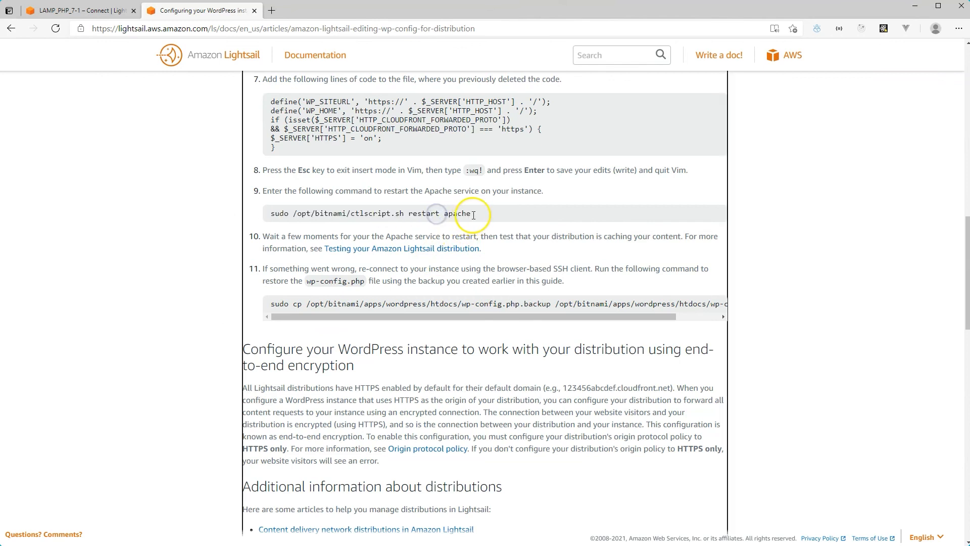
Copy the sudo /opt/bitnami/ctlscript.sh restart apache command from the Lightsail docs
triple_click(370, 213)
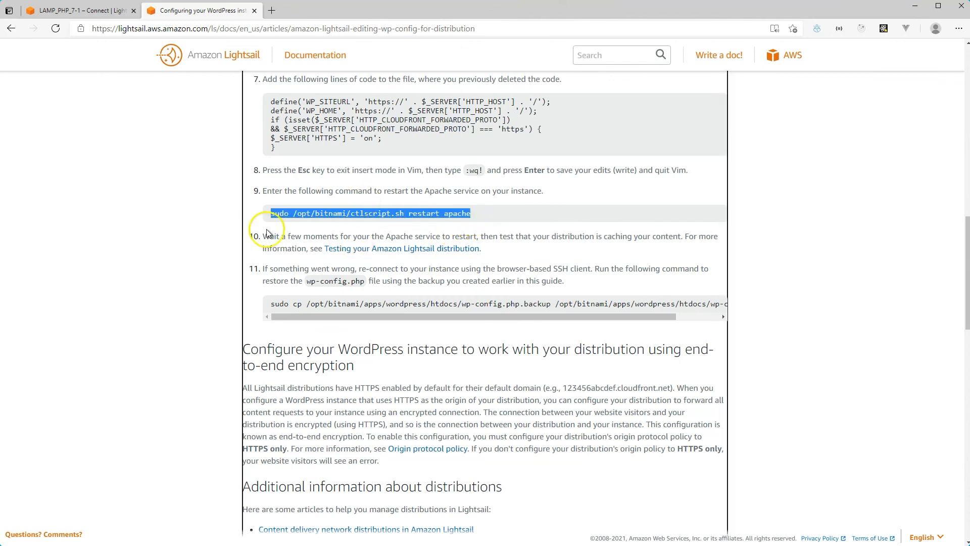
mouse_move(425, 216)
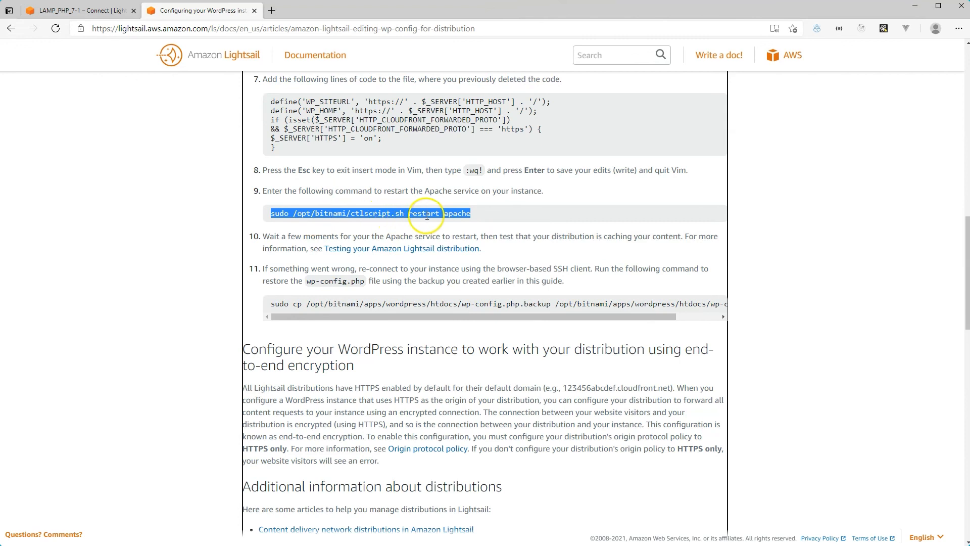
right_click(426, 213)
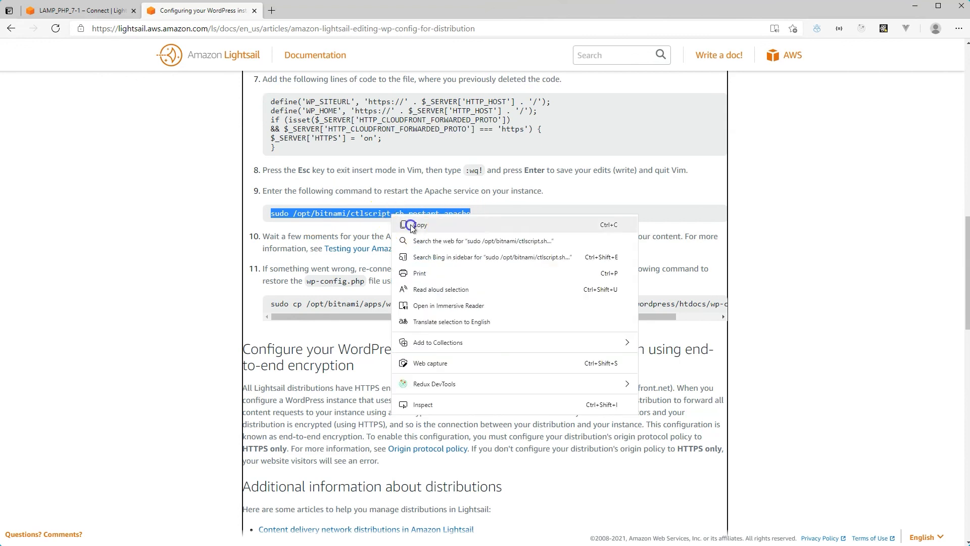
key(alt+tab)
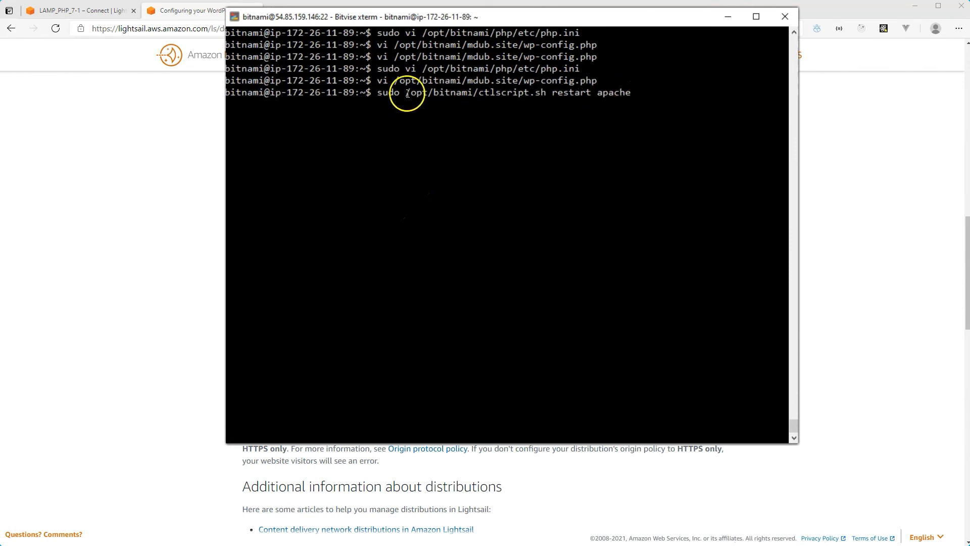
mouse_move(406, 189)
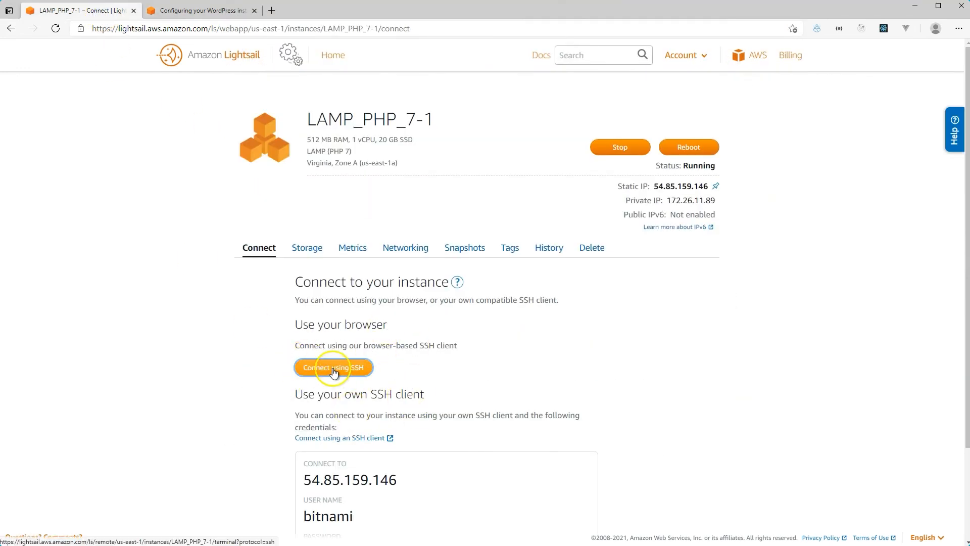
Connect via Lightsail browser SSH and paste the Apache restart command at its prompt
click(332, 366)
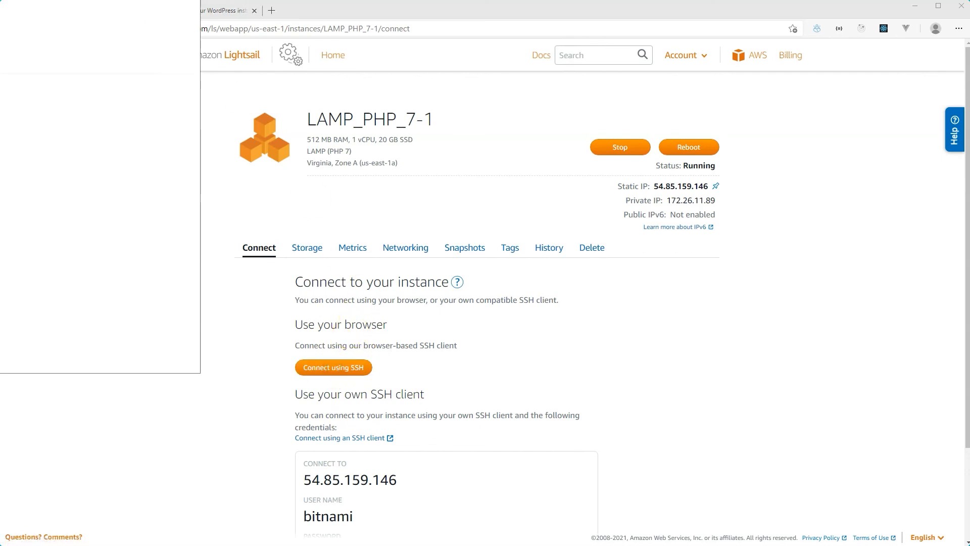
click(333, 367)
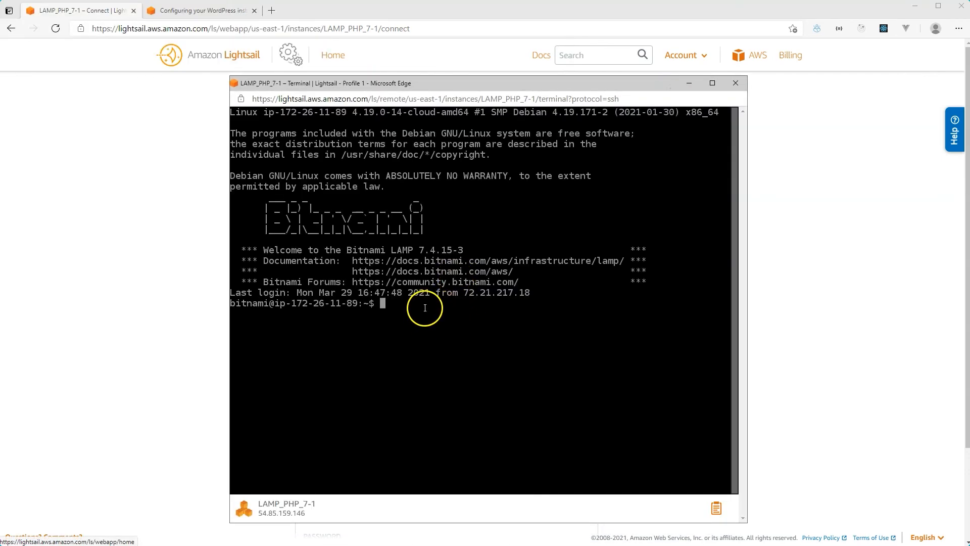
mouse_move(401, 306)
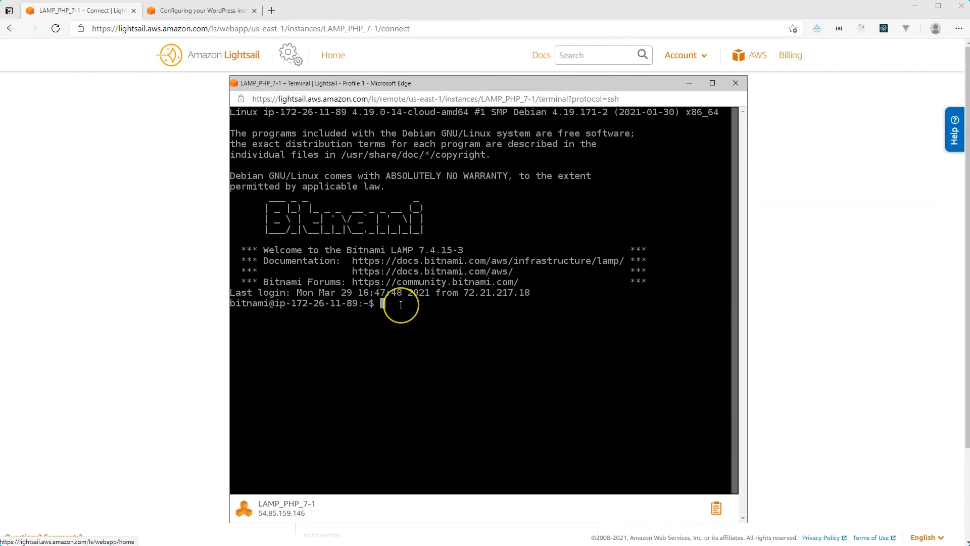
right_click(401, 305)
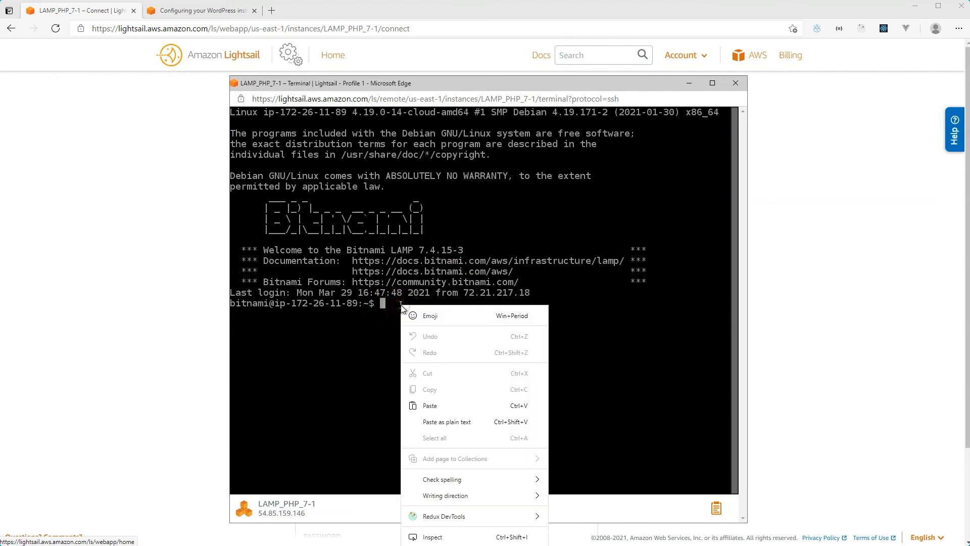
mouse_move(452, 366)
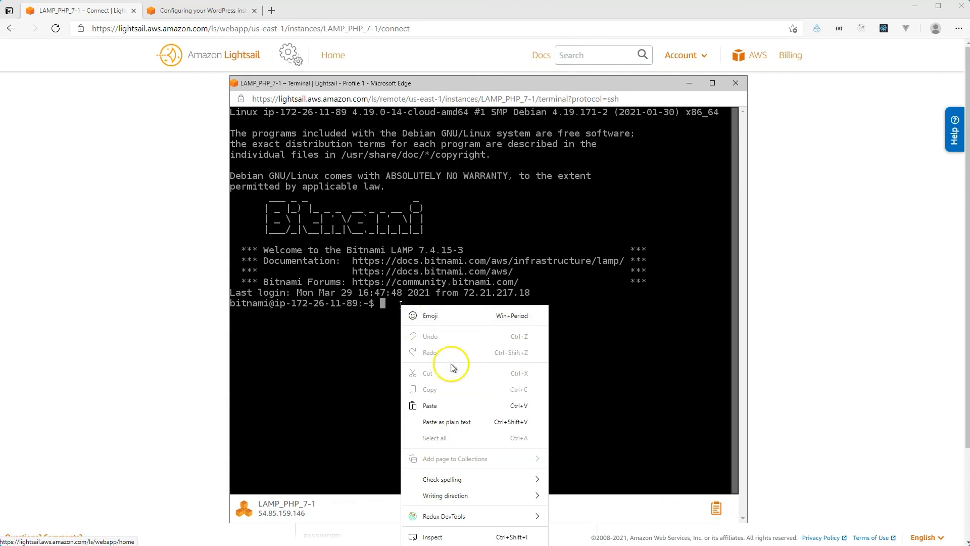
mouse_move(415, 338)
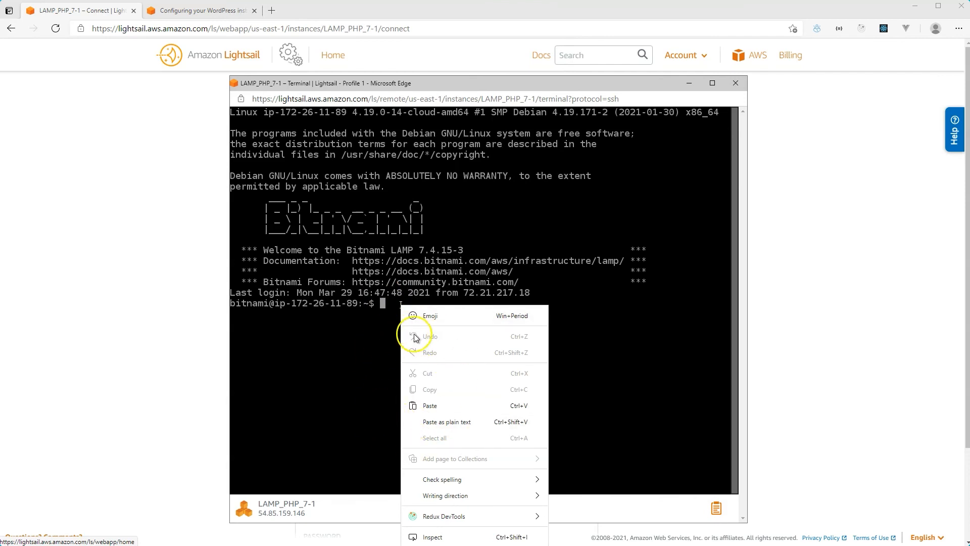
mouse_move(451, 422)
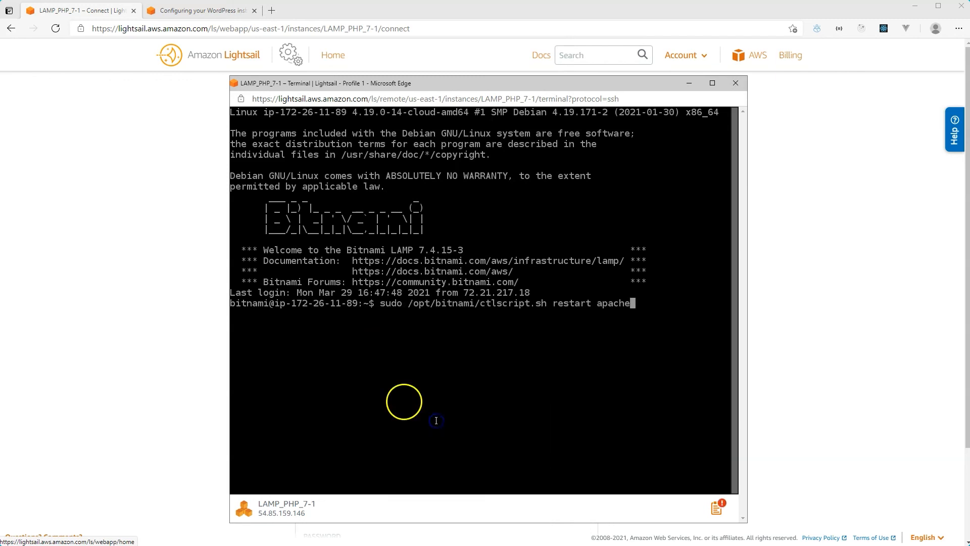
mouse_move(423, 316)
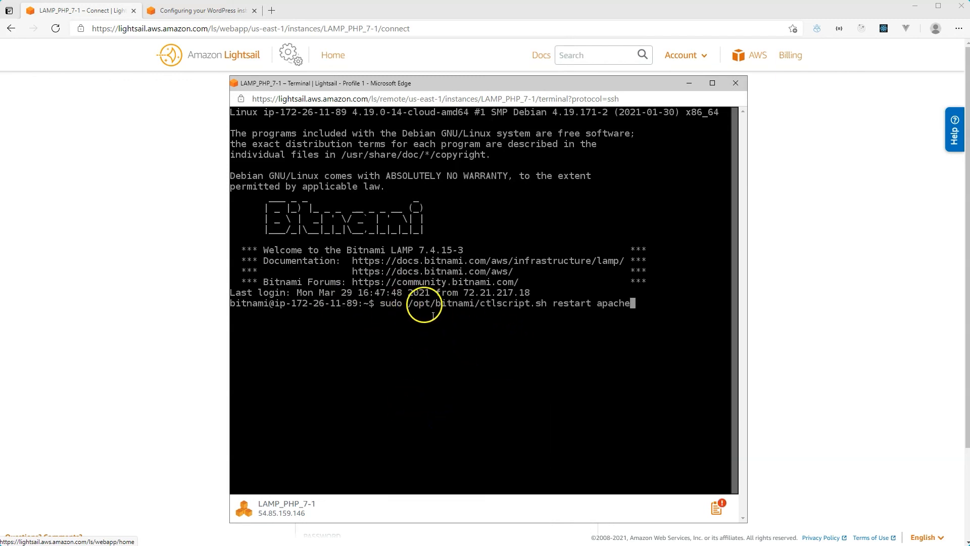
mouse_move(666, 188)
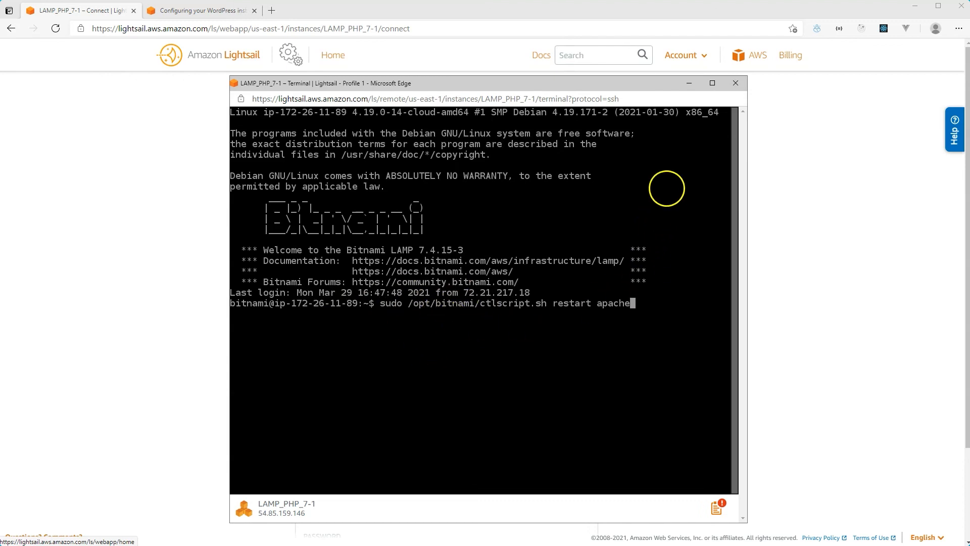
click(734, 83)
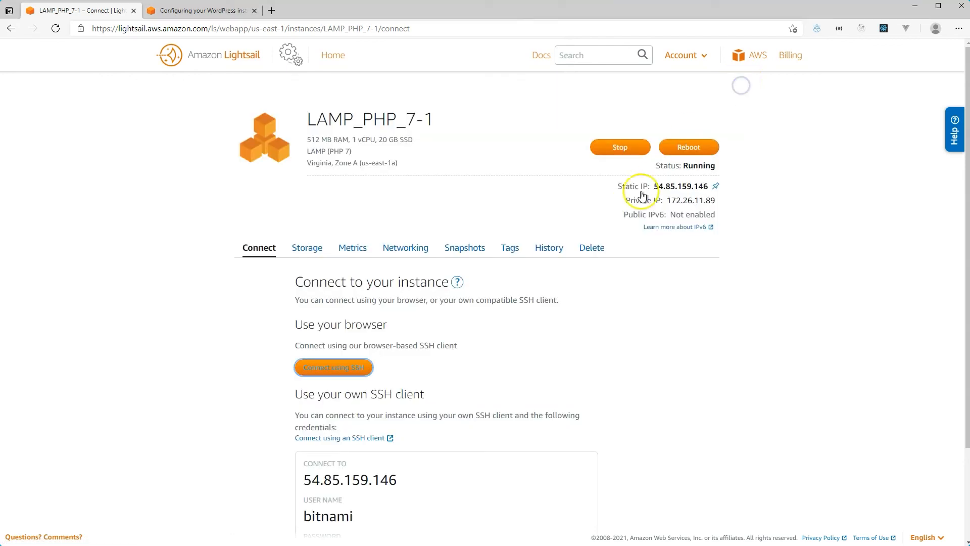
Focus the Bitvise xterm terminal with the Apache restart command waiting at the bitnami prompt
click(333, 367)
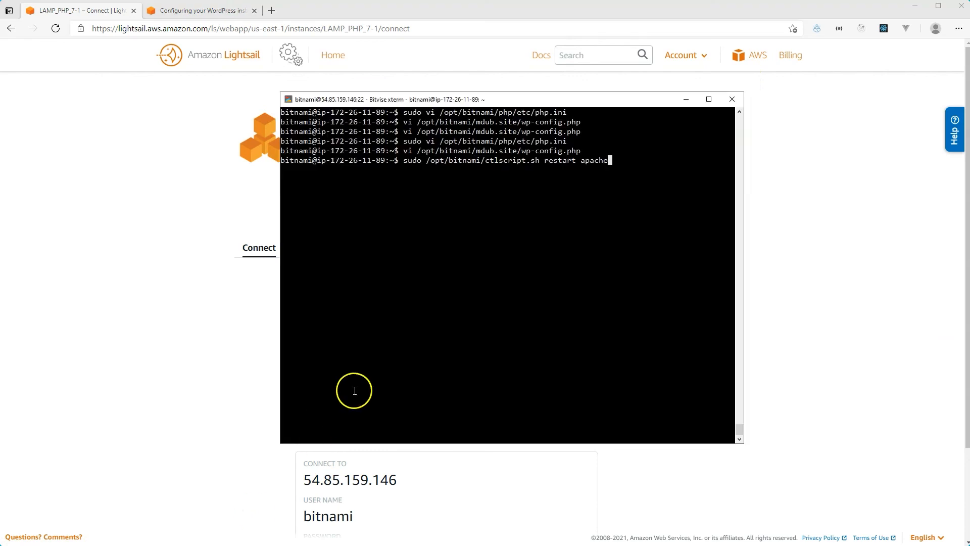
mouse_move(377, 369)
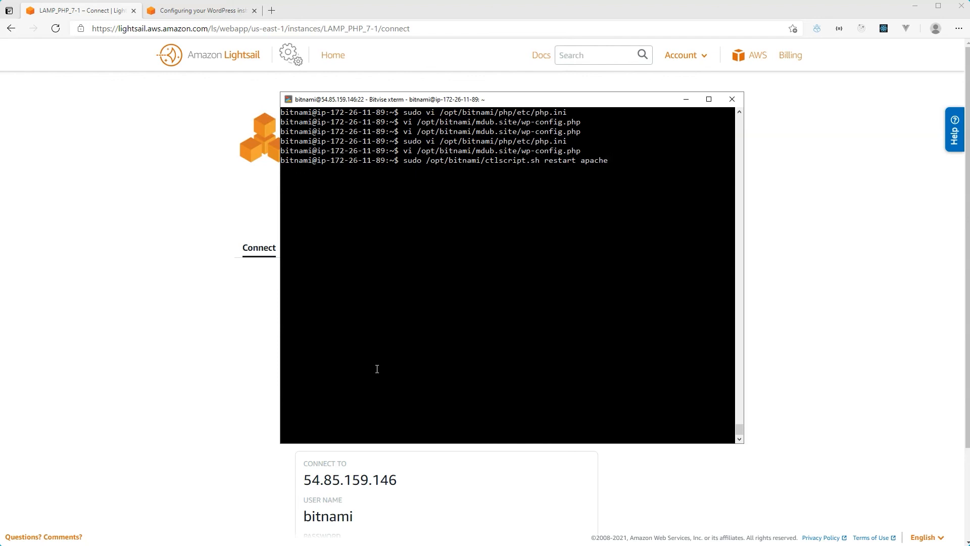
mouse_move(284, 399)
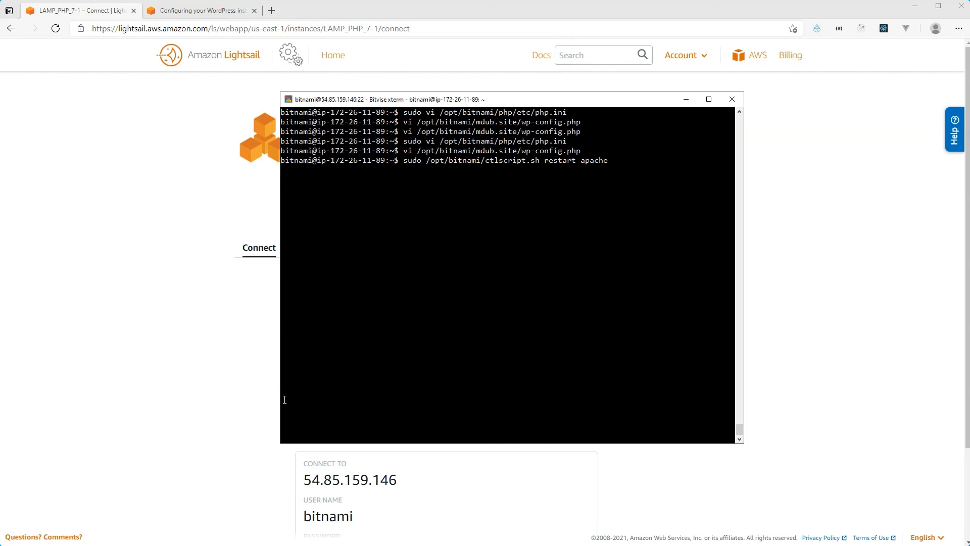
mouse_move(610, 160)
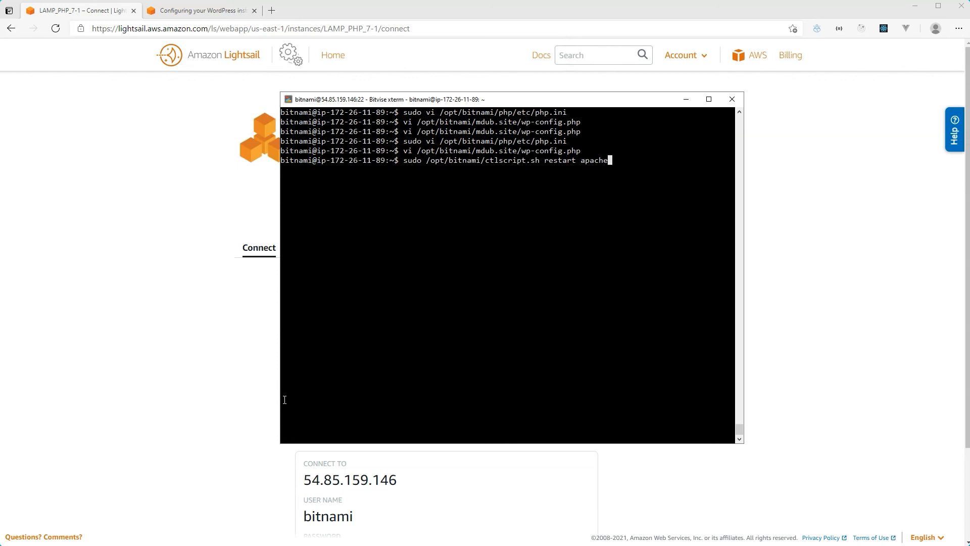